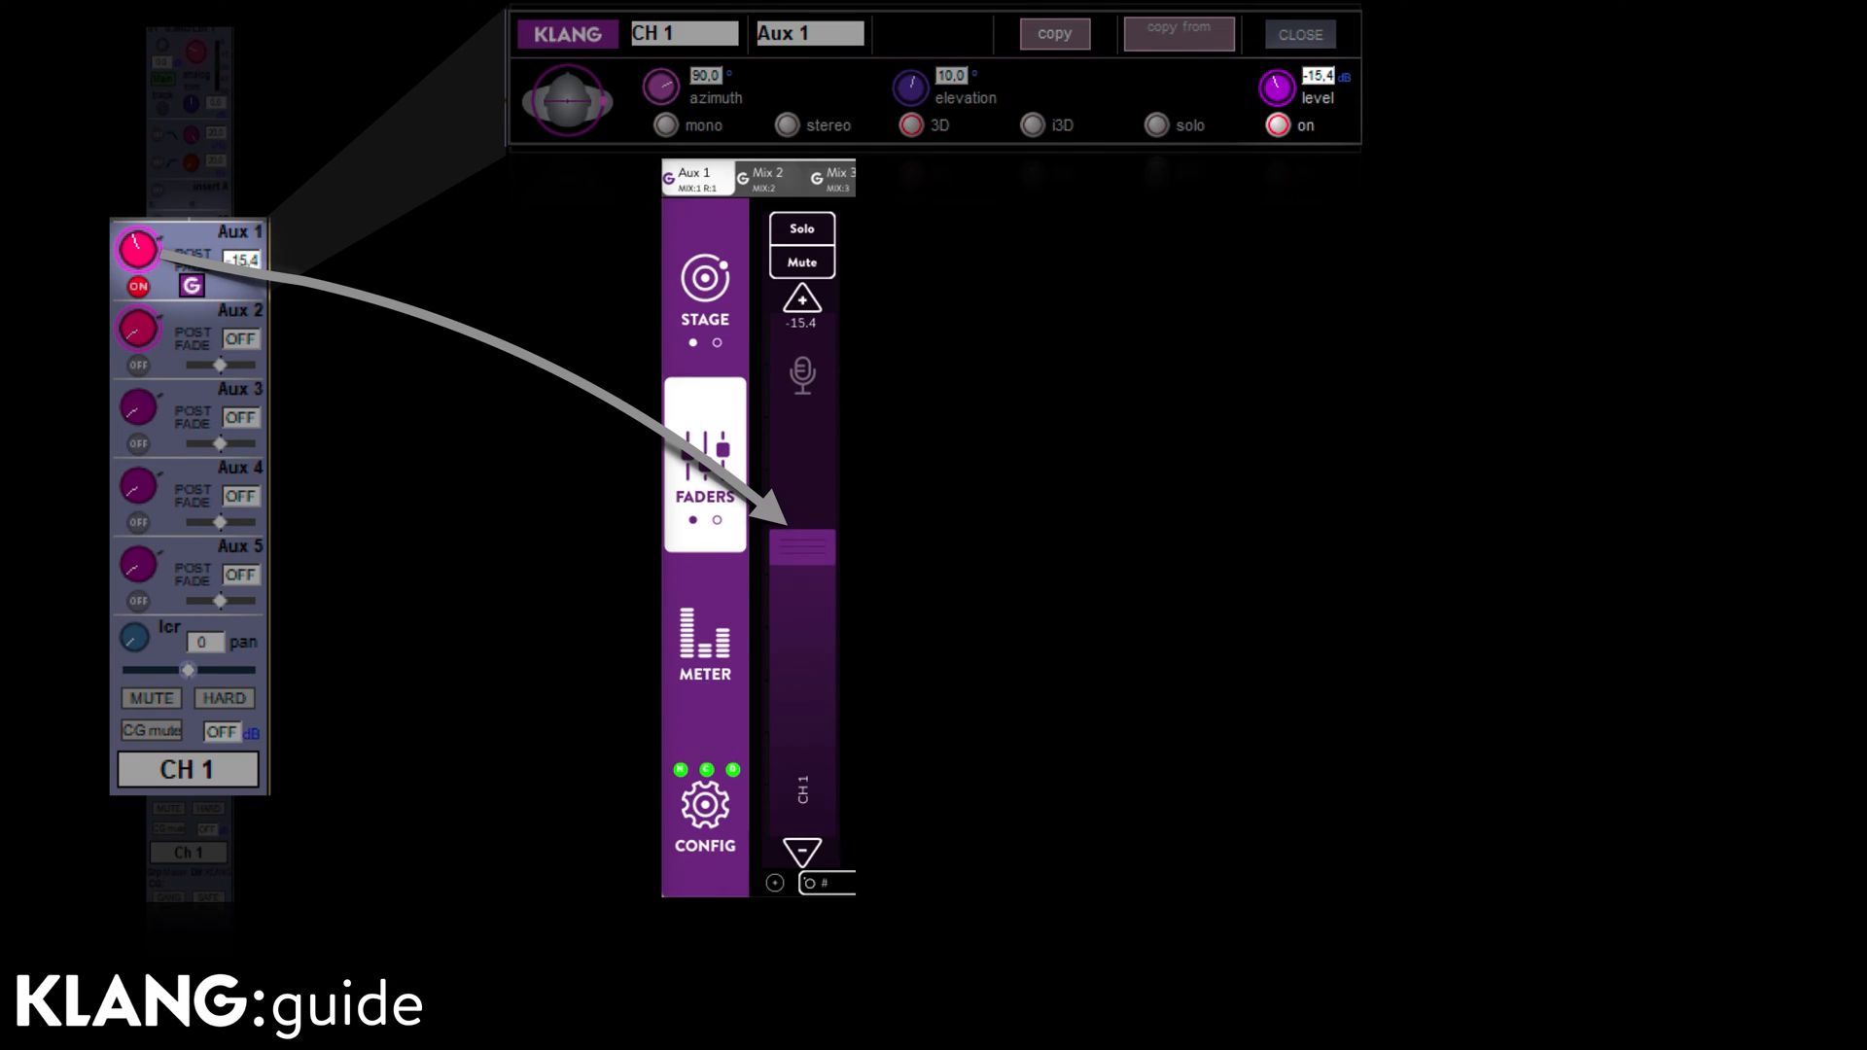
Step: Switch off CH 1's Aux 1 send so it shows muted in the KLANG Aux 1 mix
left_click(799, 241)
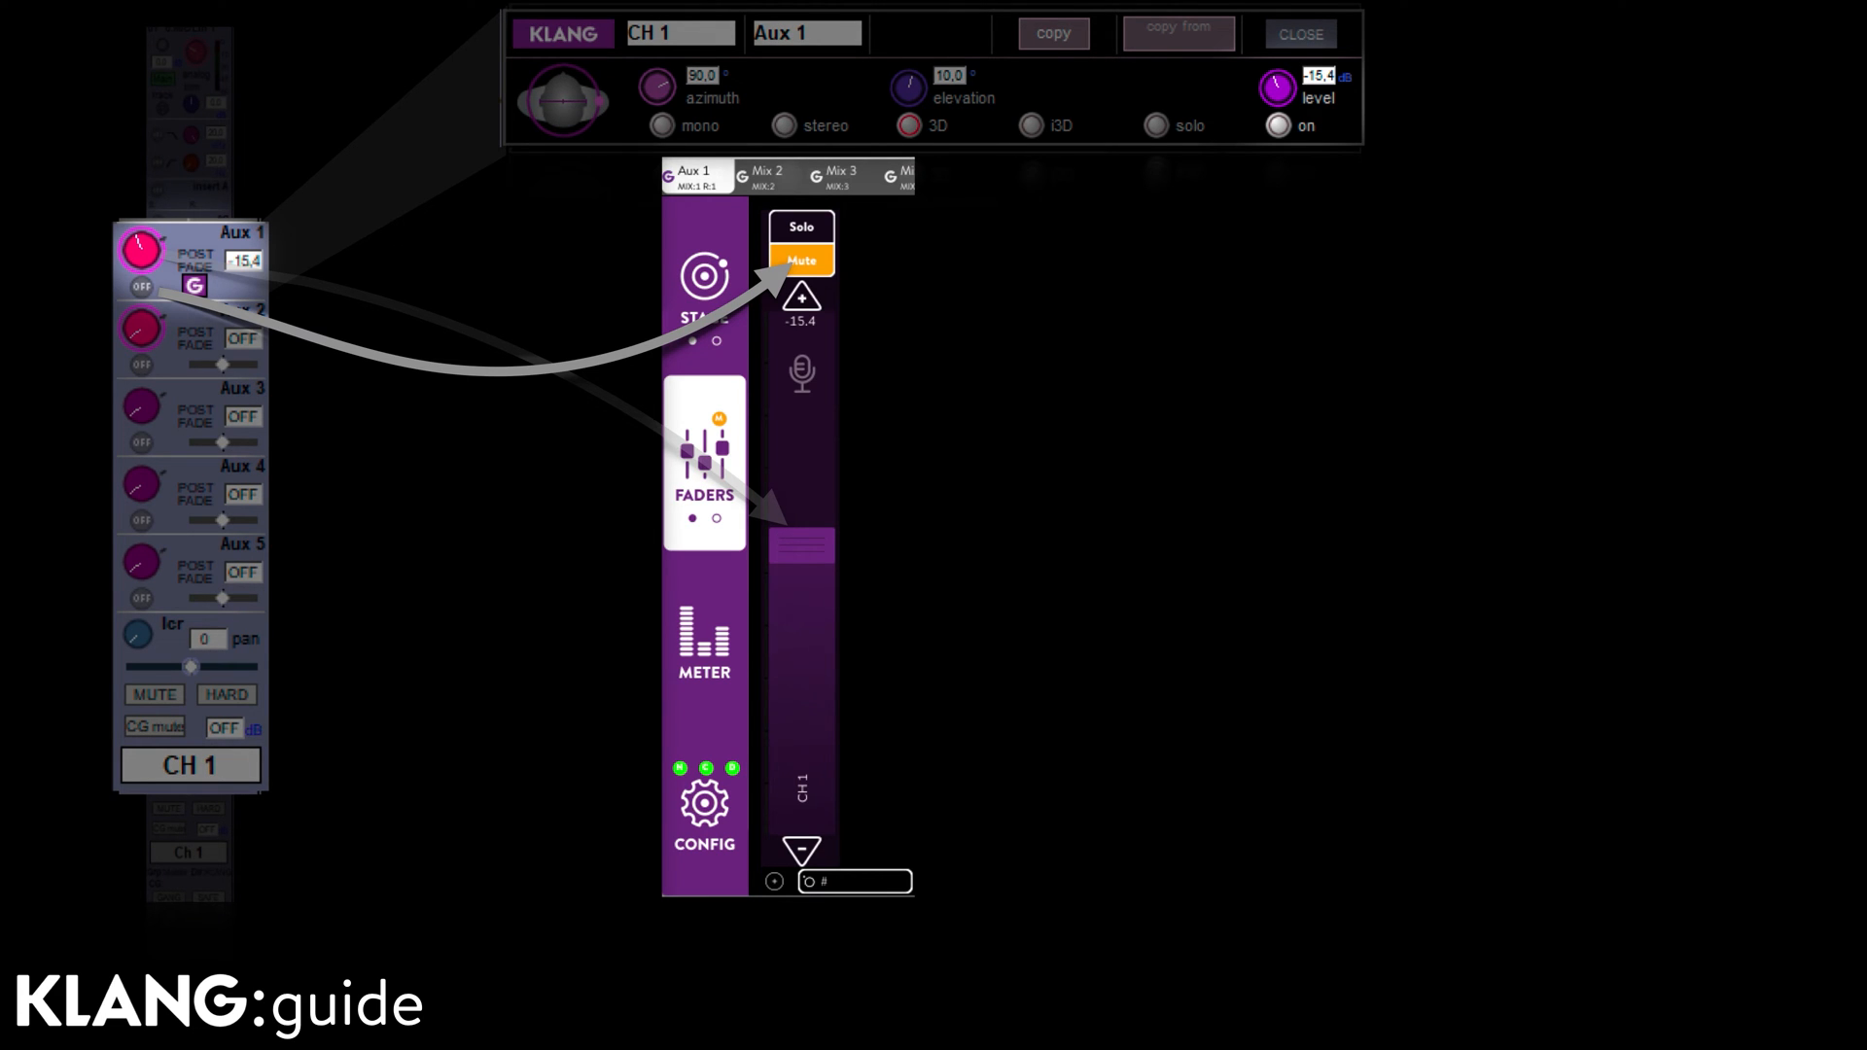
left_click(799, 223)
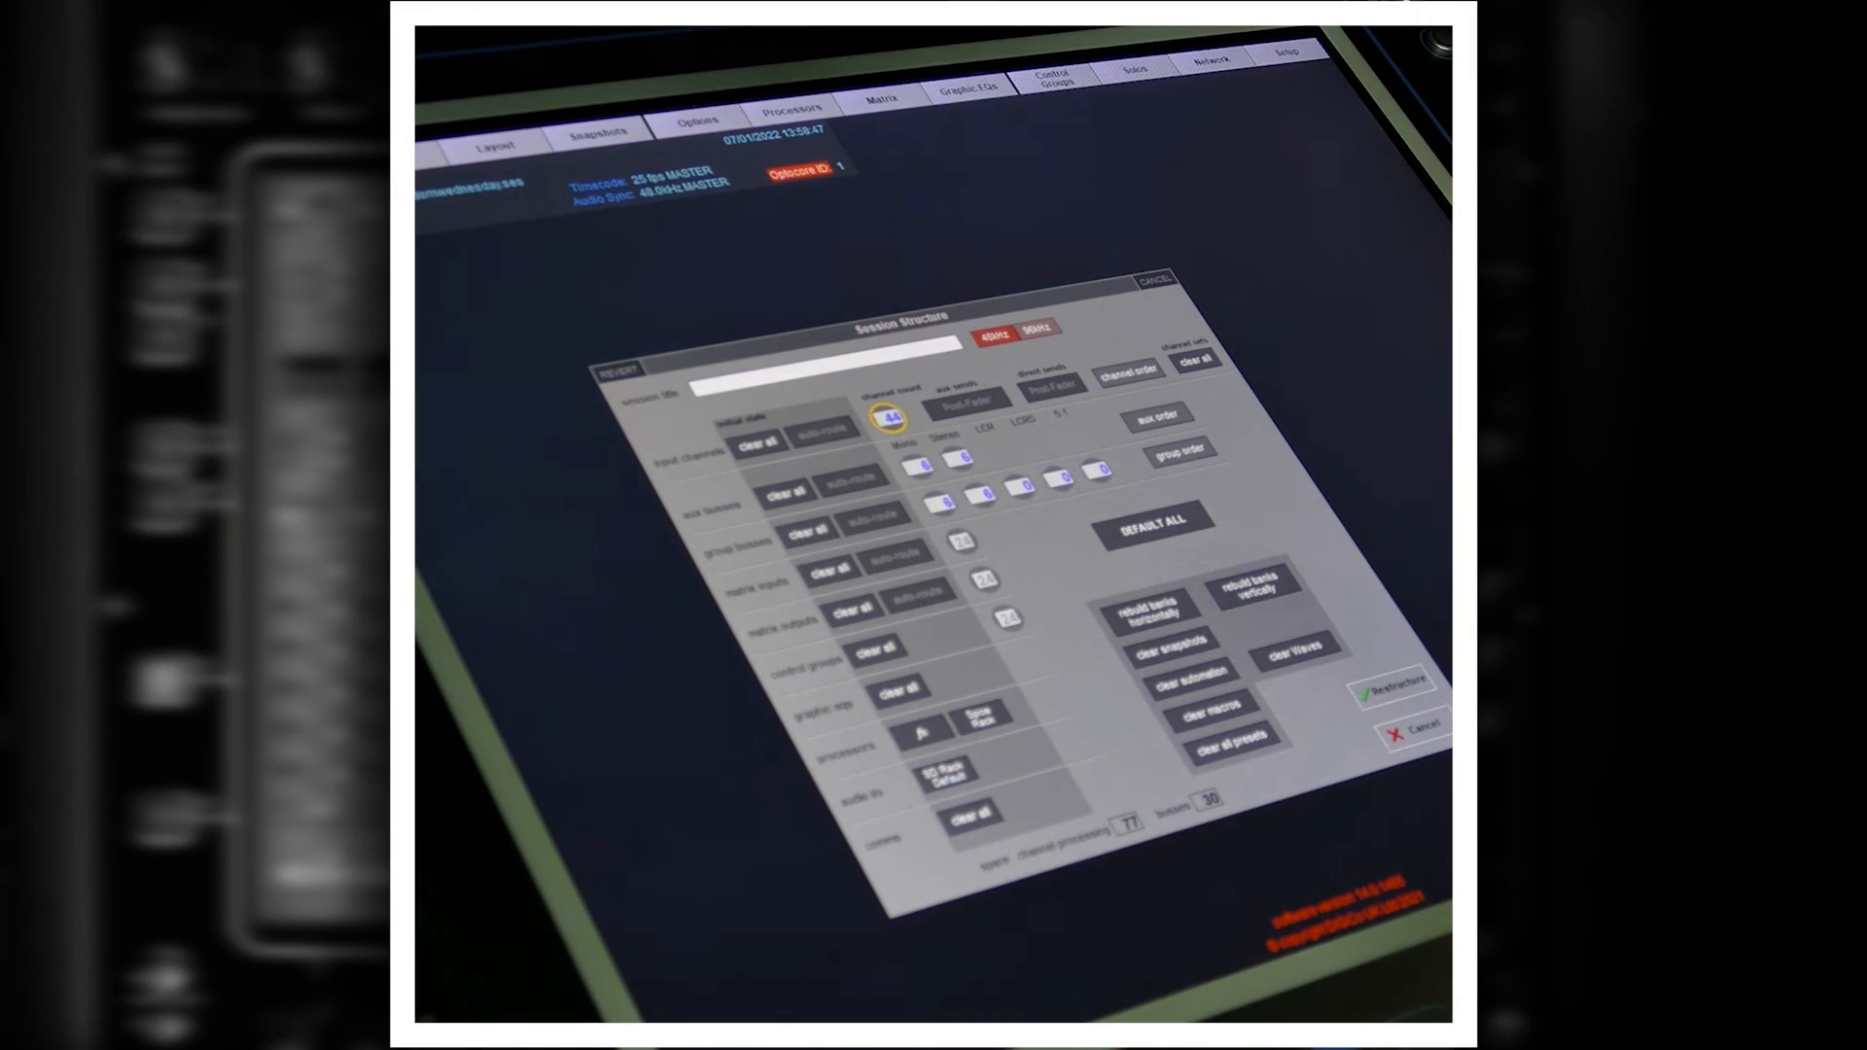
Step: Set the session's mono and stereo input channel counts in Session Structure
left_click(1147, 604)
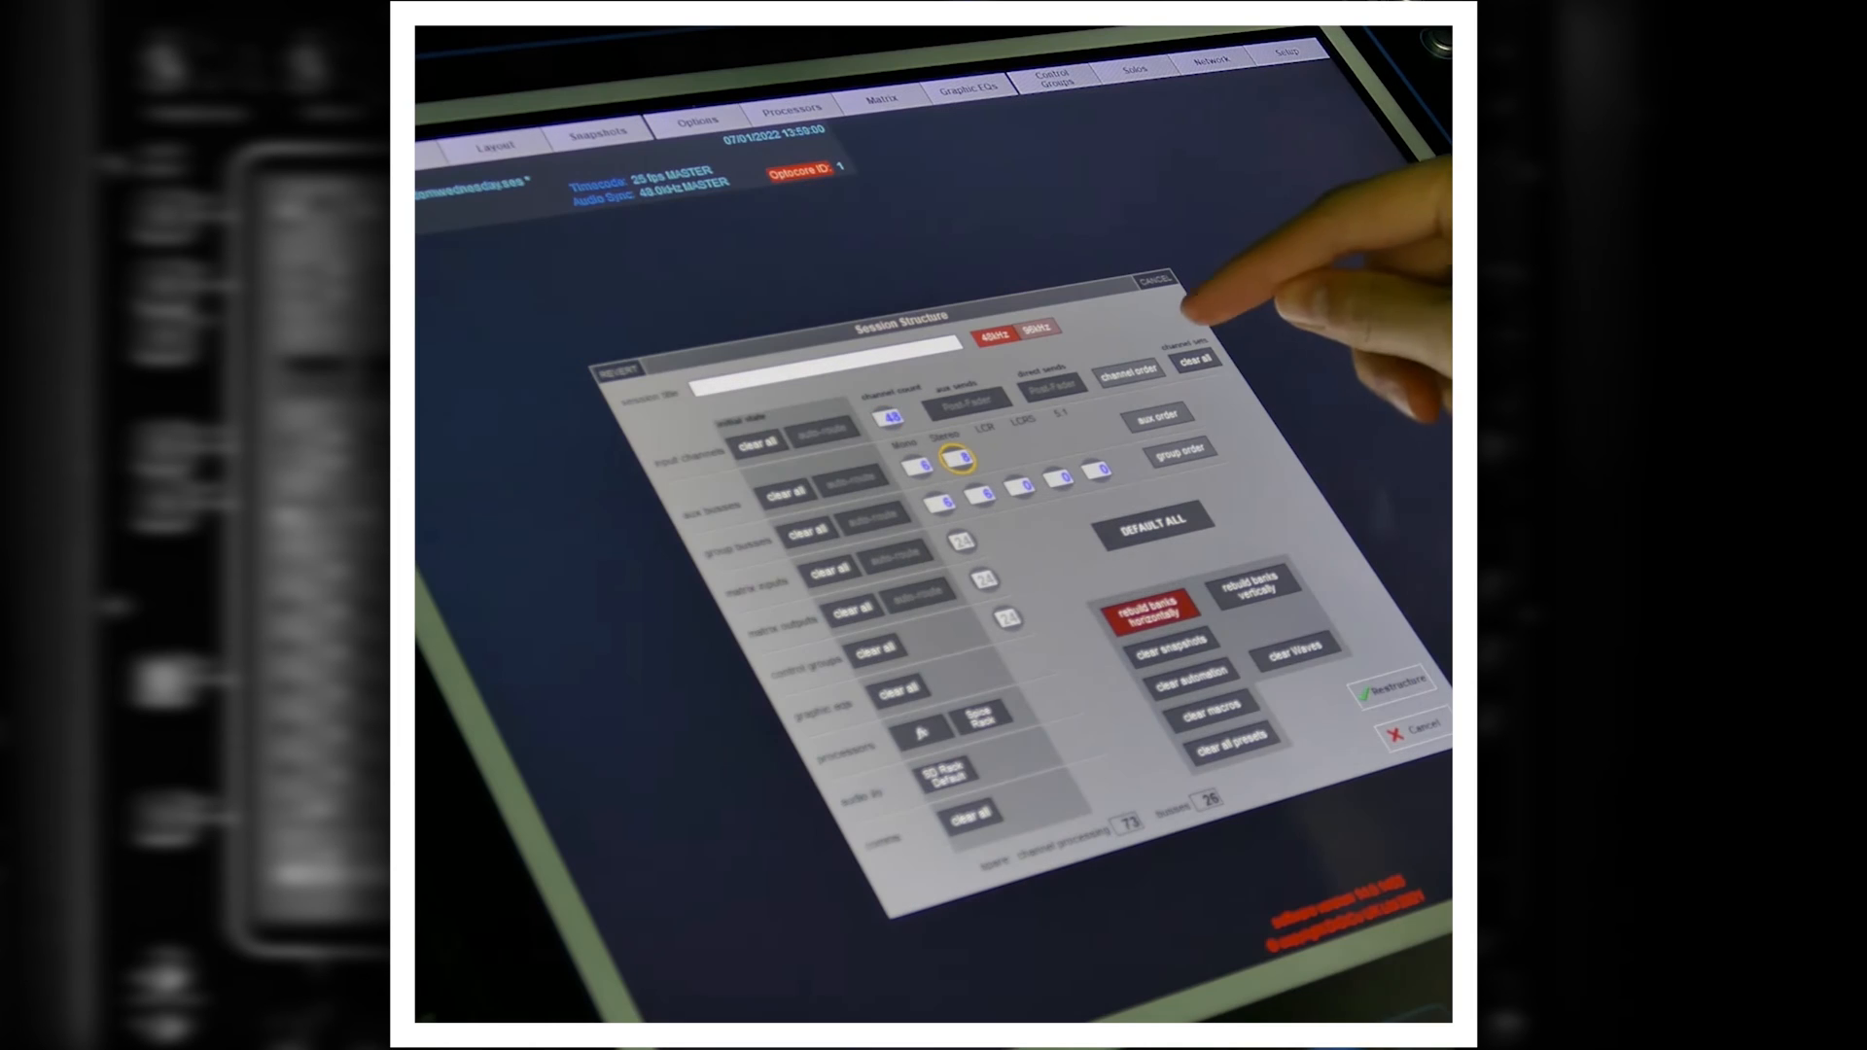
left_click(1155, 414)
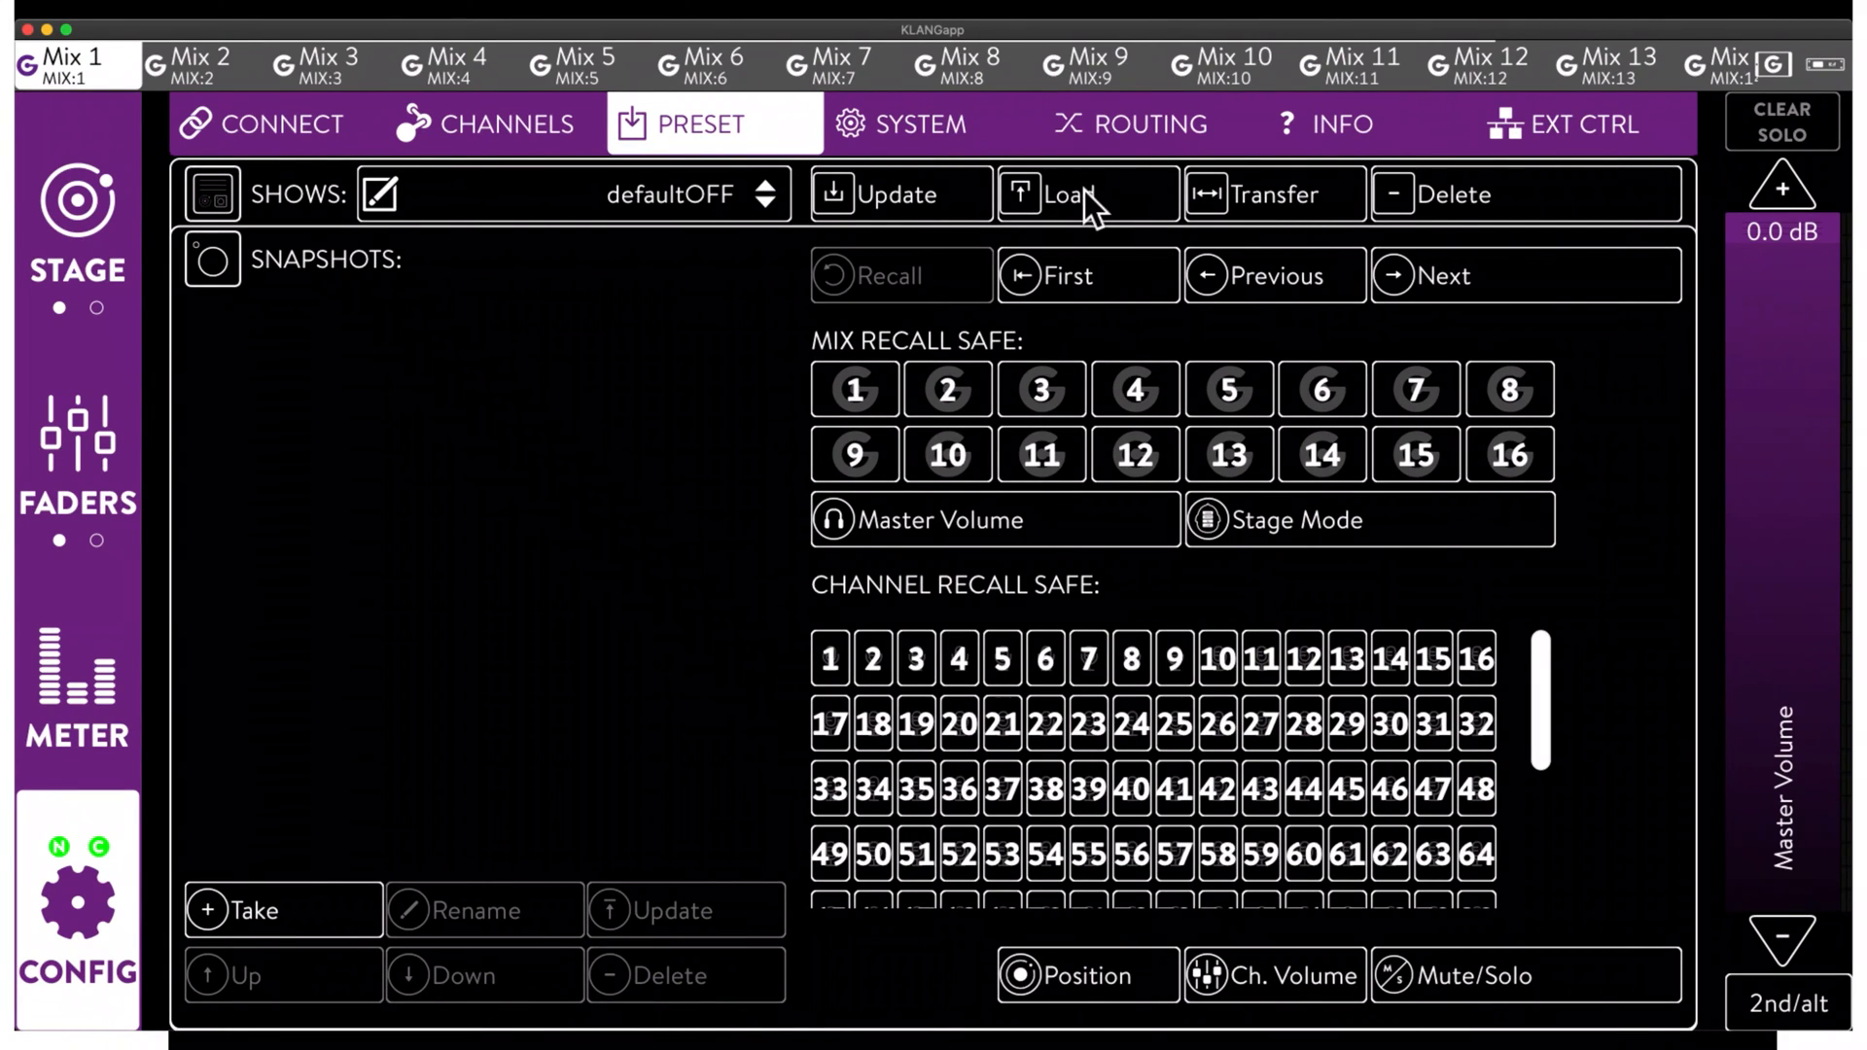
Step: Load the defaultOFF show from the SHOWS preset list
left_click(1060, 194)
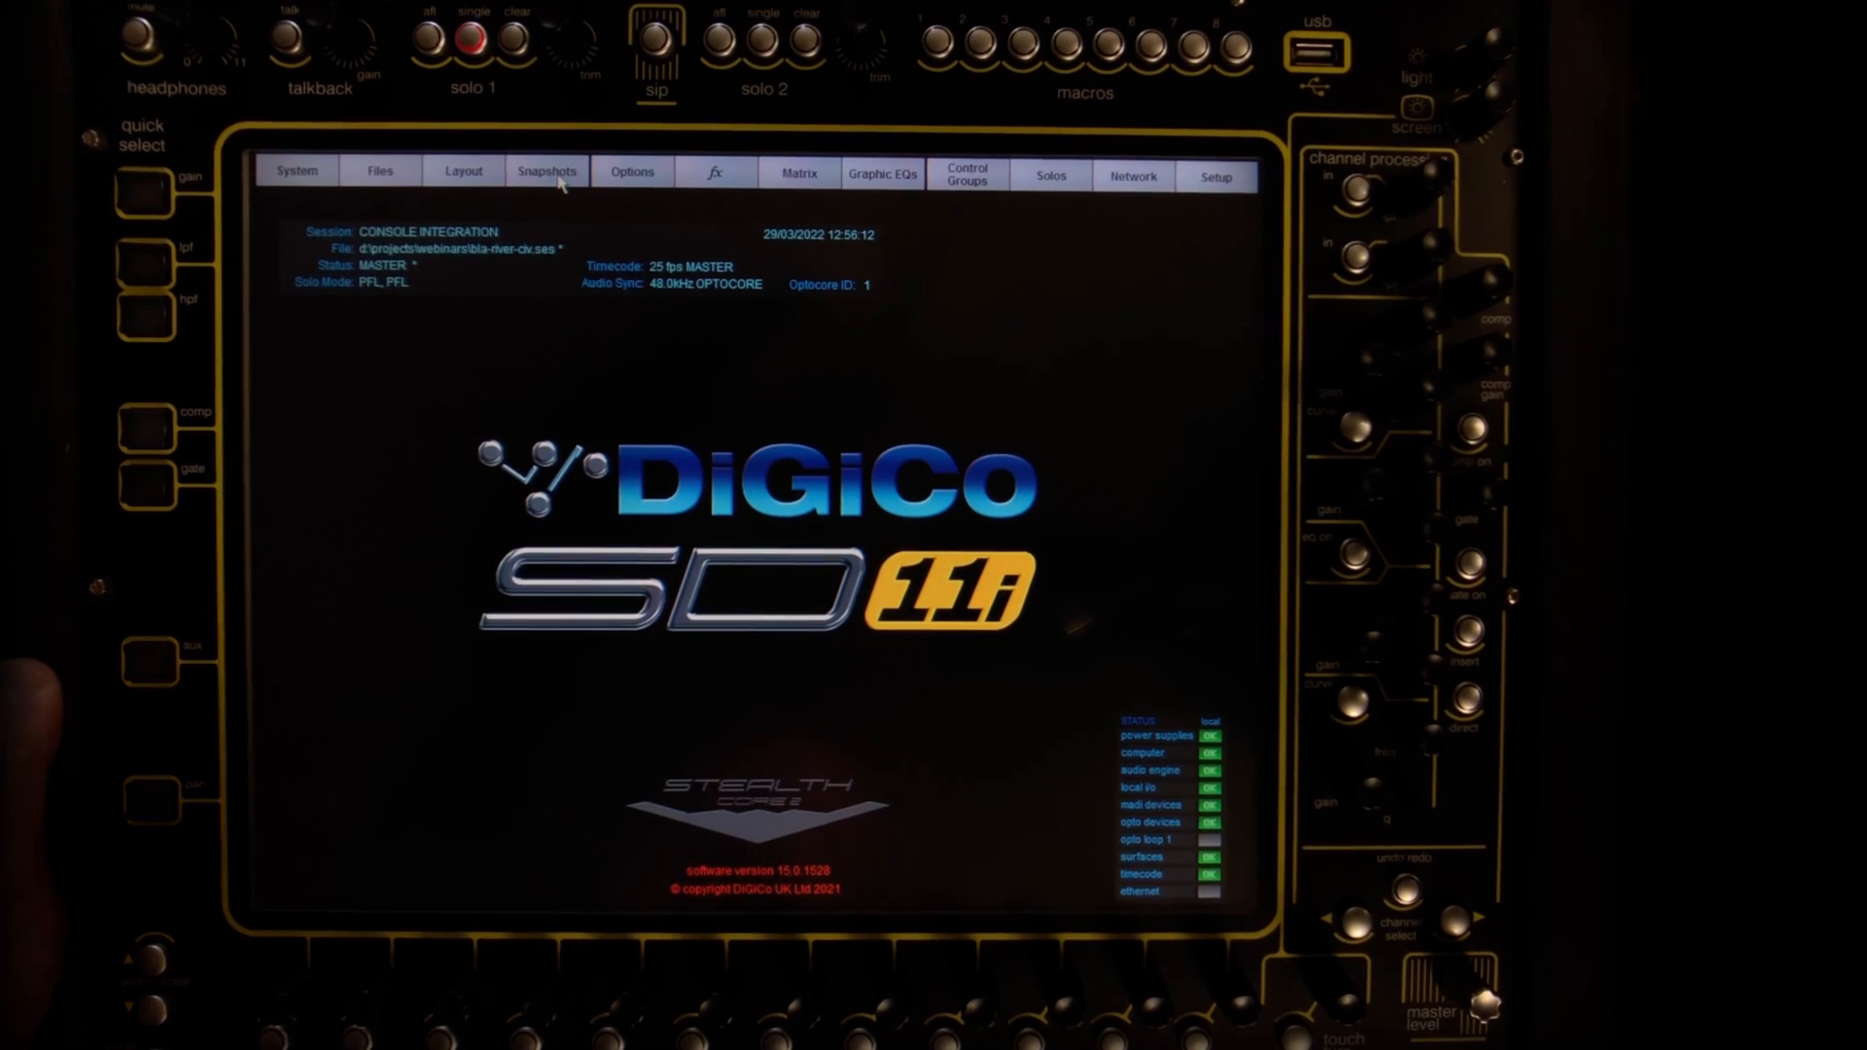
Step: Bring up the editable channel list from the layout options
left_click(462, 169)
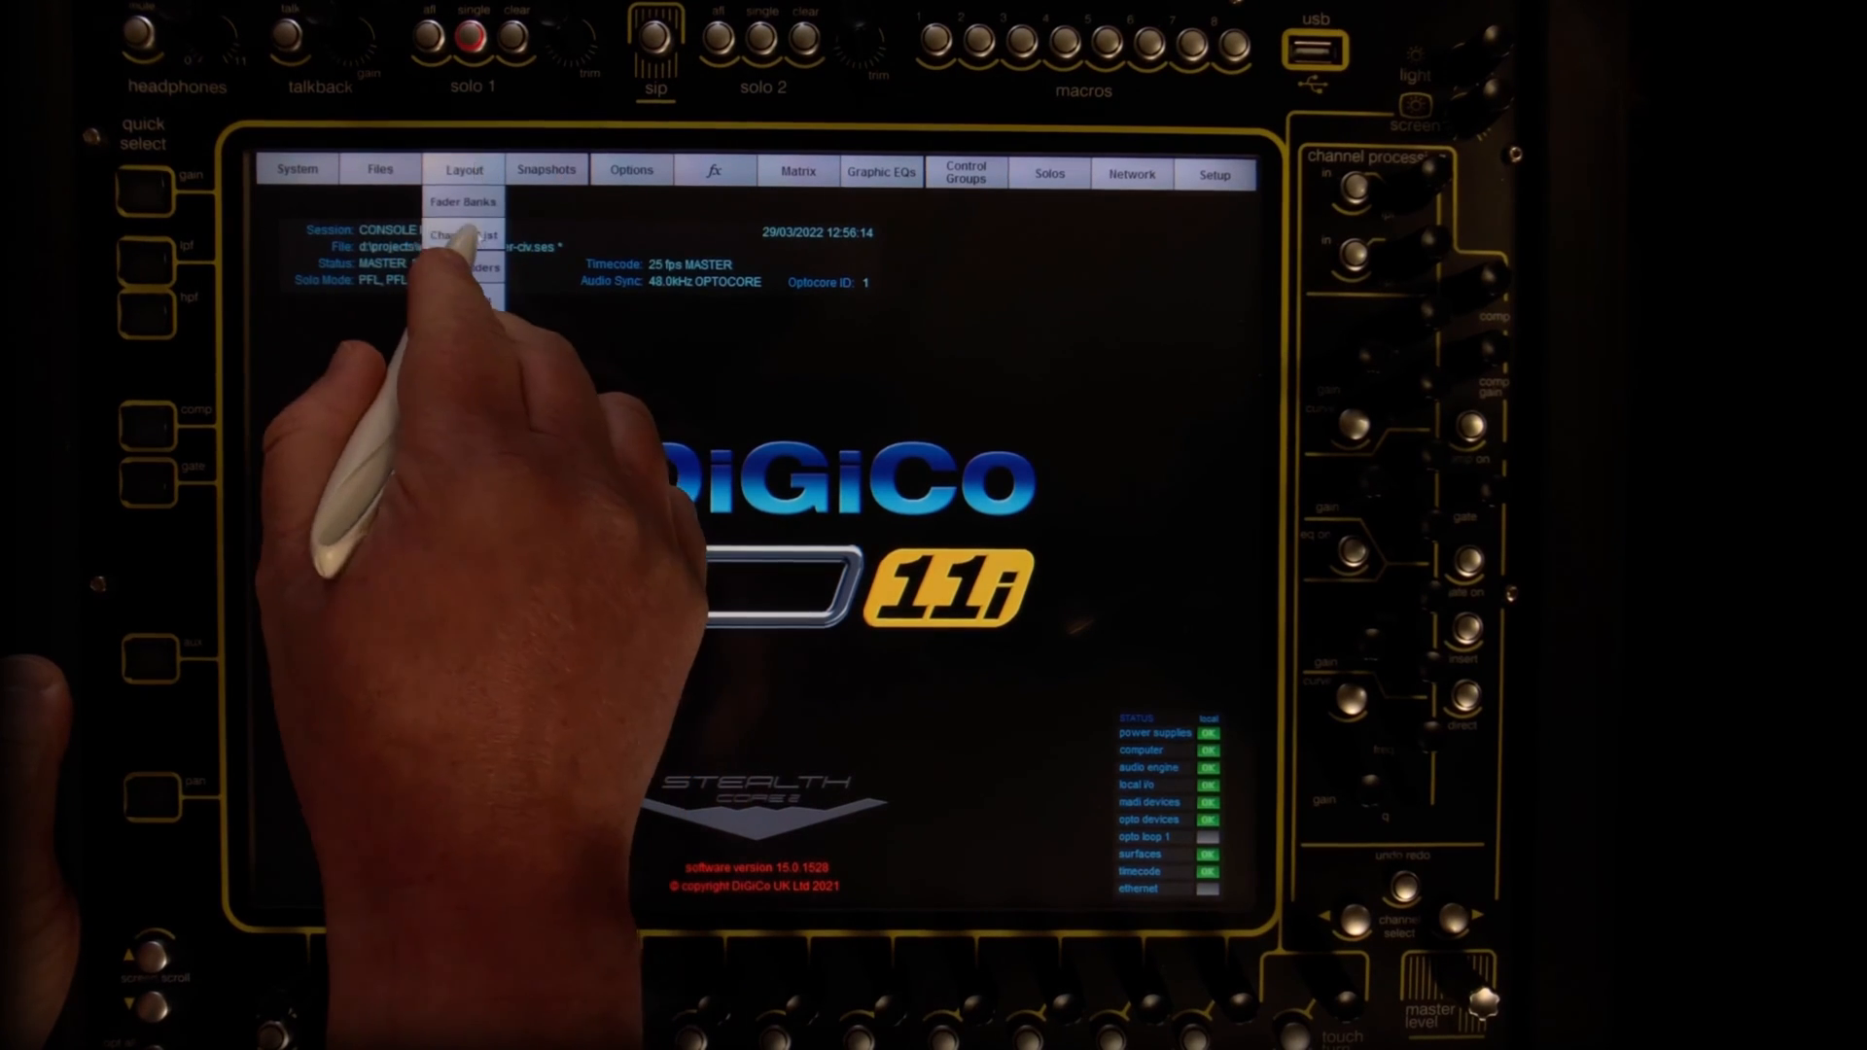
left_click(465, 235)
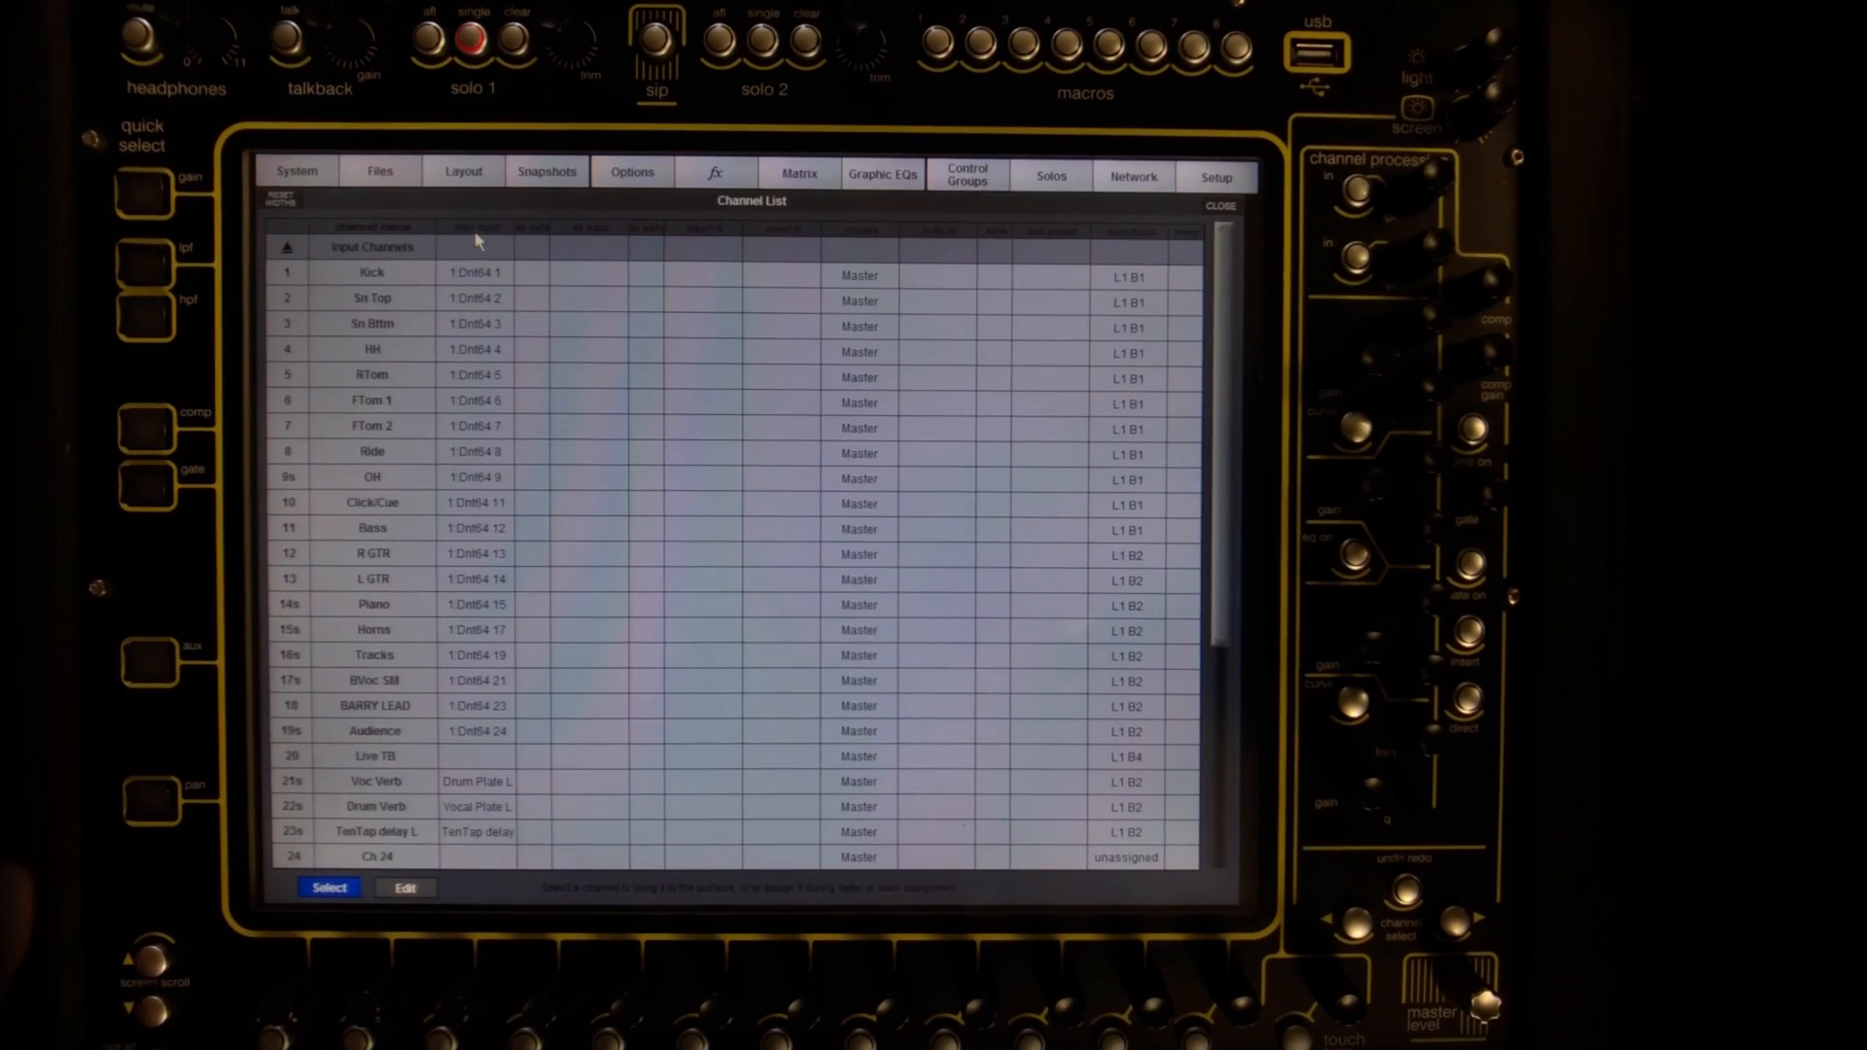
left_click(404, 887)
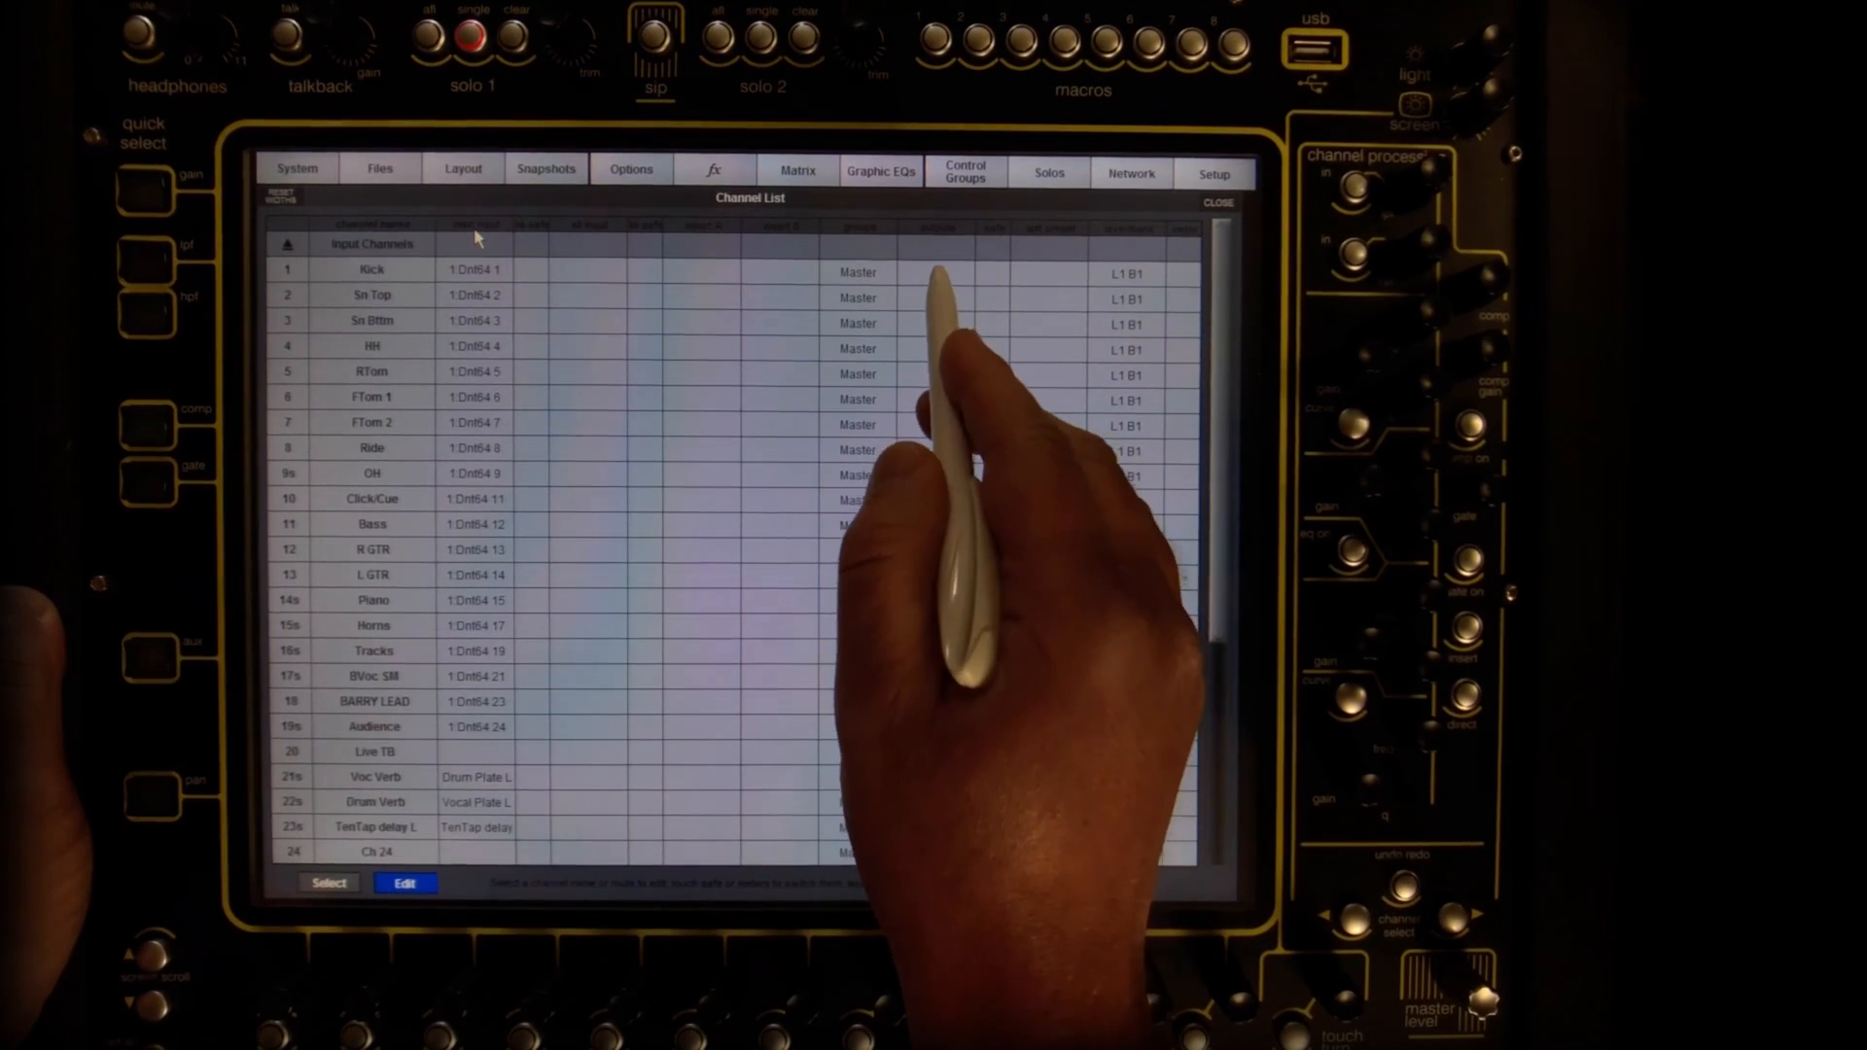
Step: Route Kick's direct out to 4:KKD Konduct 1, rippling down the following channels
left_click(372, 268)
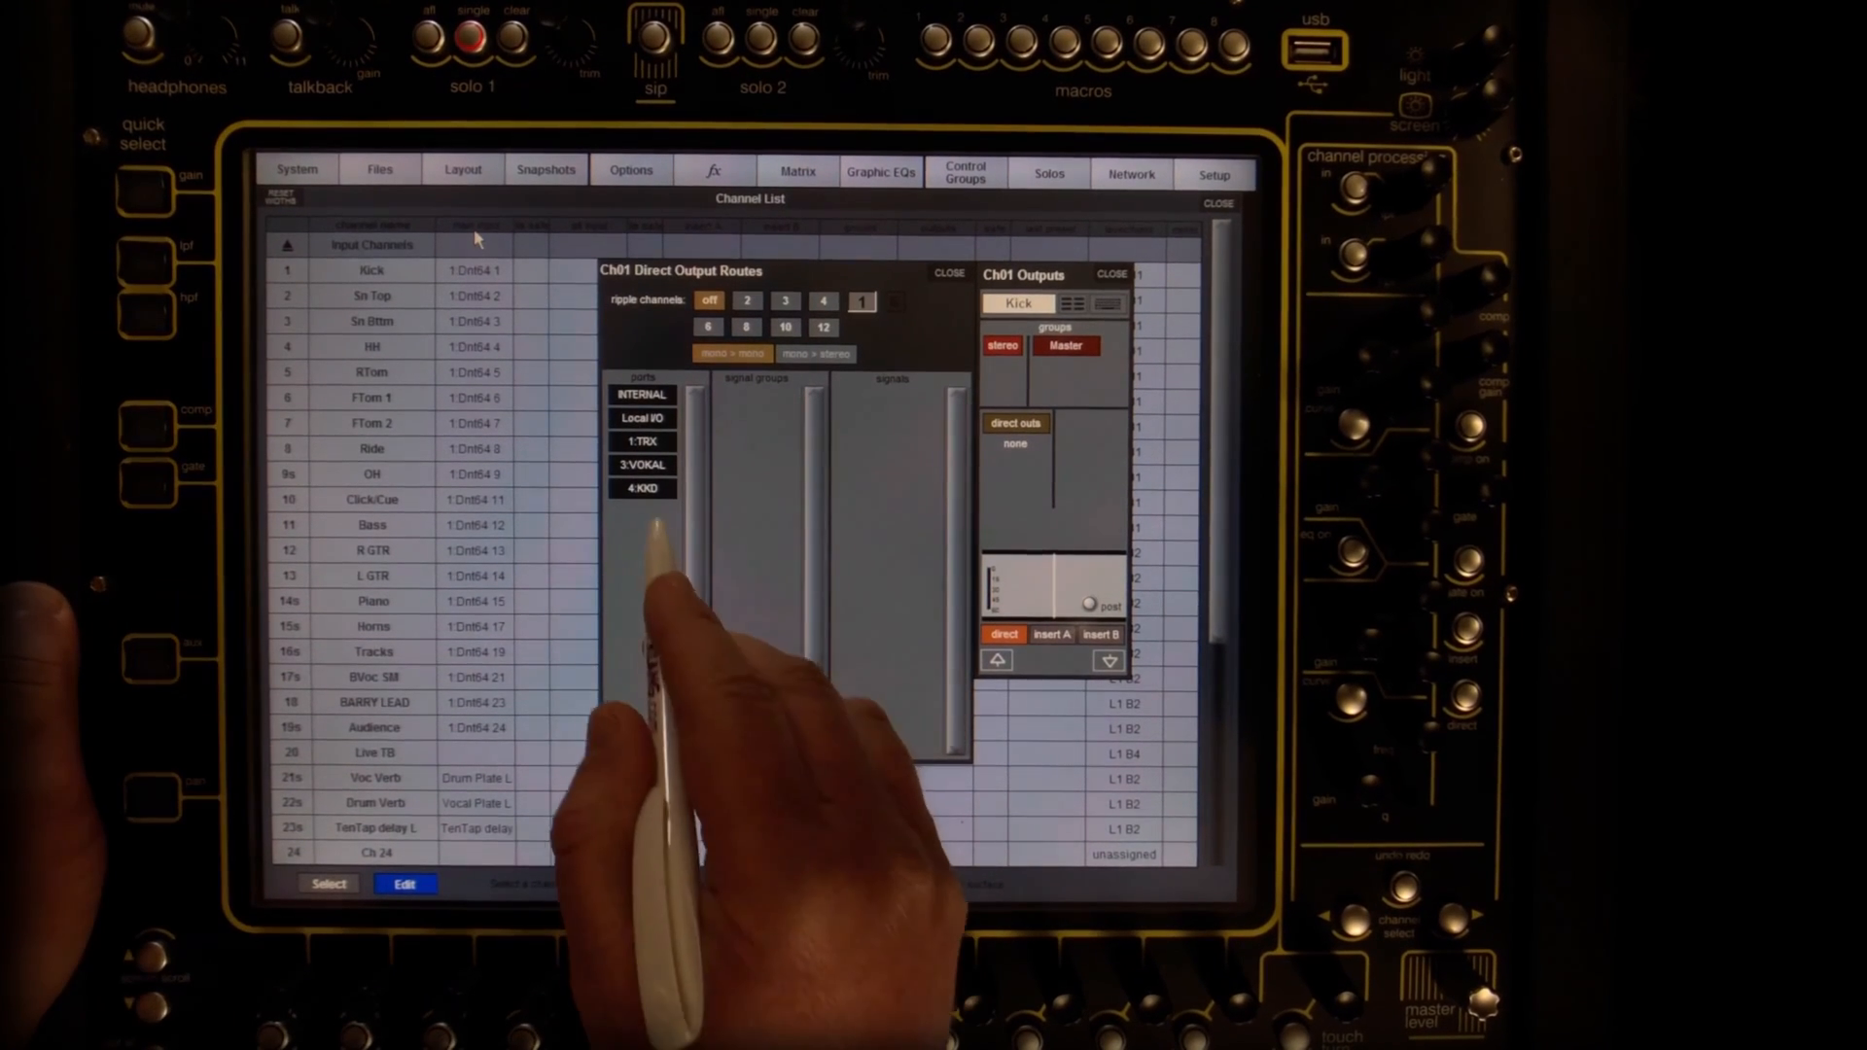
left_click(639, 490)
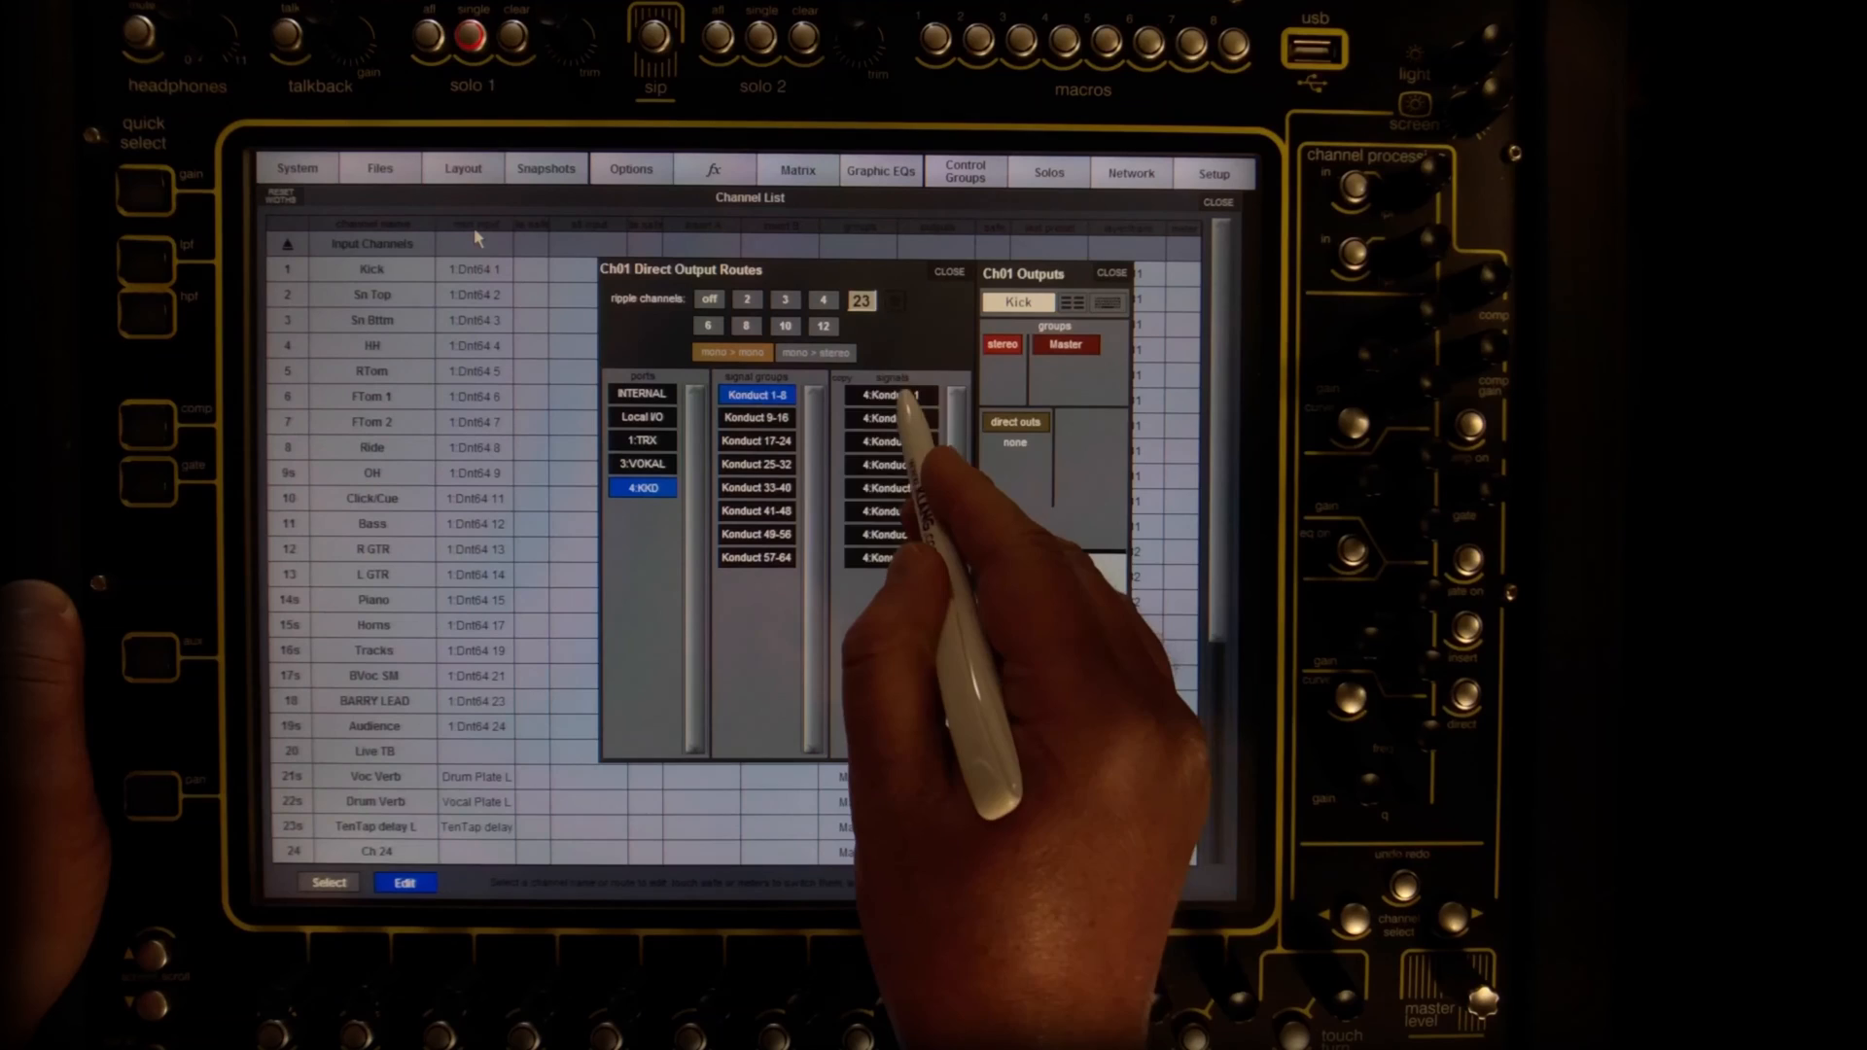
left_click(947, 272)
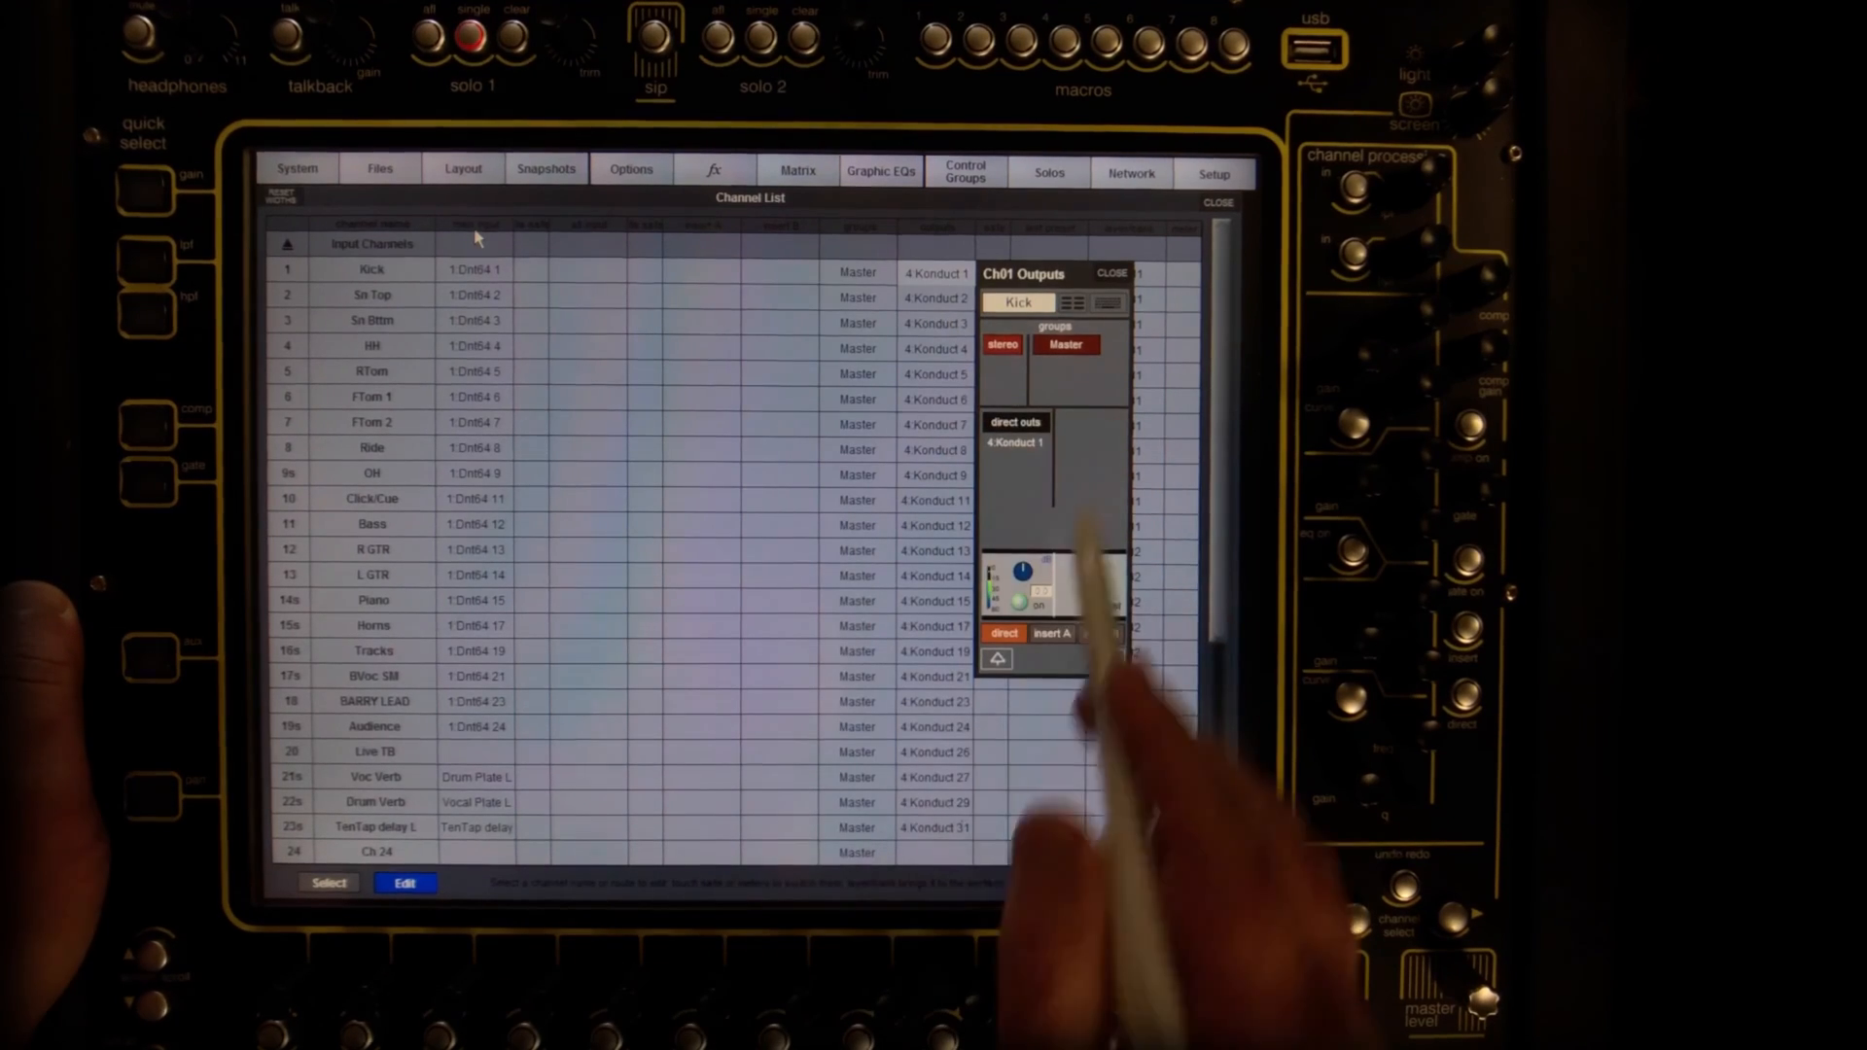
left_click(1110, 272)
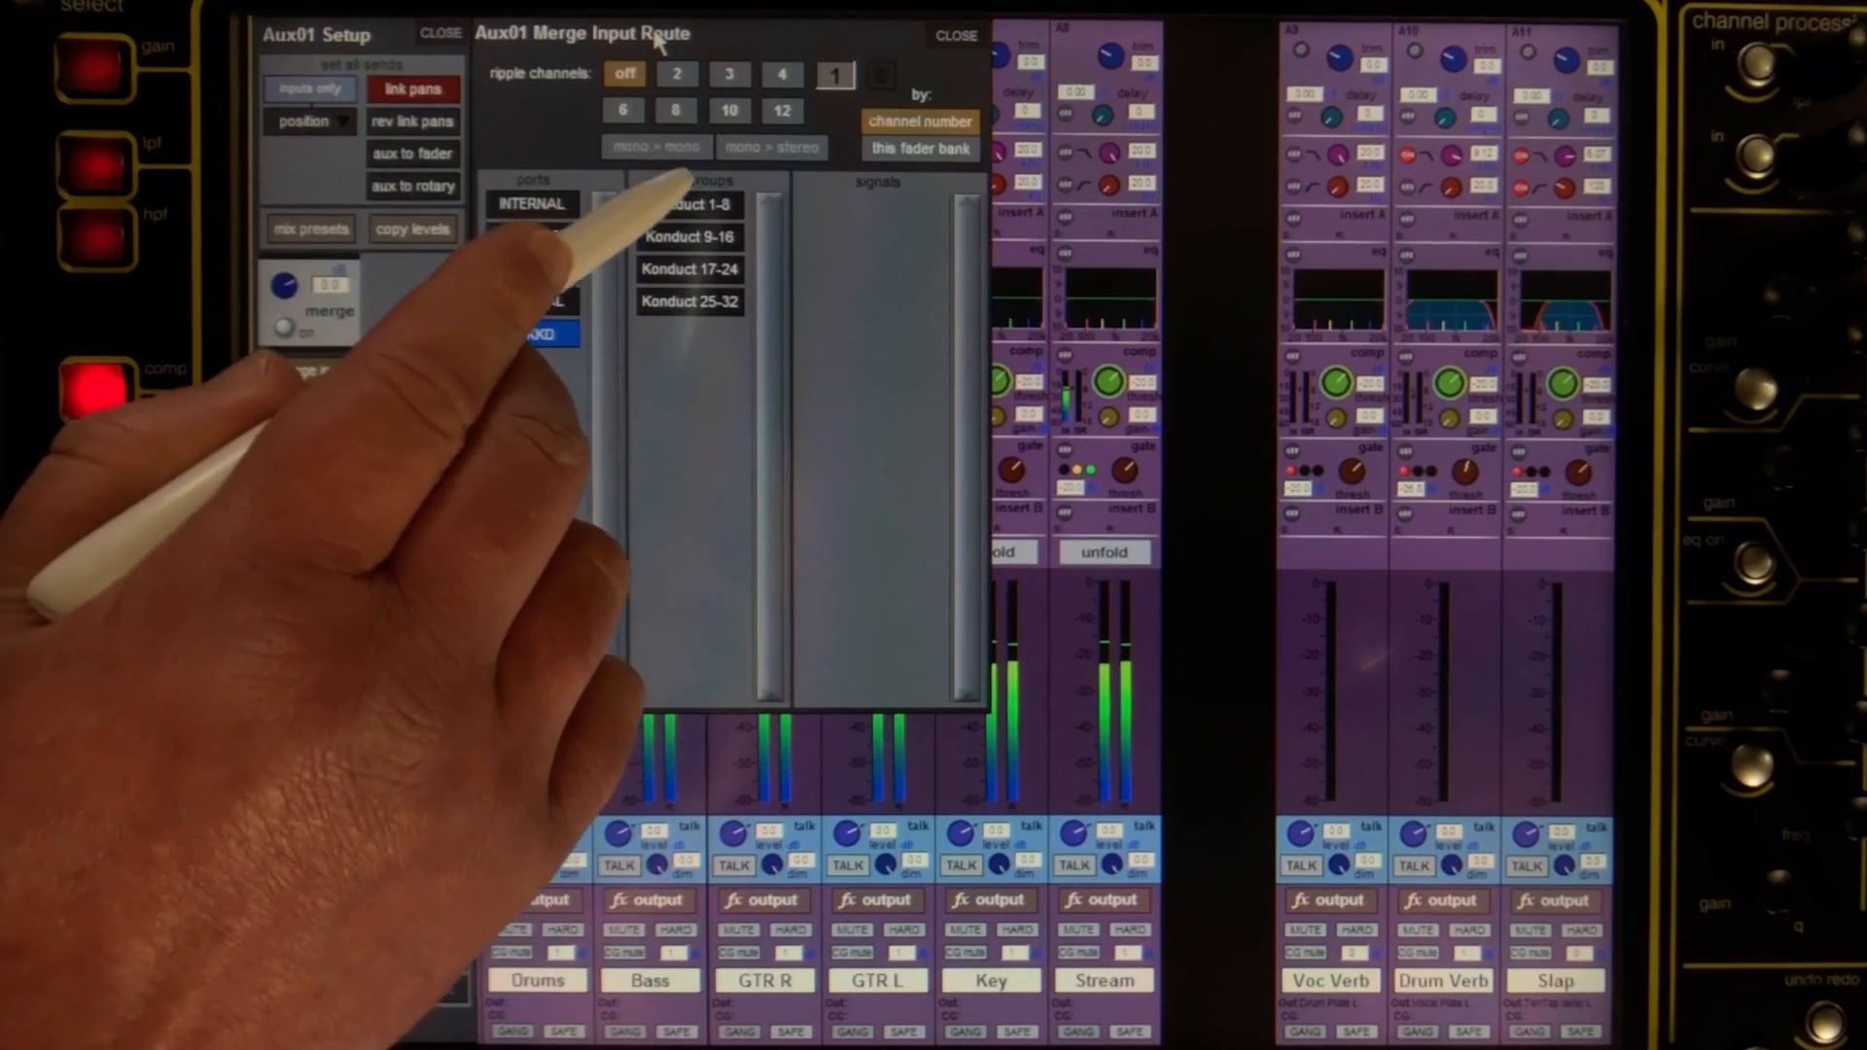
Step: Feed Konduct 1-8 into Aux 1's merge input, rippled across eight auxes
left_click(688, 204)
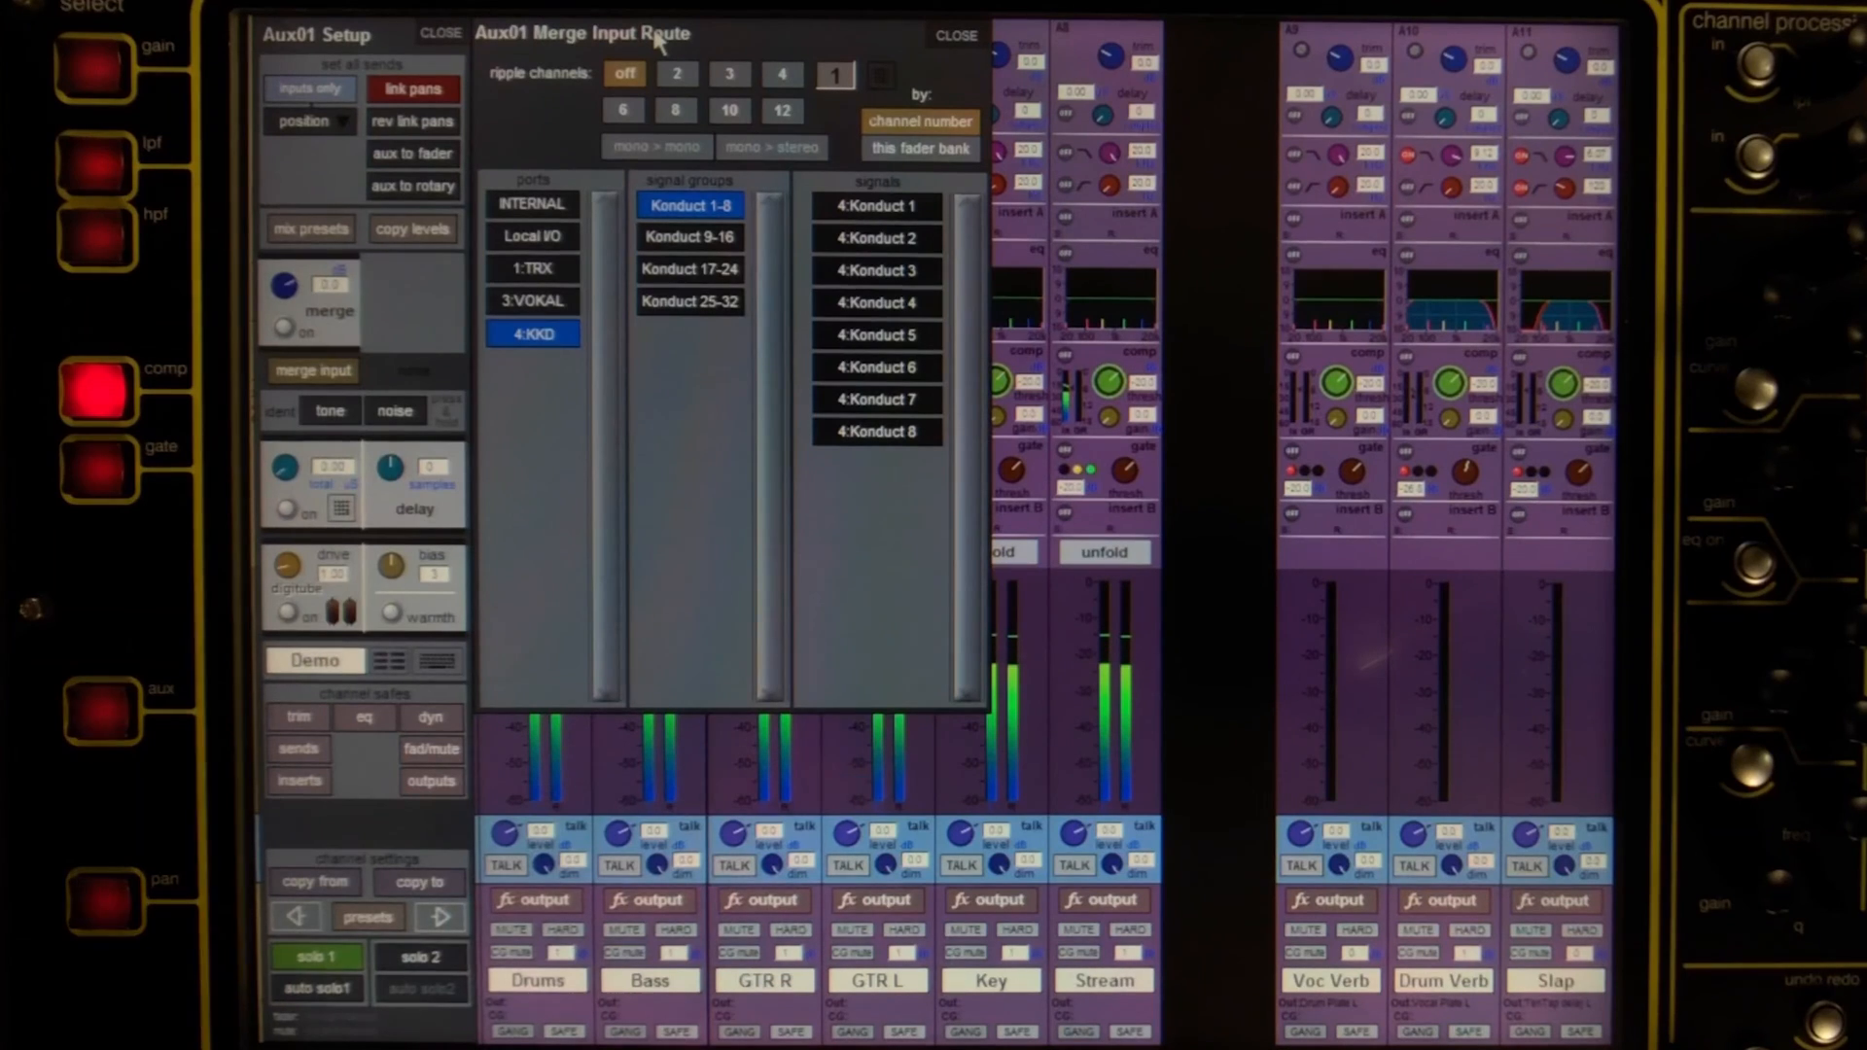
left_click(675, 109)
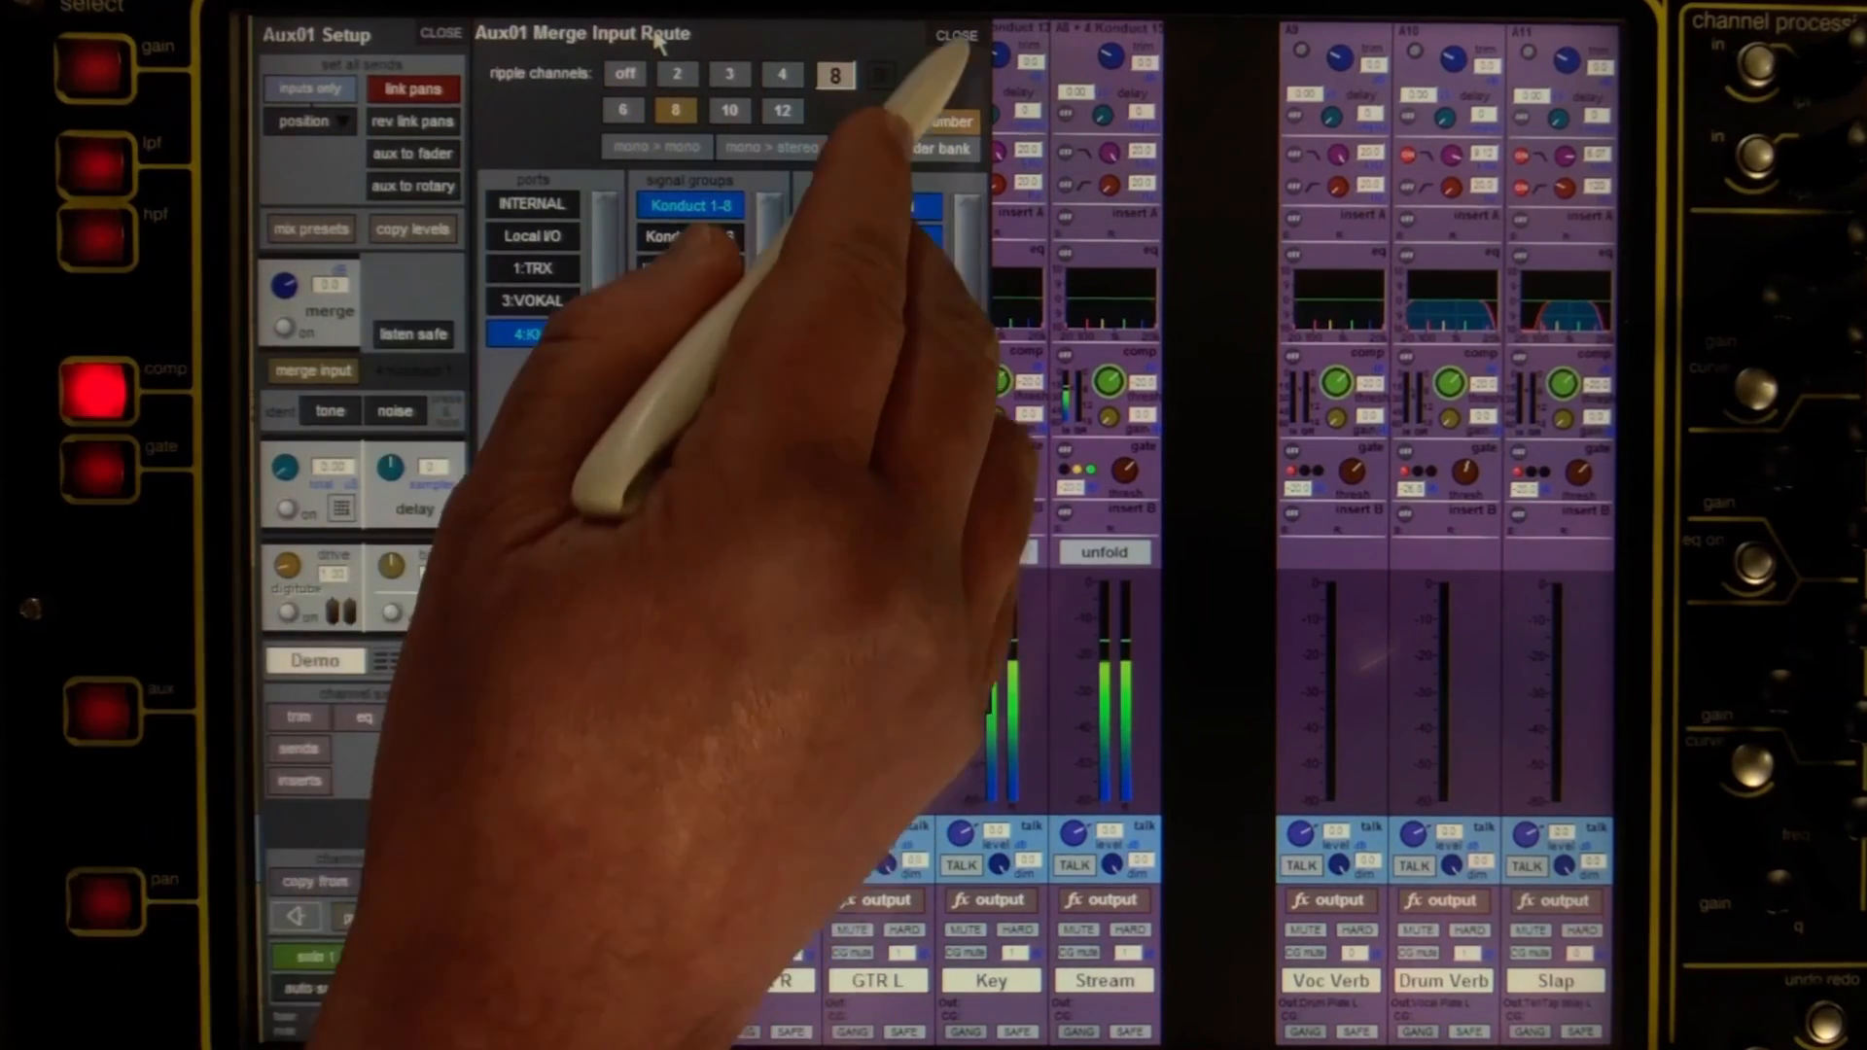
left_click(957, 33)
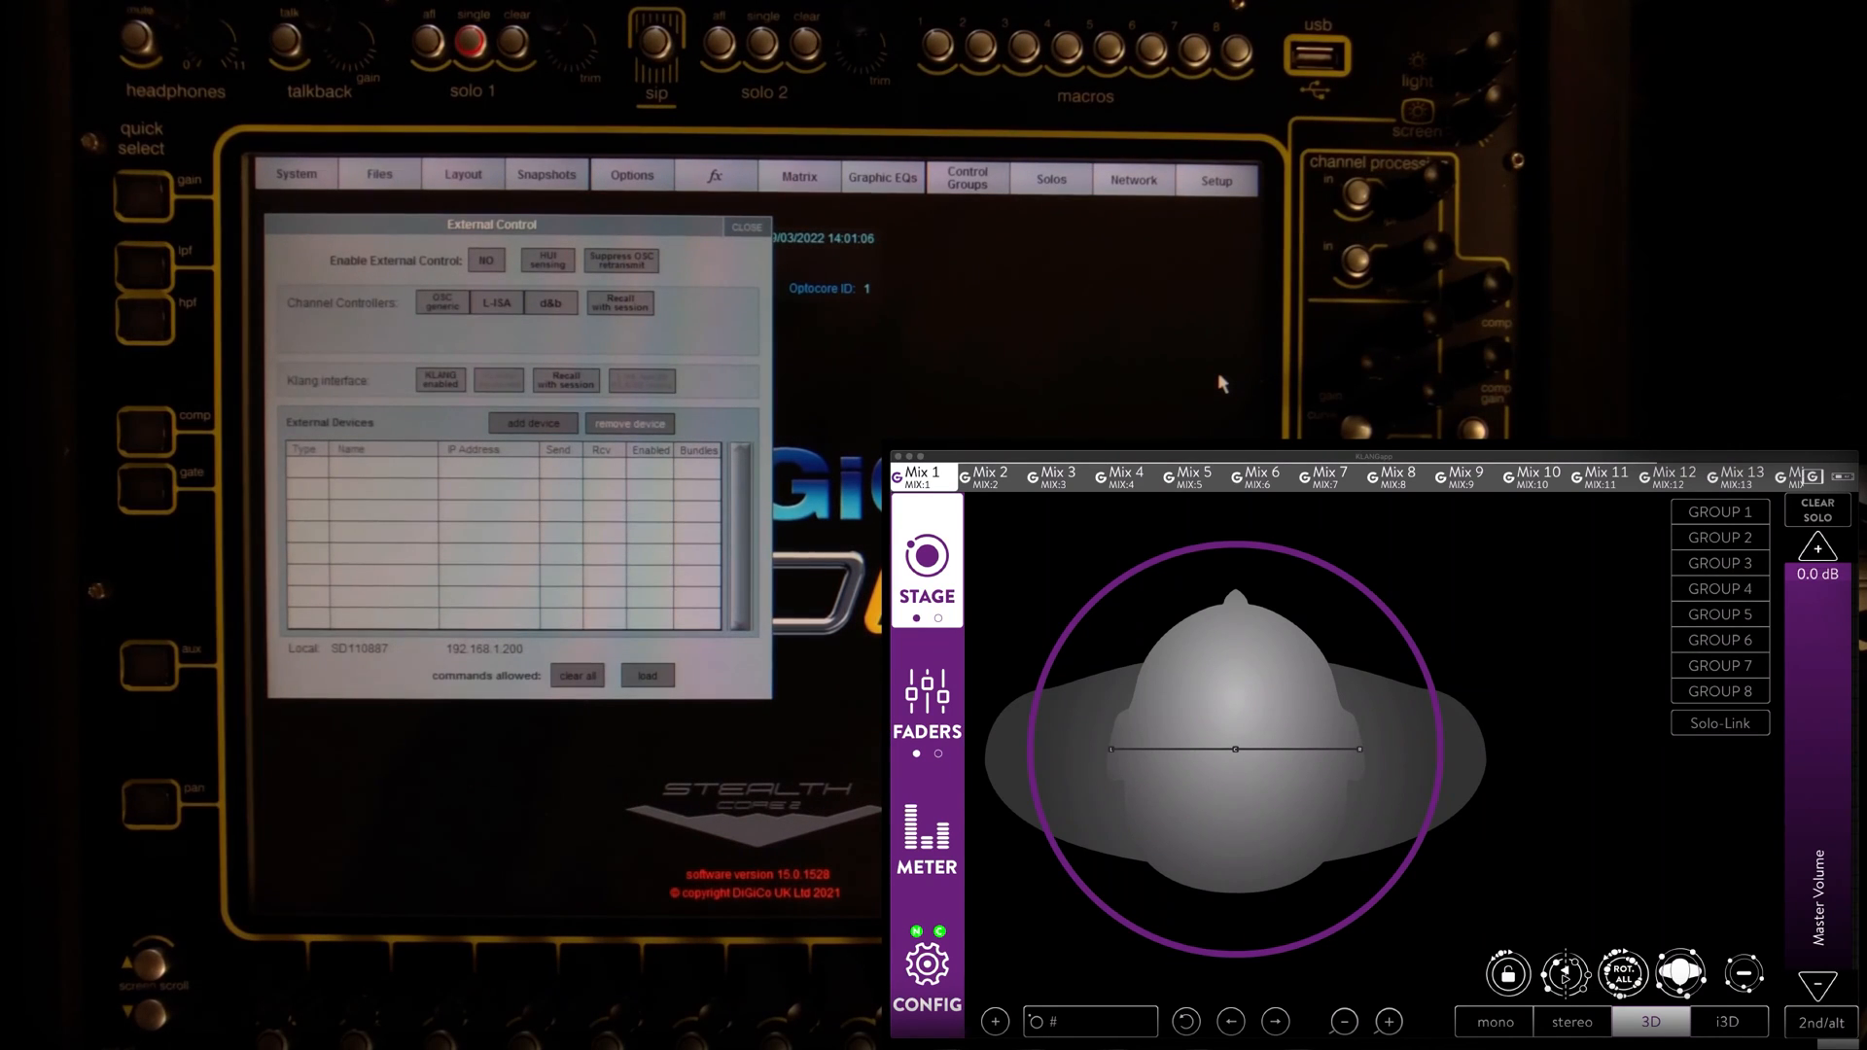
Step: Enable external control and the KLANG interface, linking aux sends to KLANG levels
left_click(1711, 511)
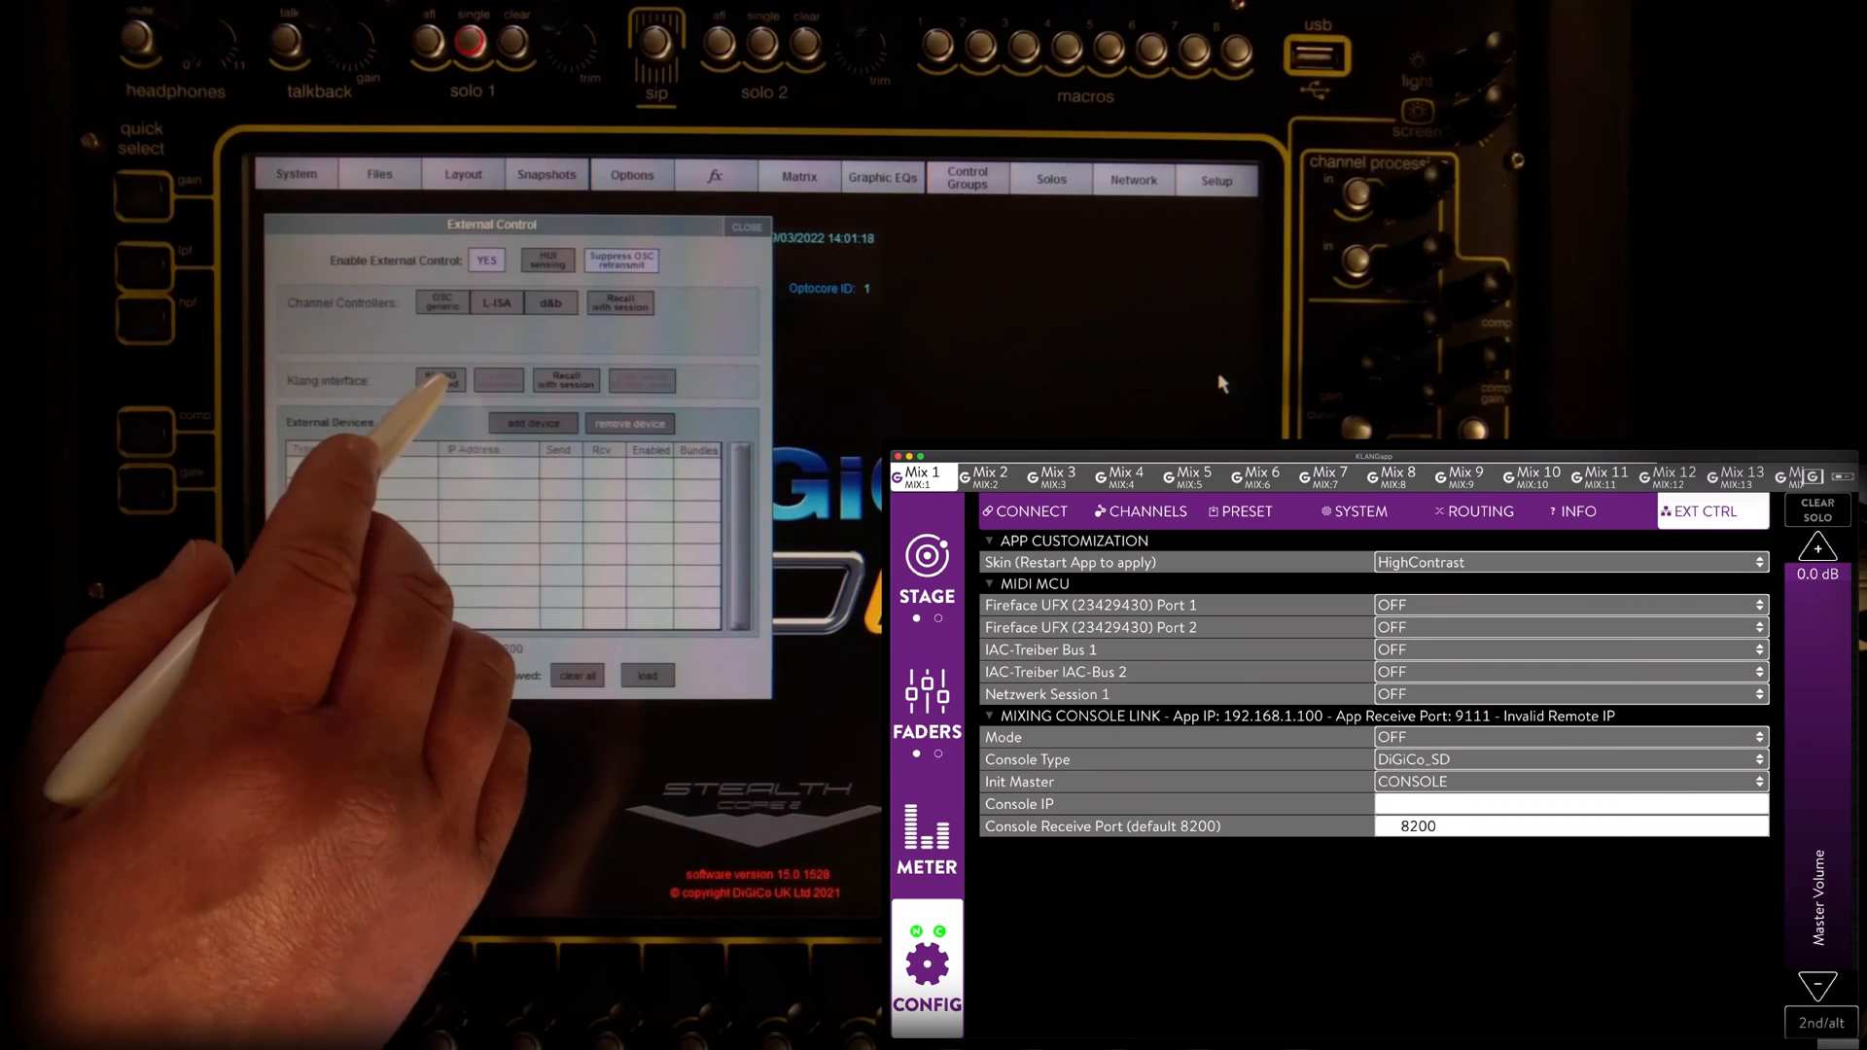
left_click(440, 379)
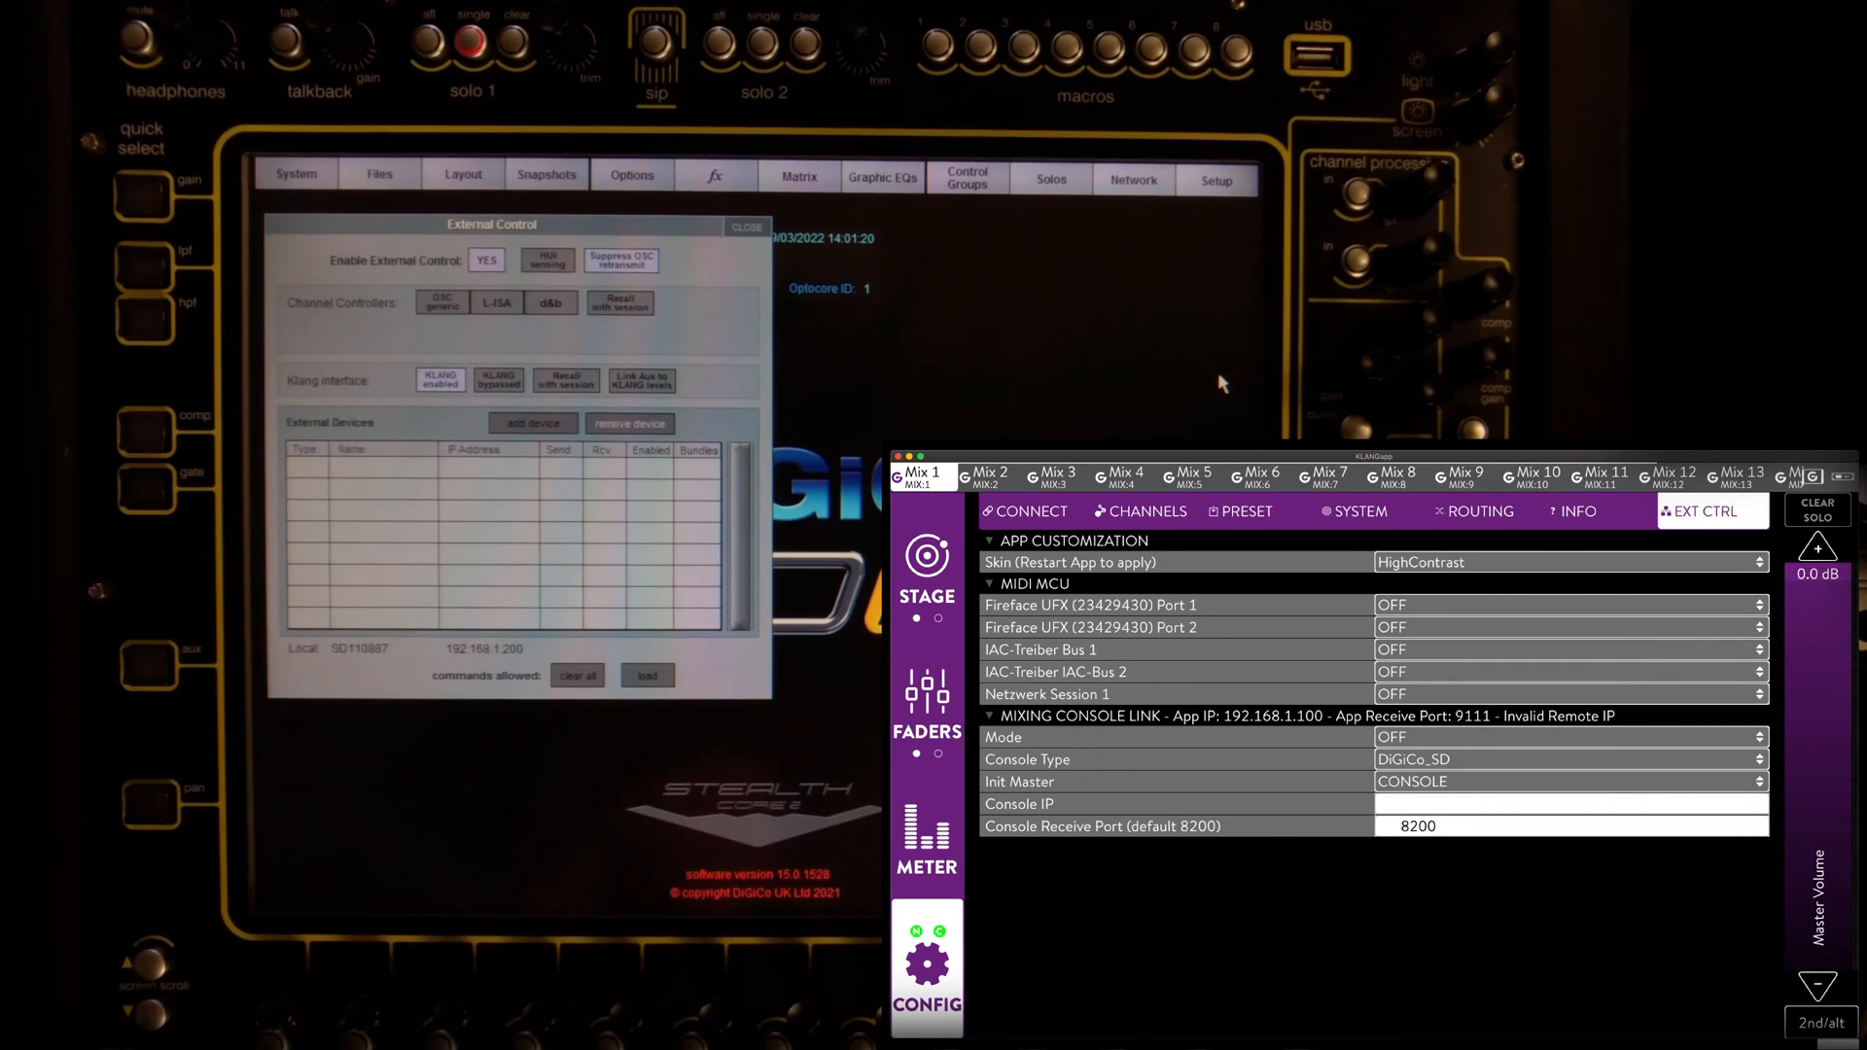
left_click(640, 379)
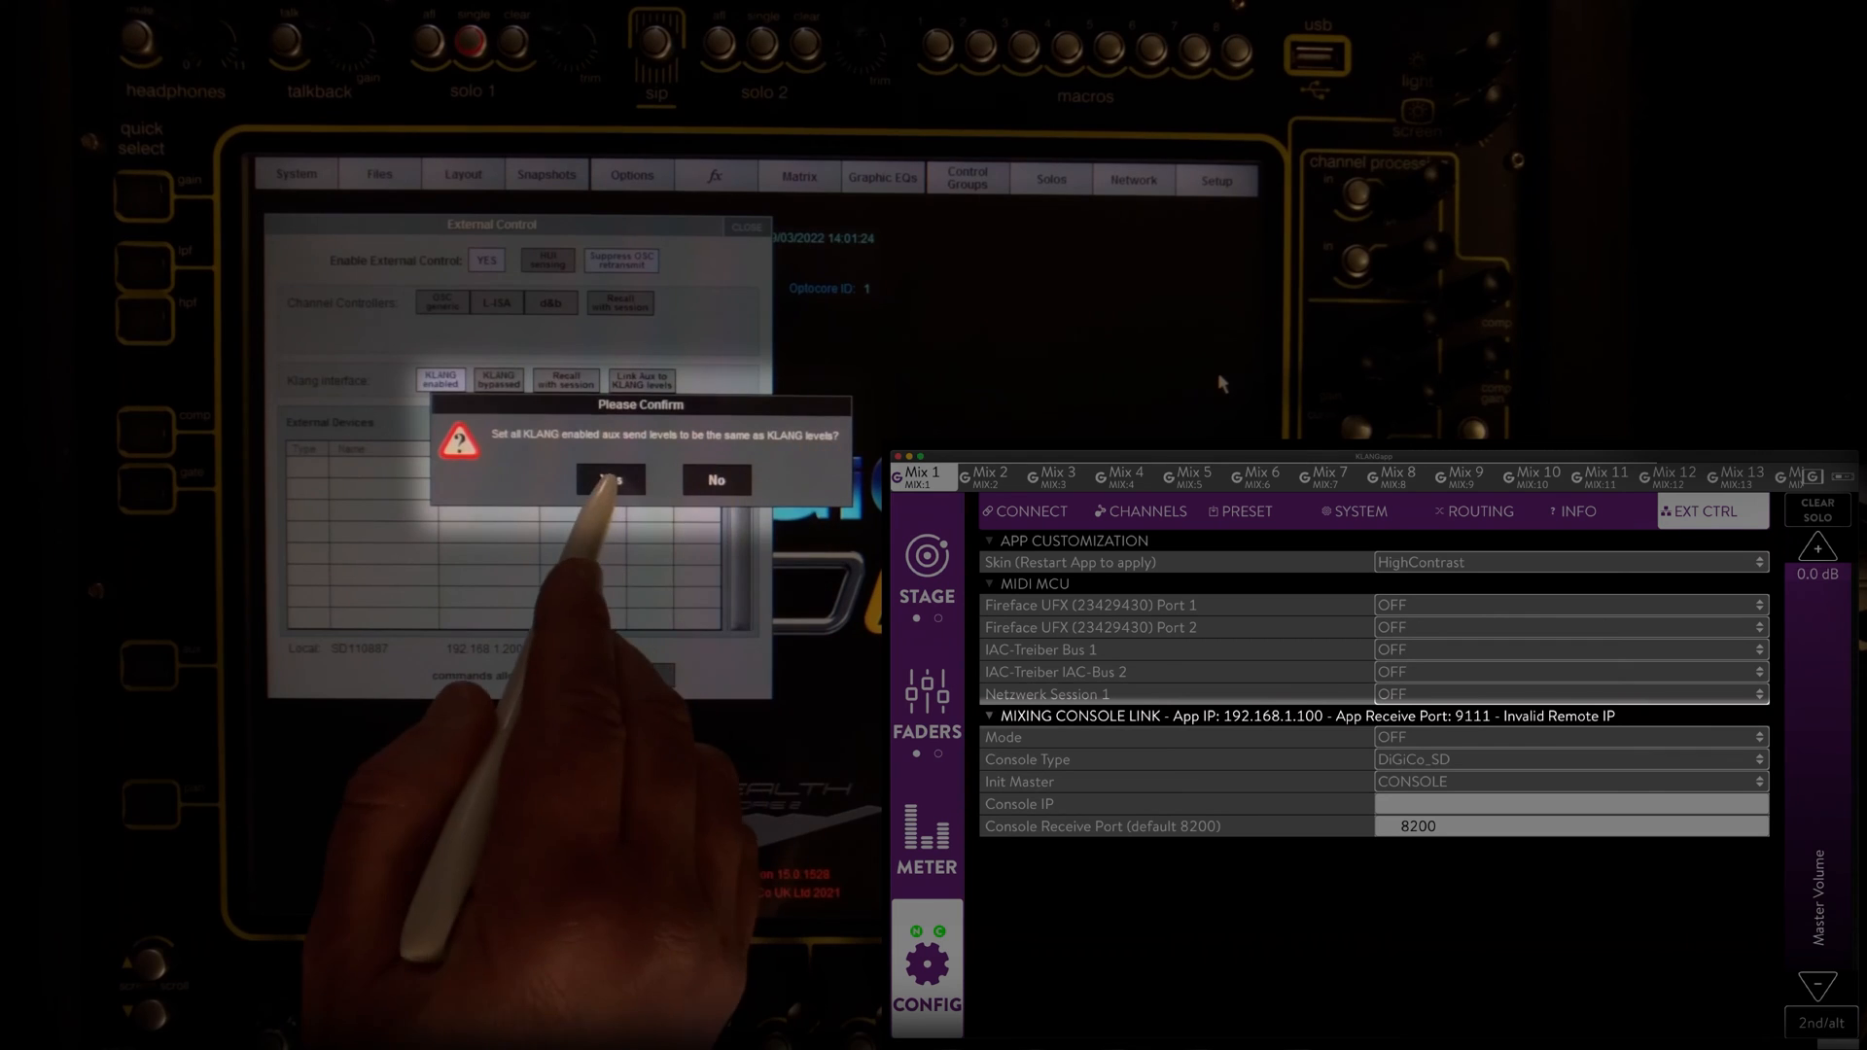
left_click(611, 480)
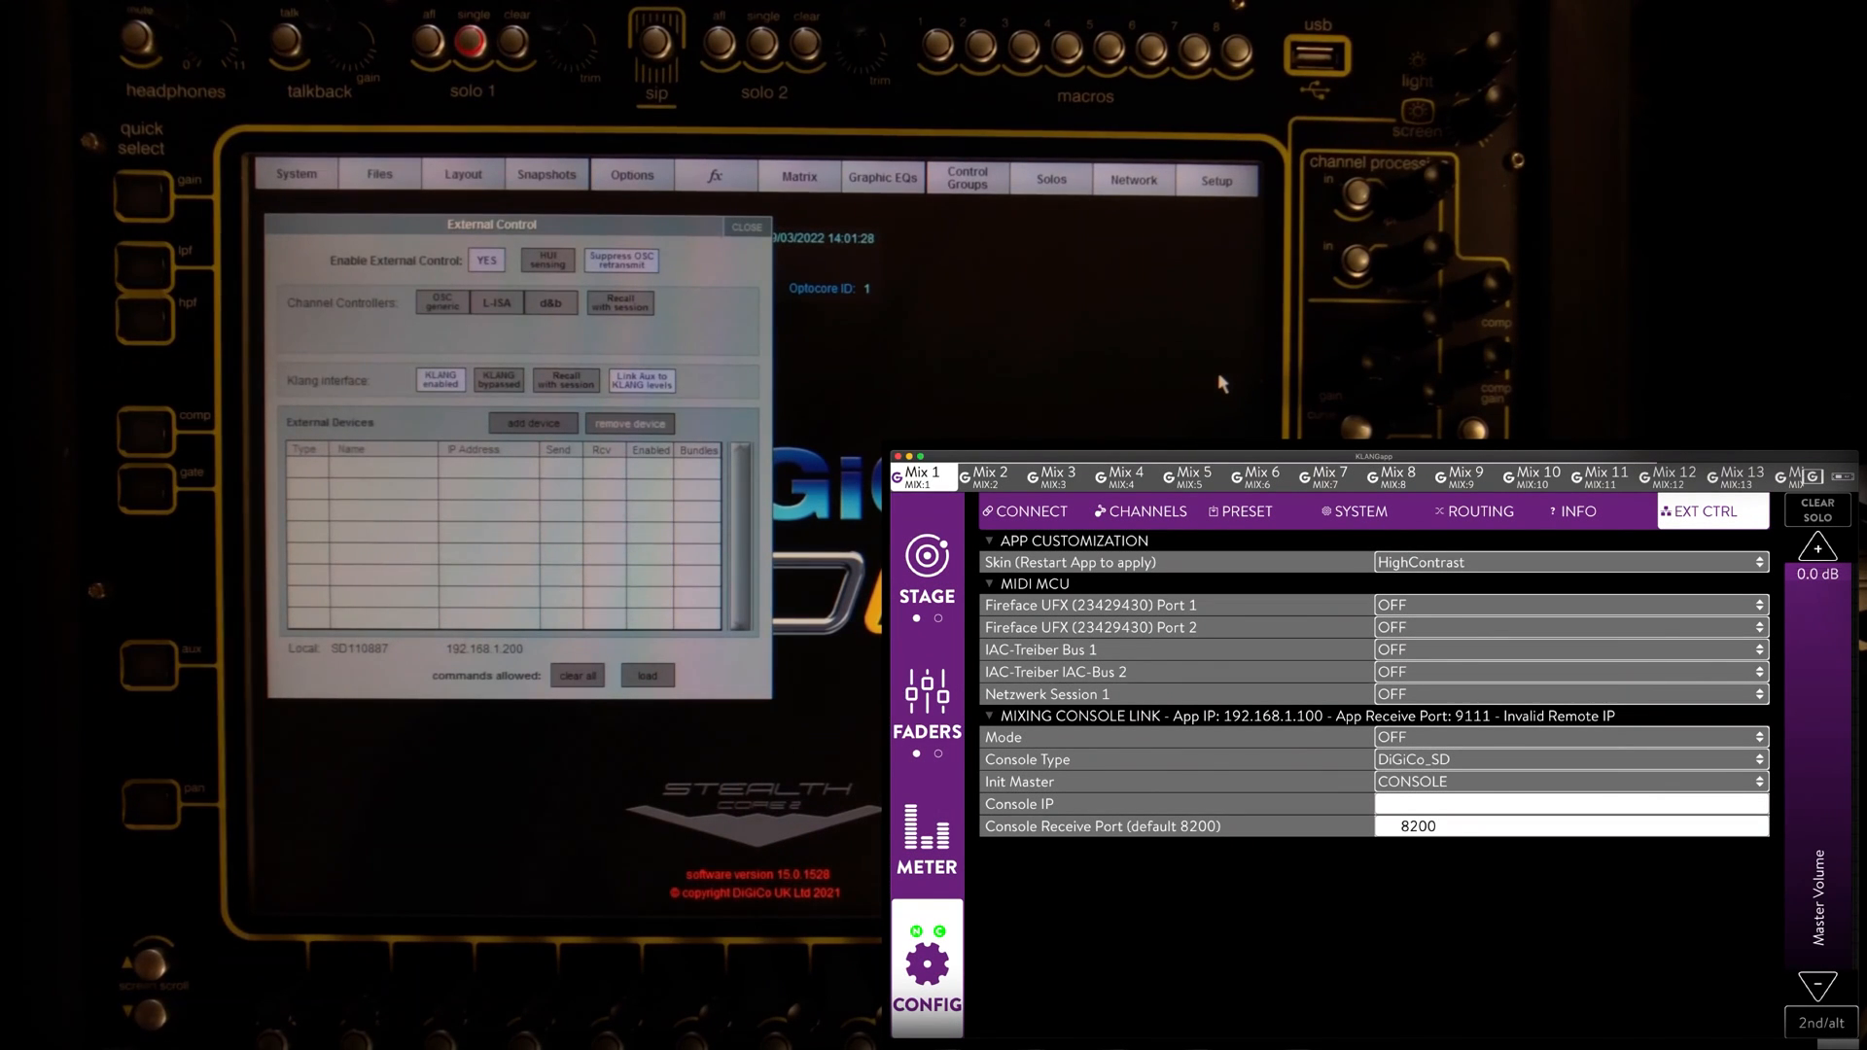
left_click(533, 422)
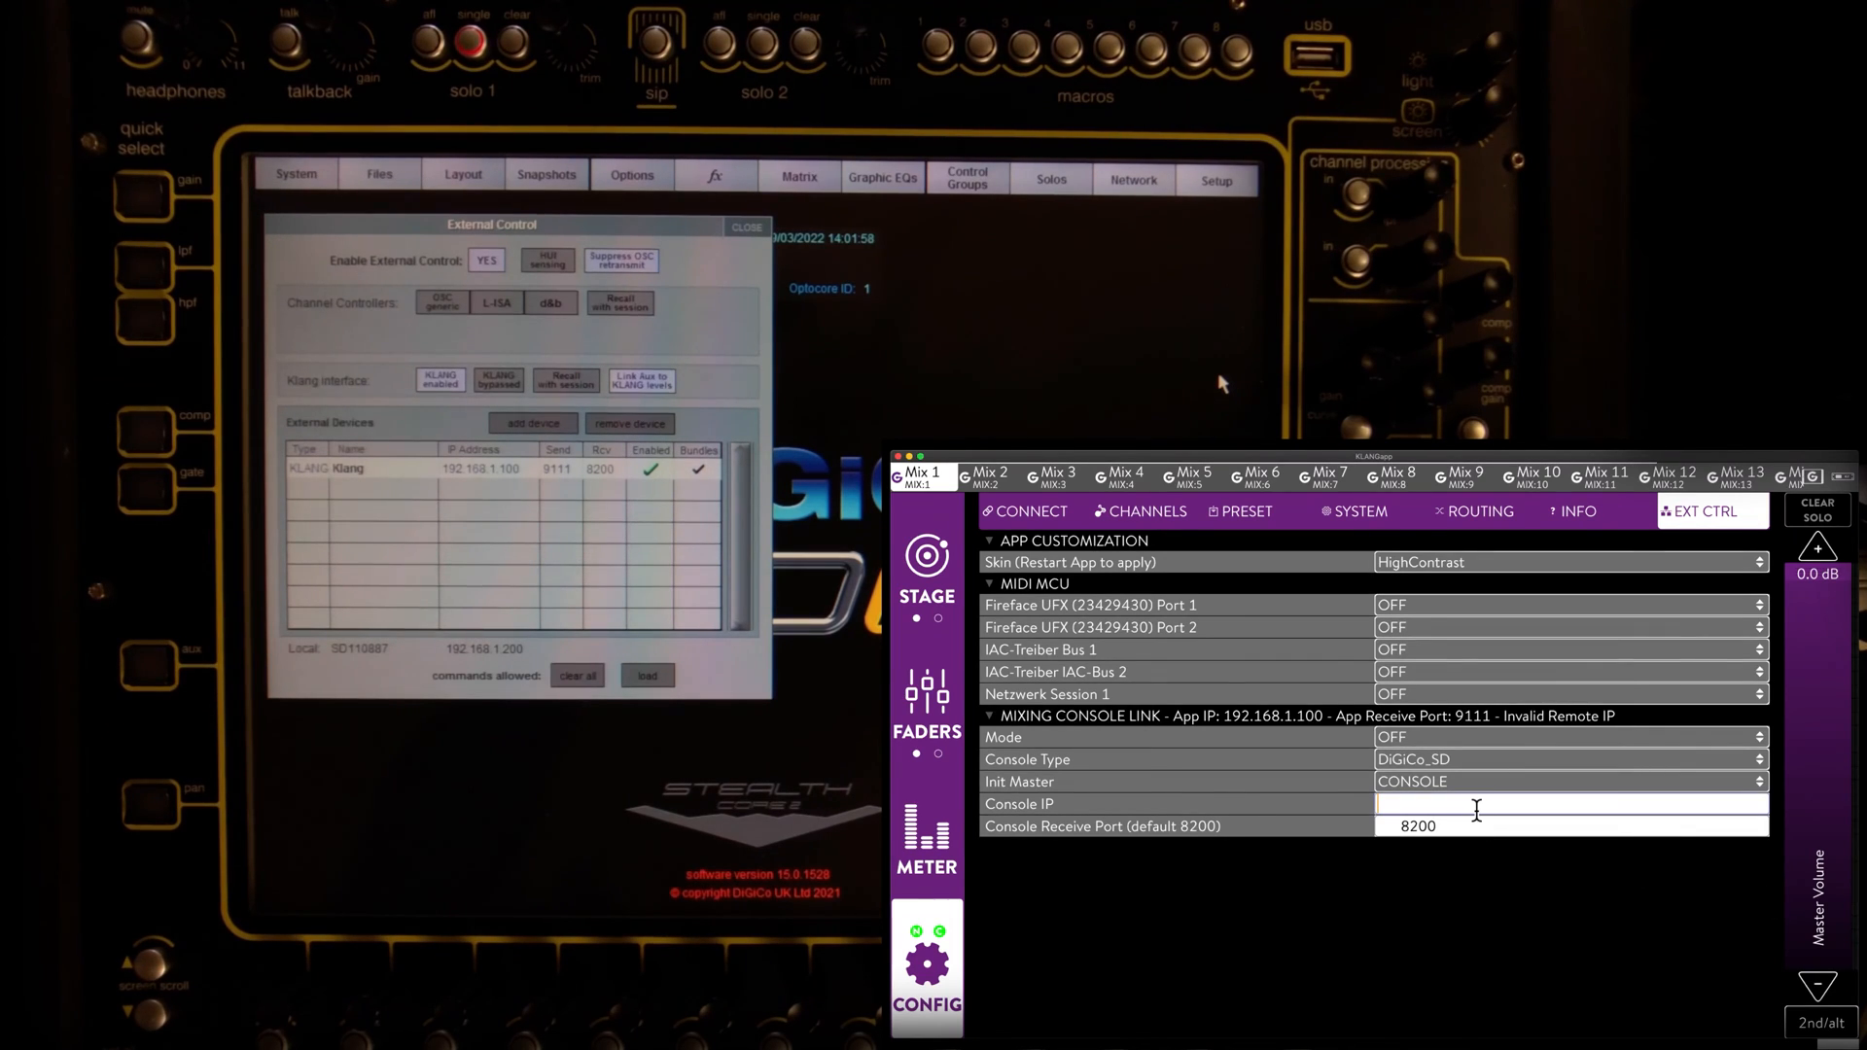
Step: Set console IP 192.168.1.200, console type DiGiCo_SDQ2022, init master CONSOLE
type("192.168.1.200")
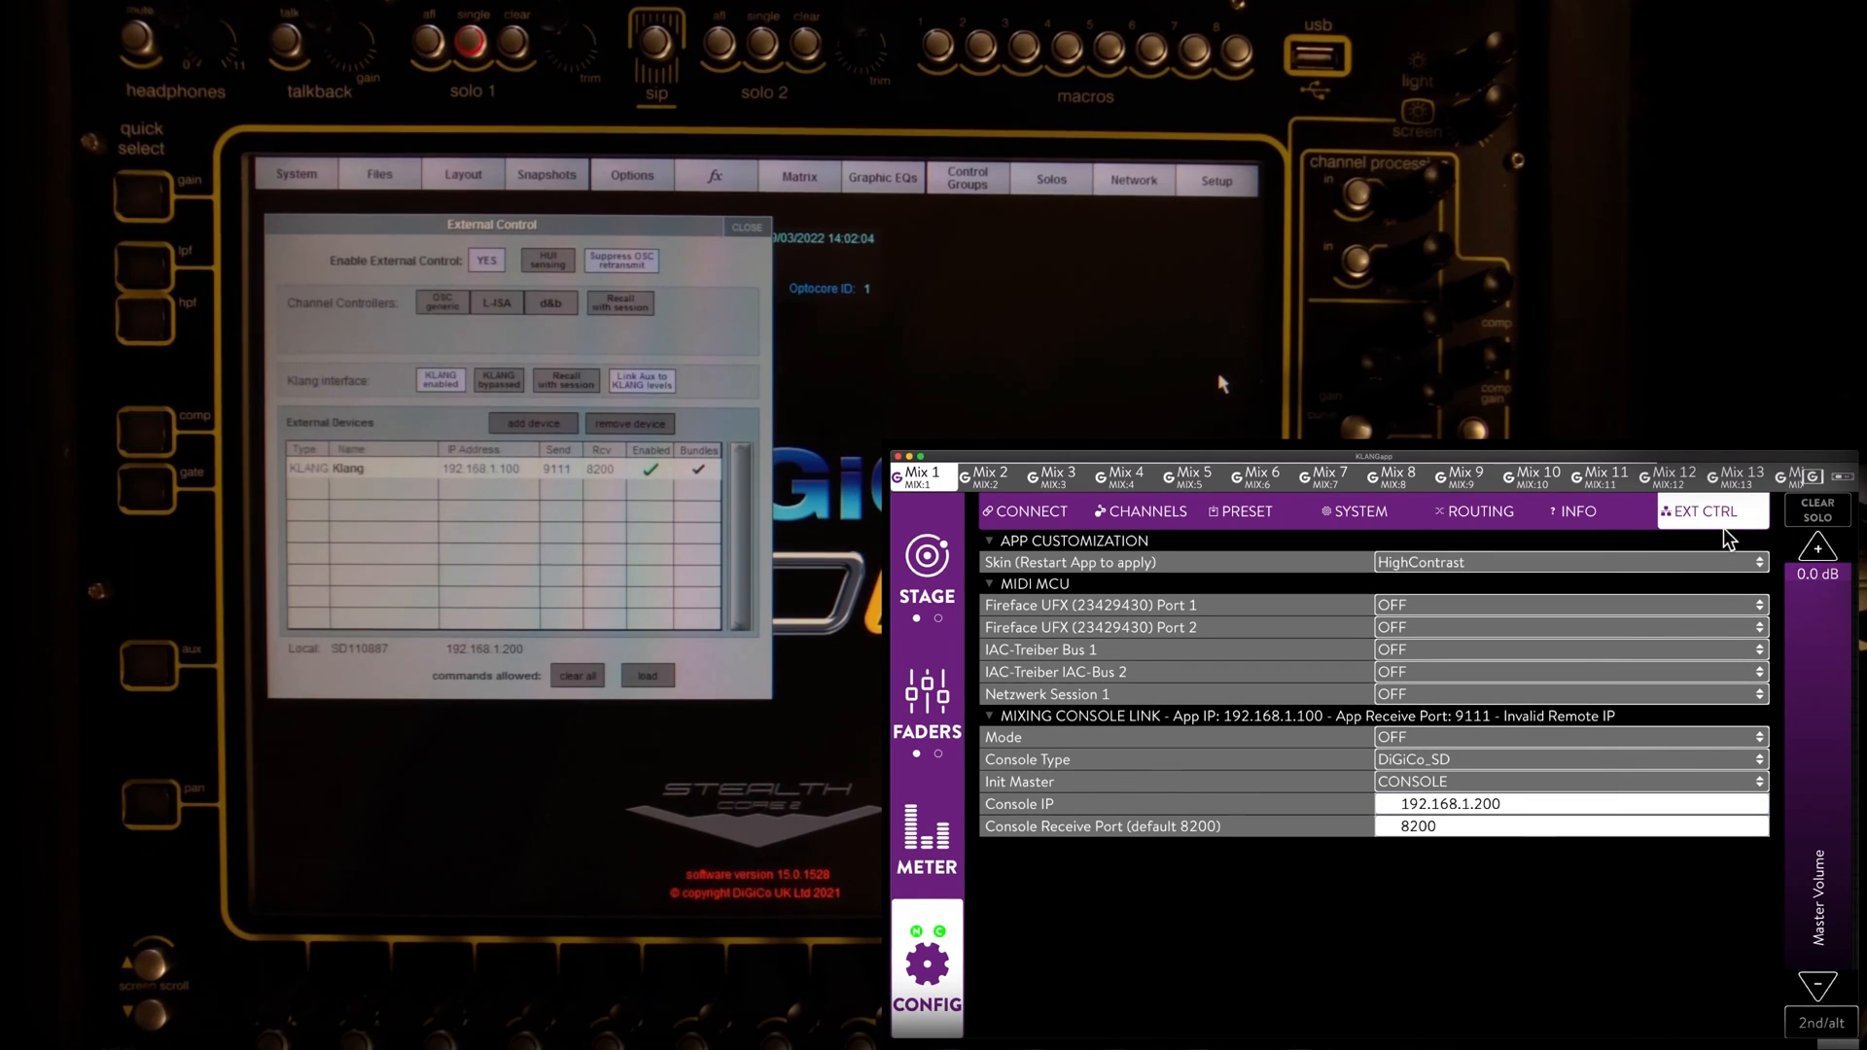
left_click(1565, 761)
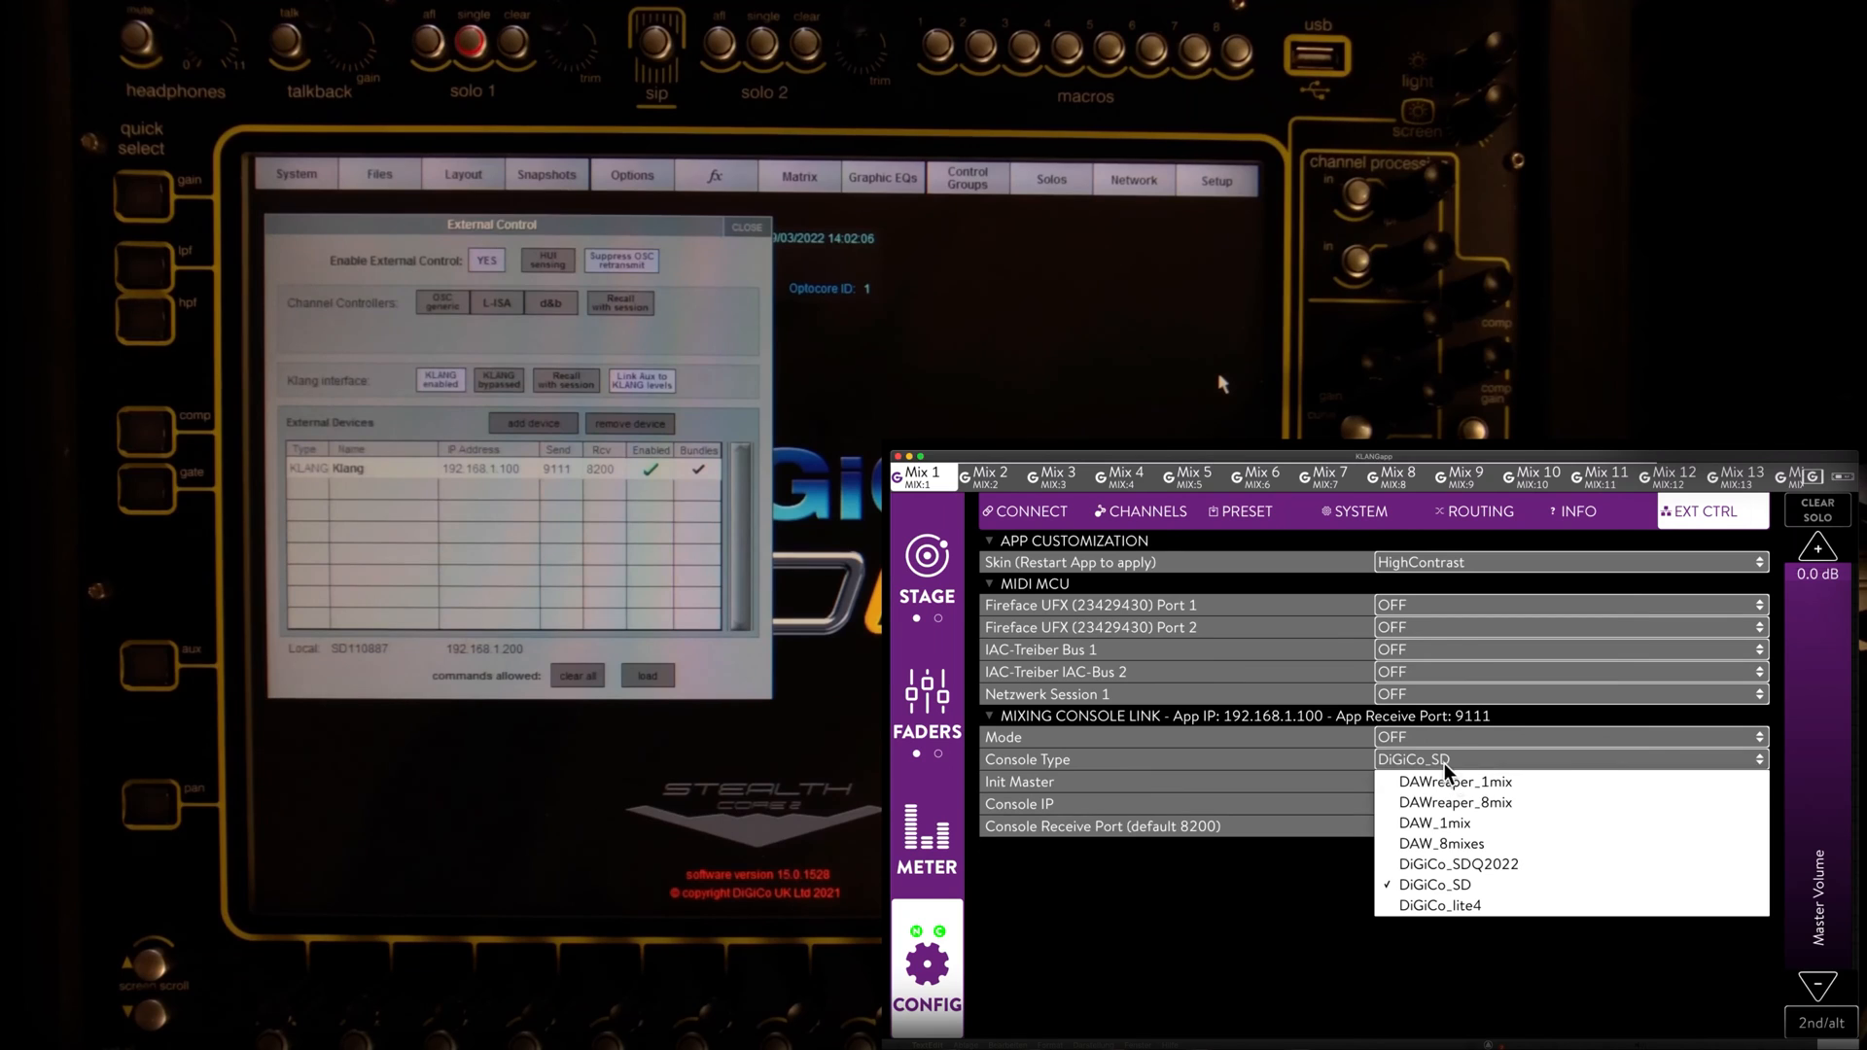
mouse_move(1434, 884)
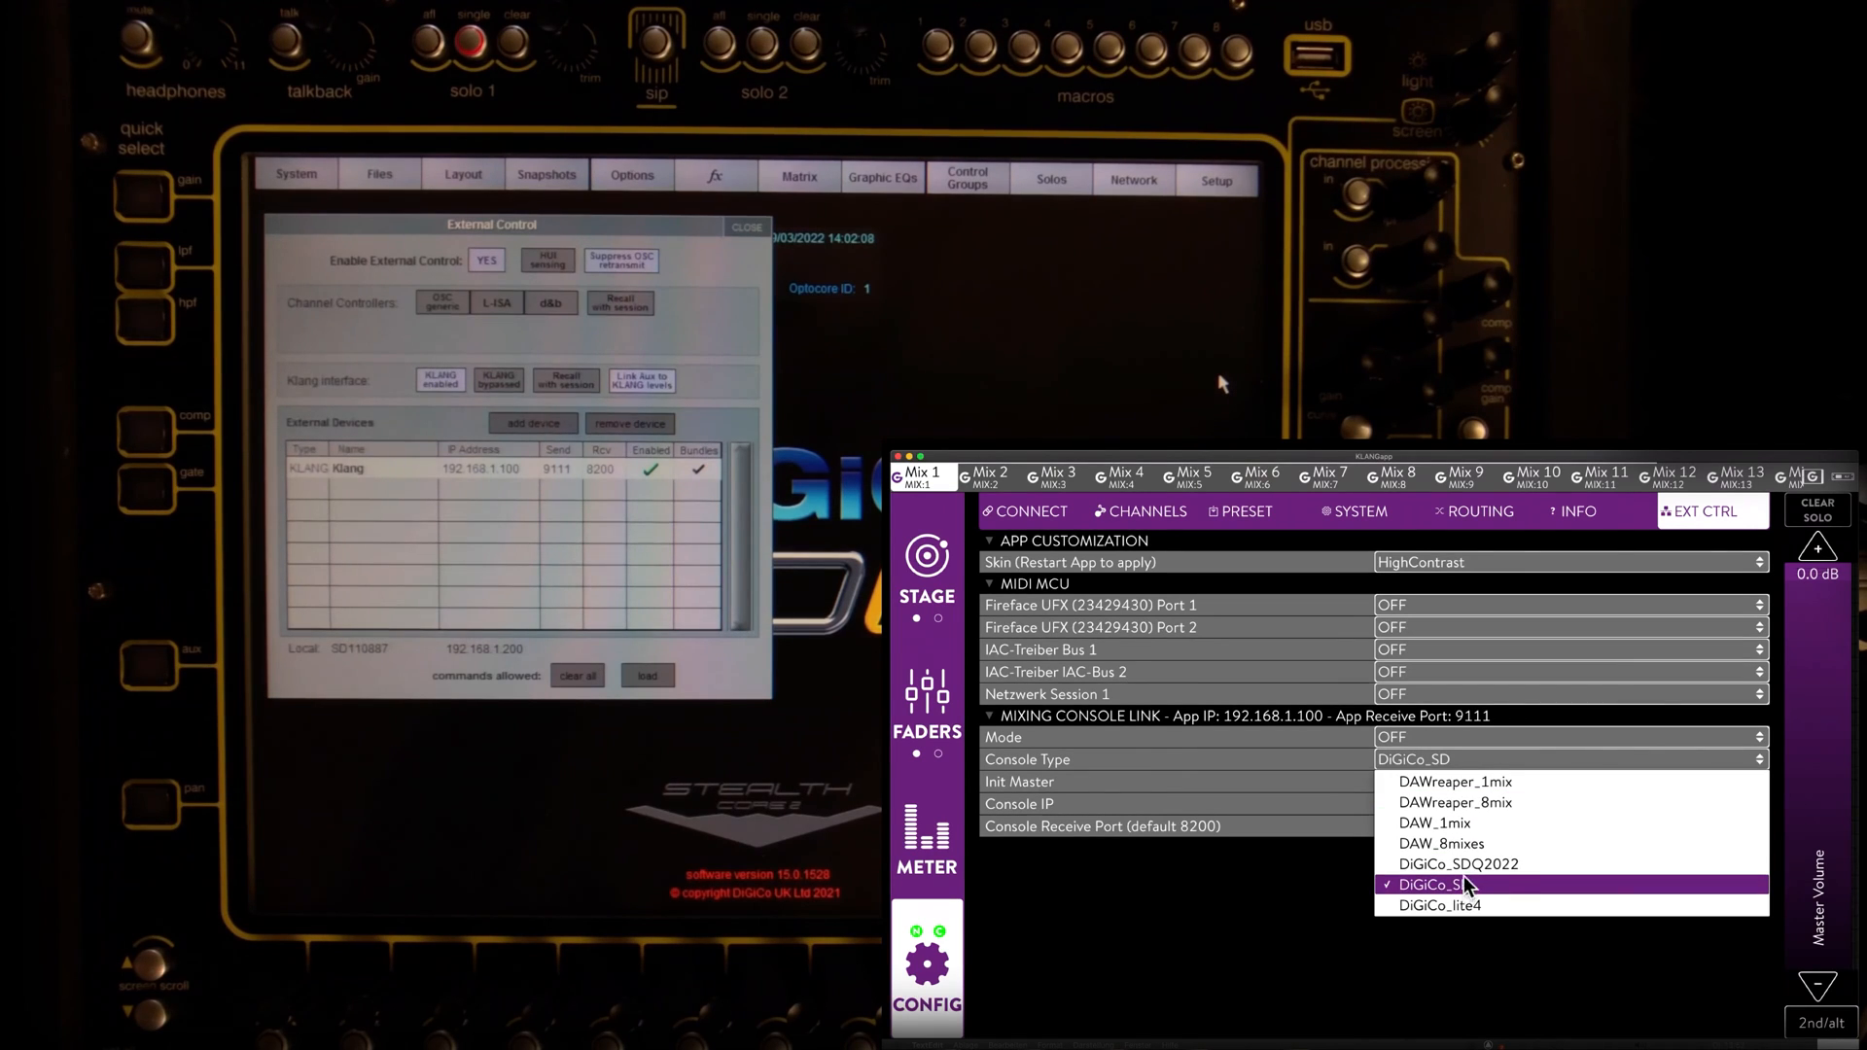
left_click(1457, 864)
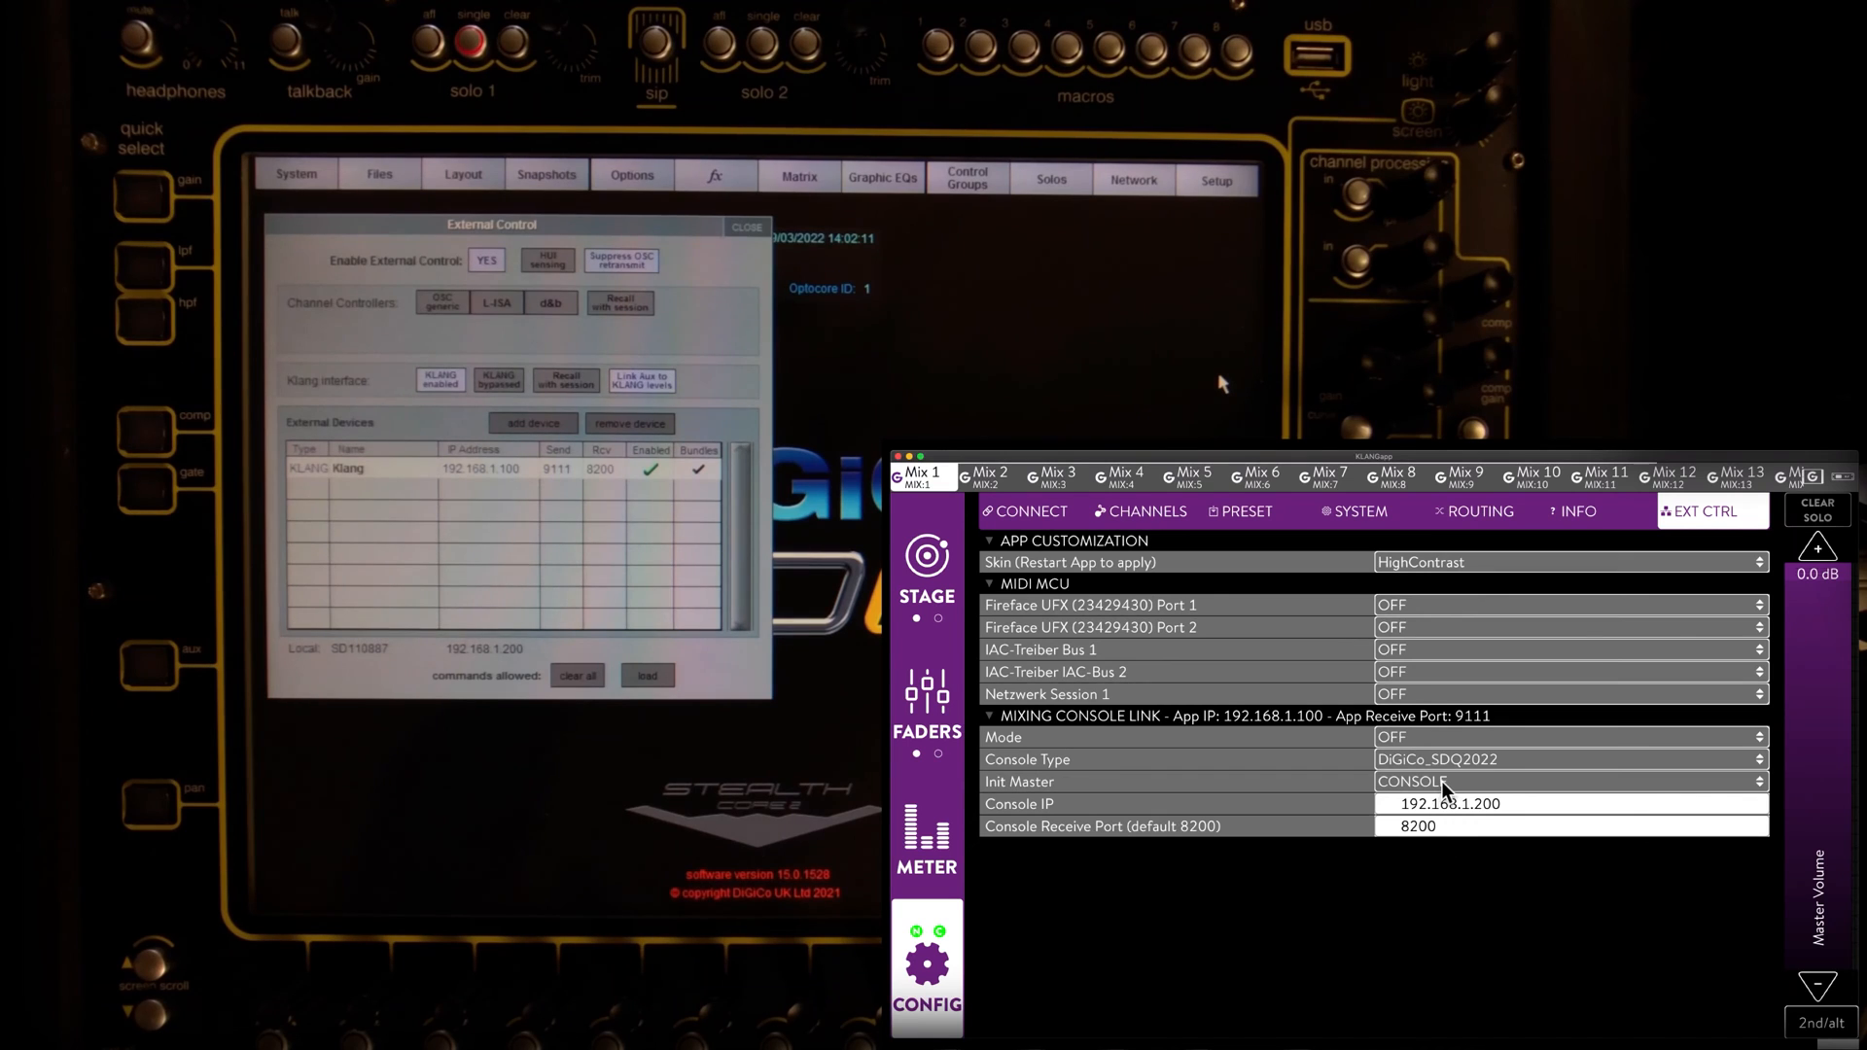
left_click(1567, 781)
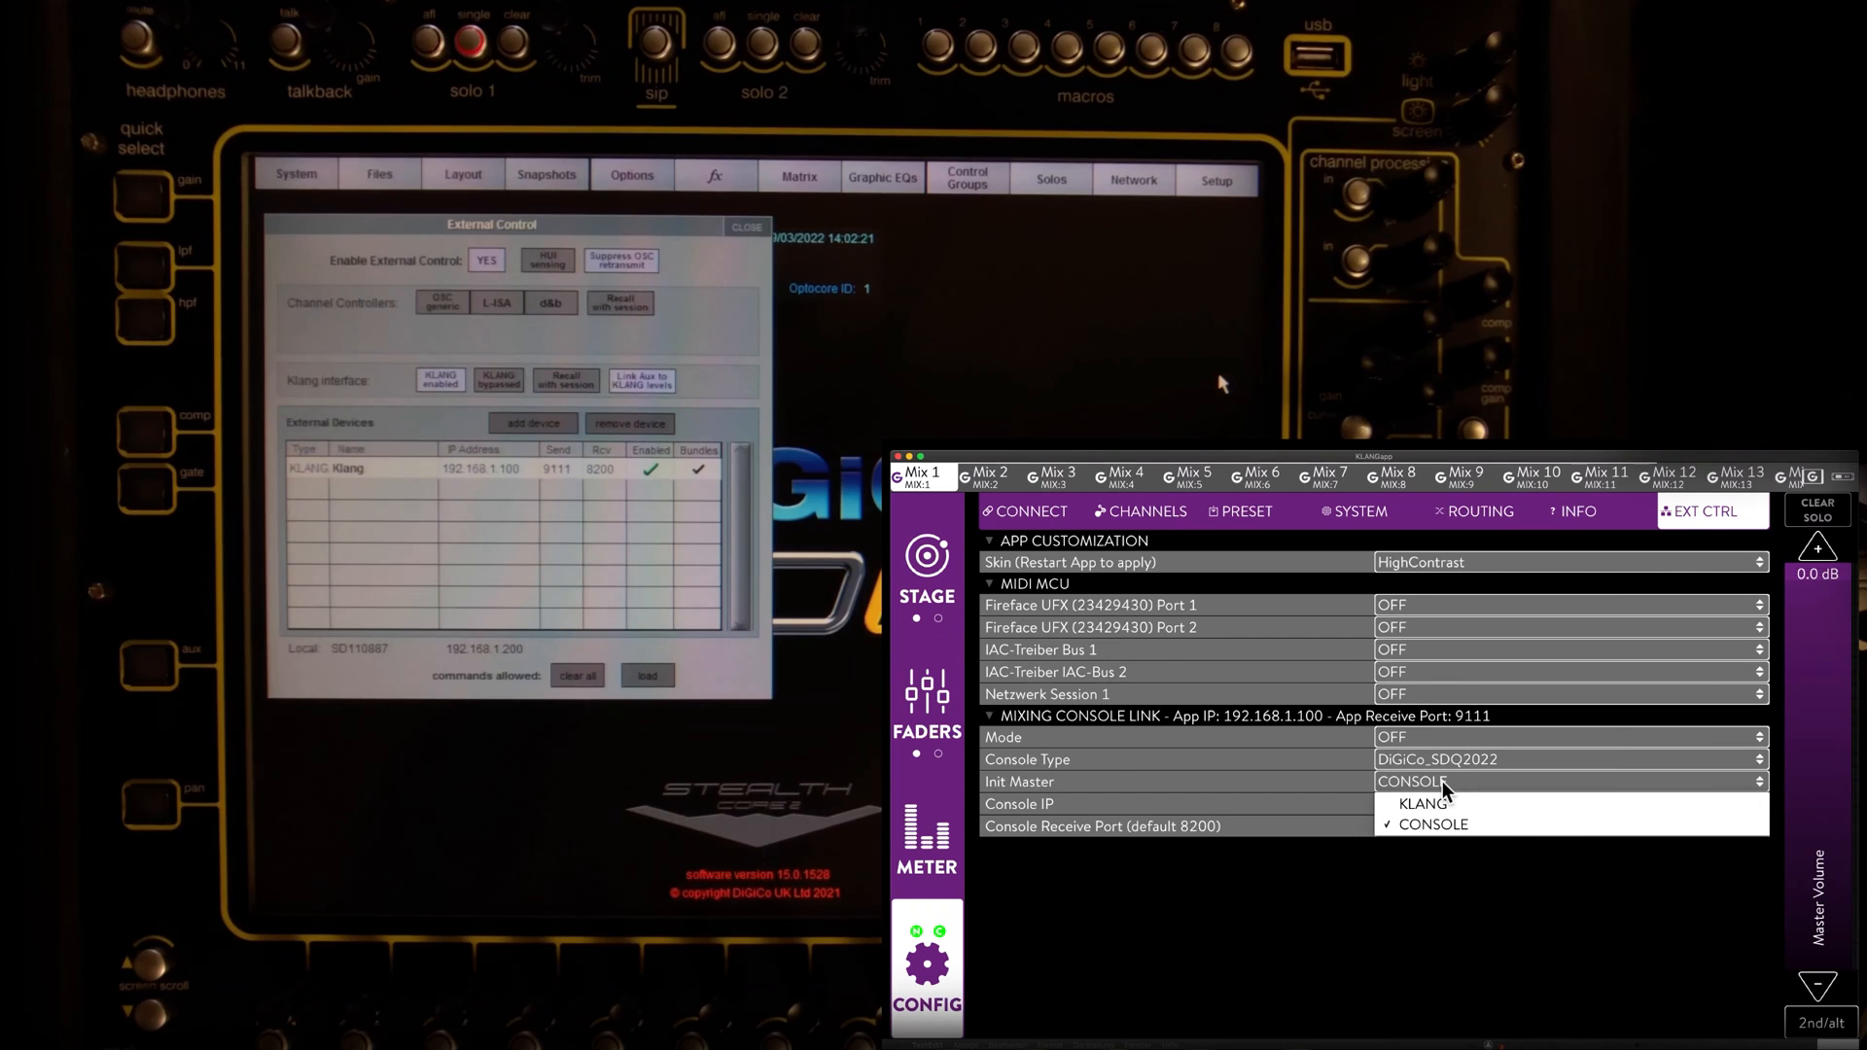
left_click(1433, 824)
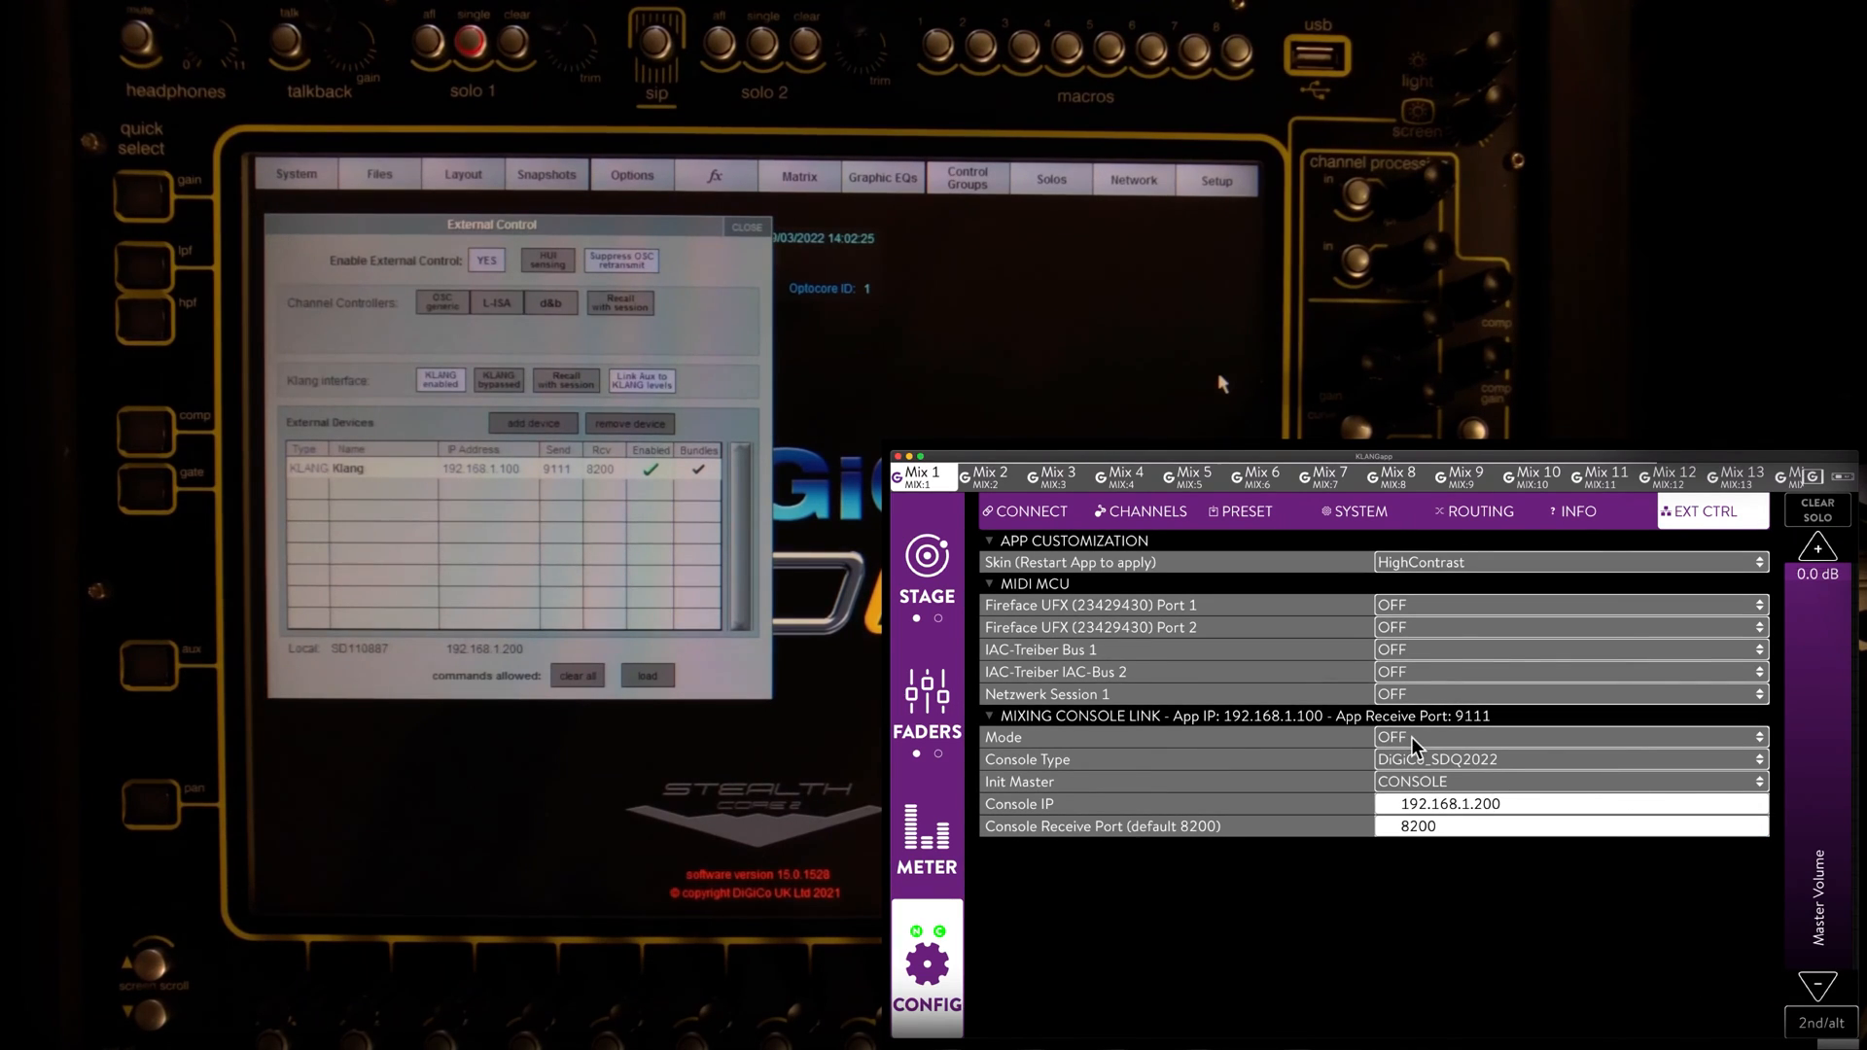
Step: Switch the mixing console link mode from OFF to Setup
left_click(1569, 735)
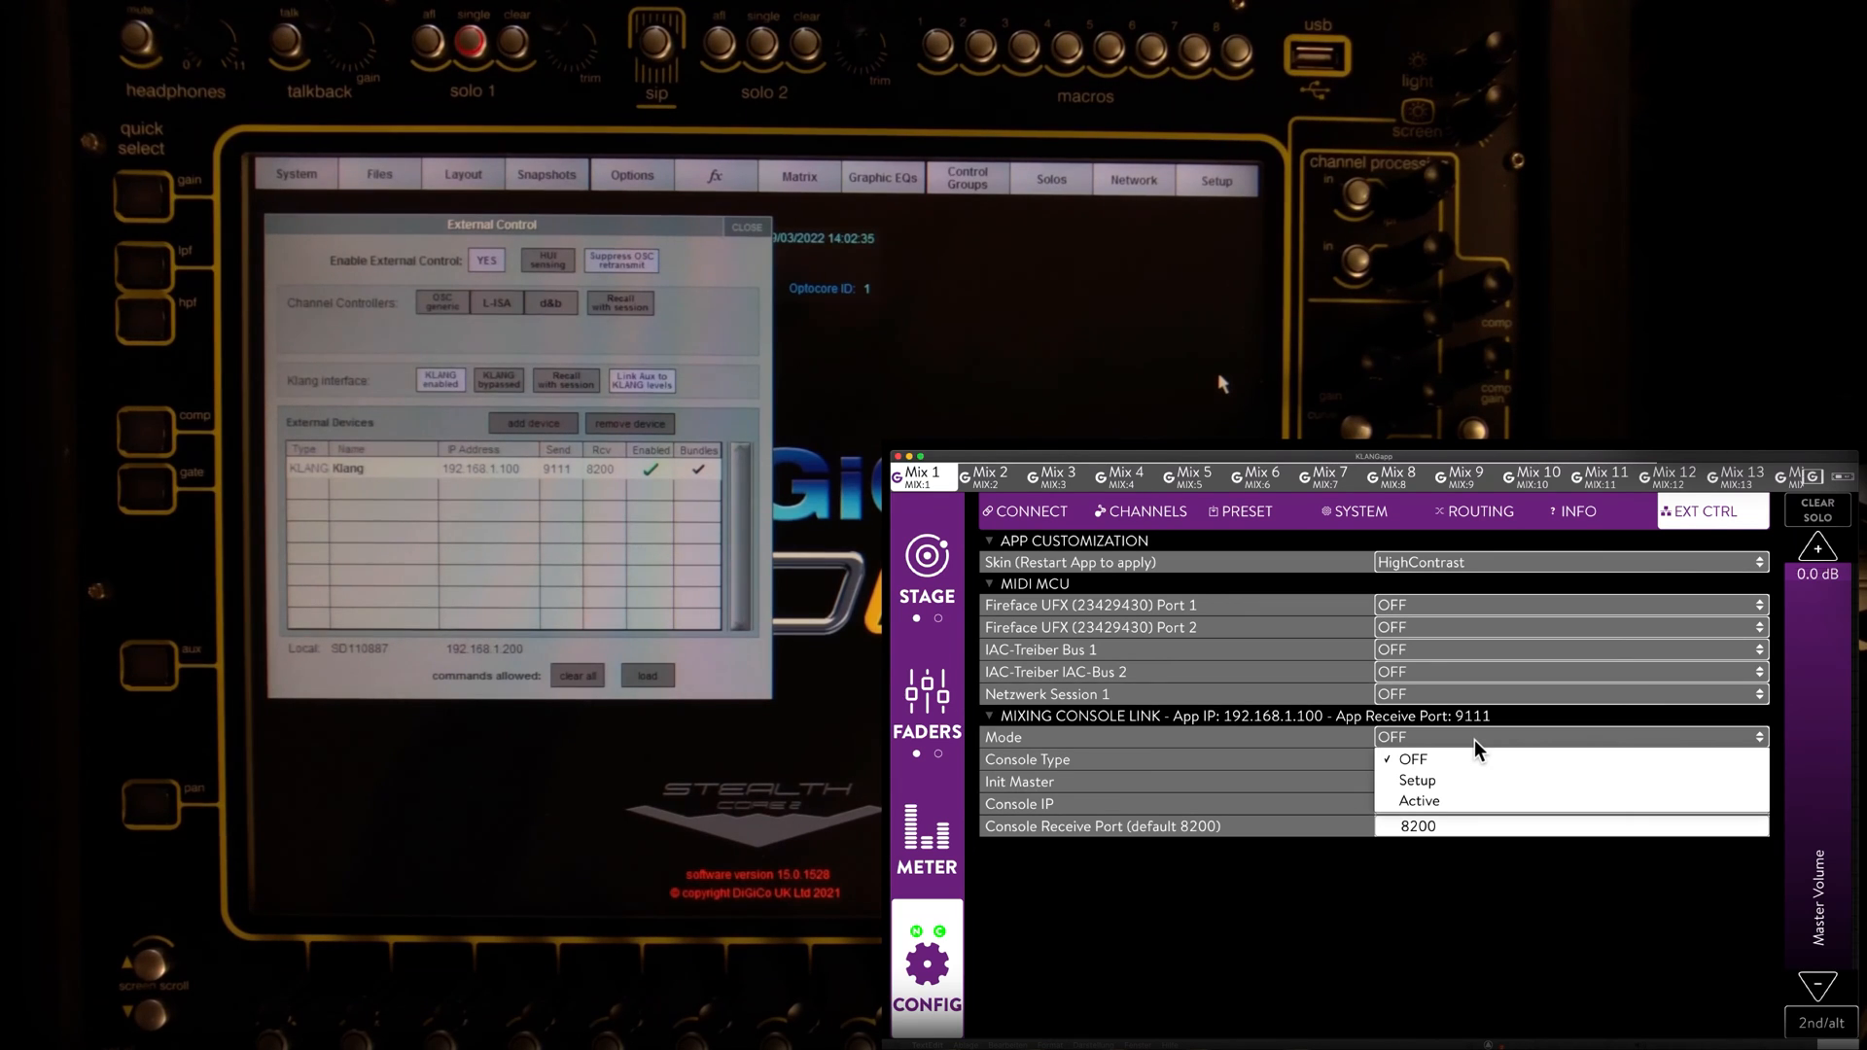
mouse_move(1458, 793)
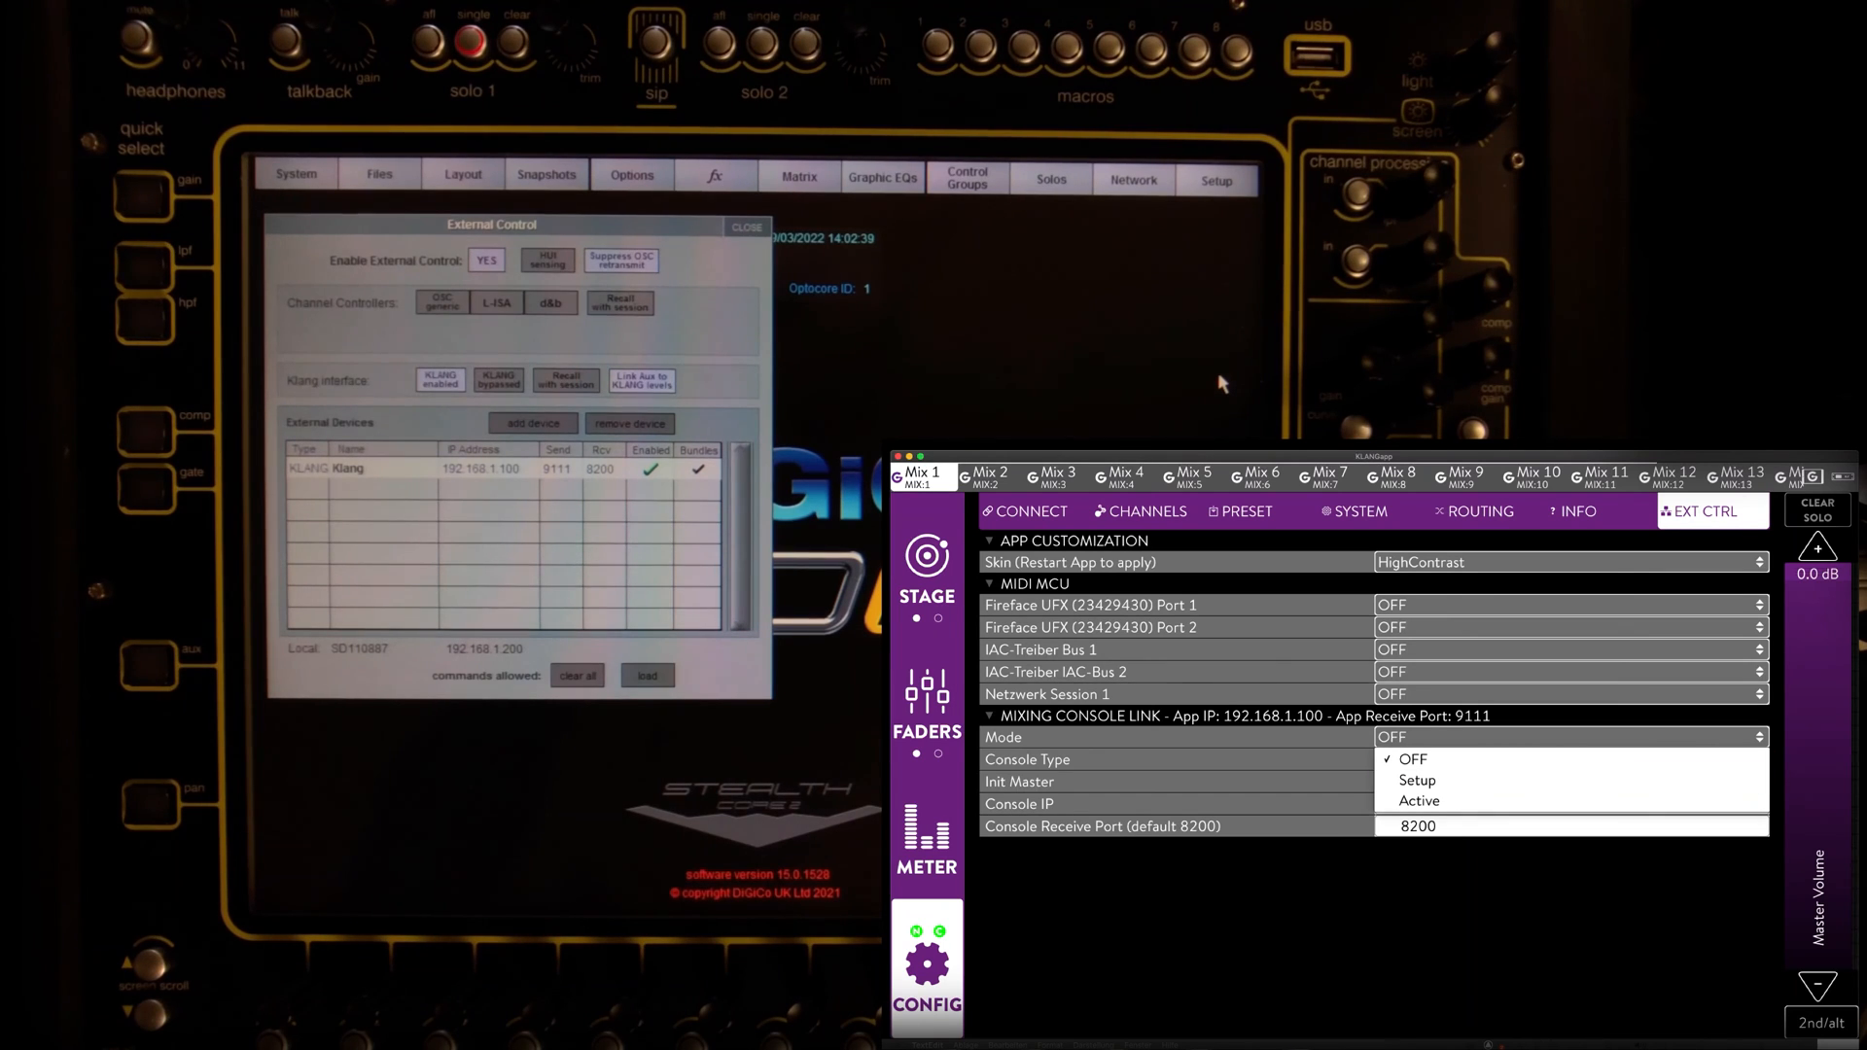
mouse_move(1754, 966)
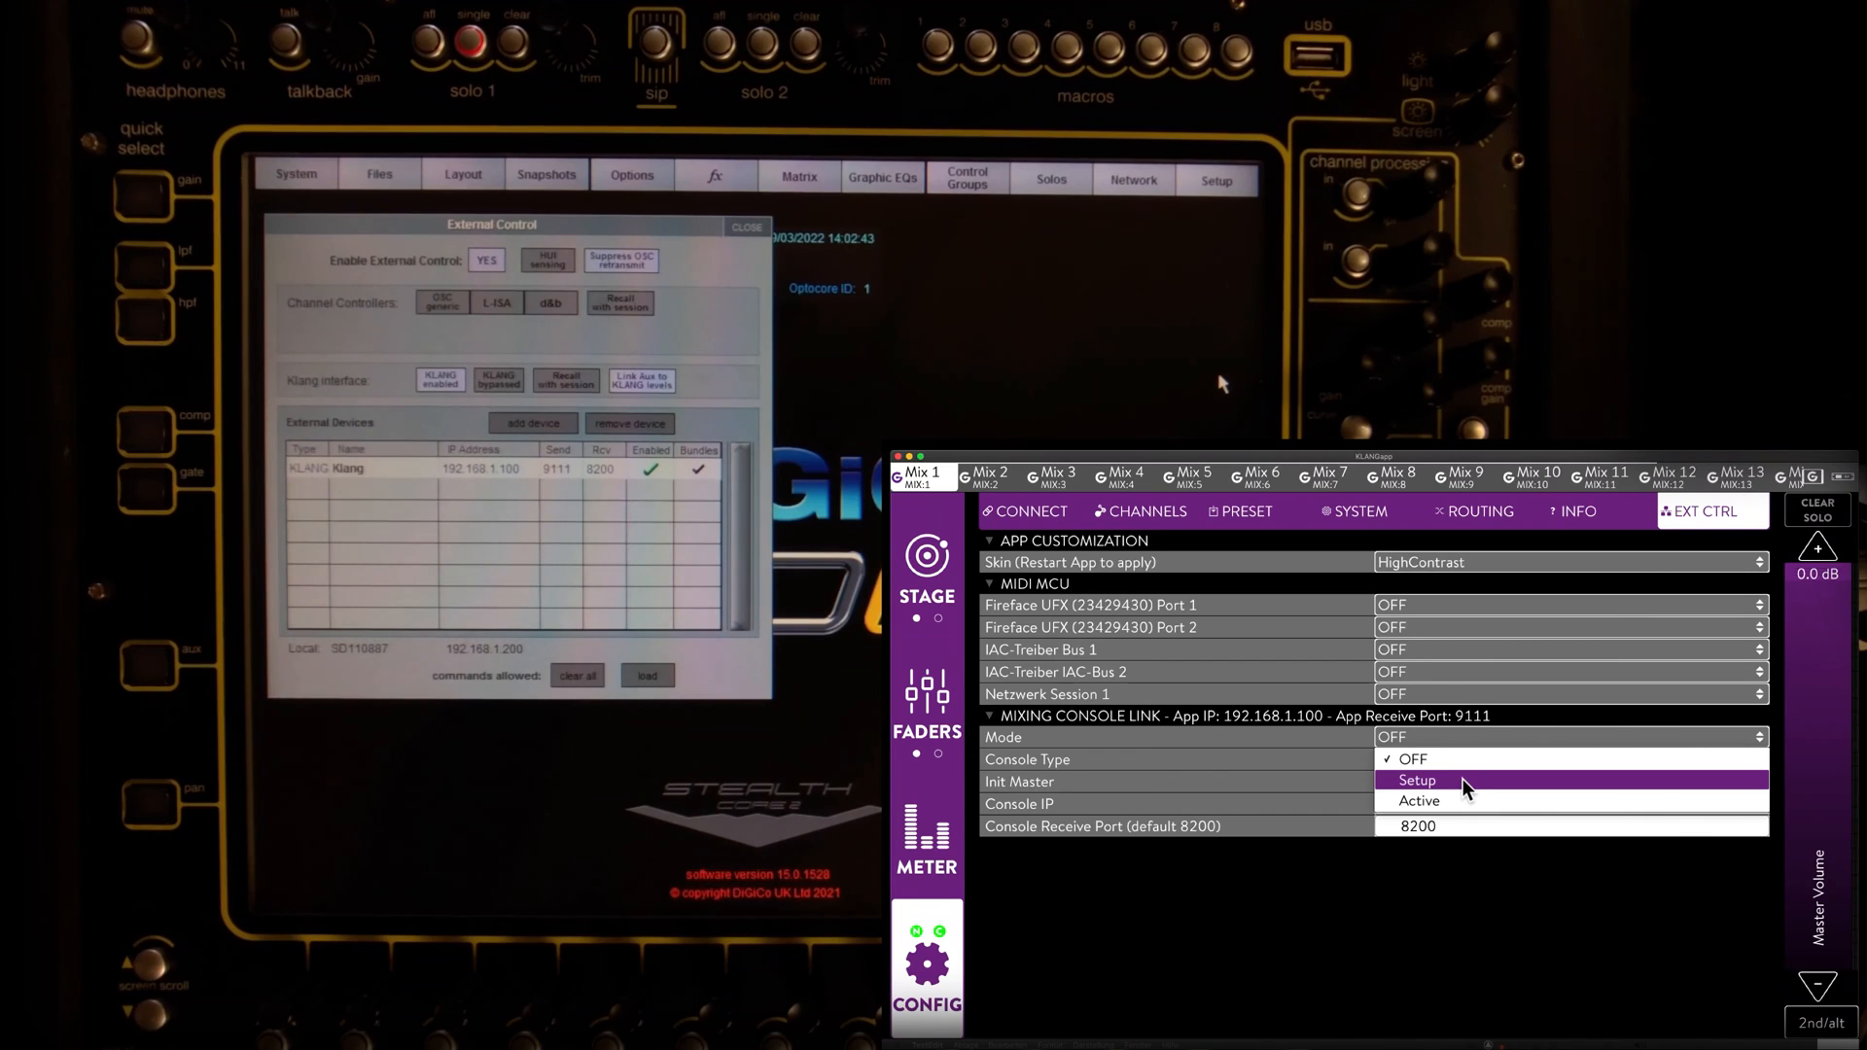
left_click(1417, 780)
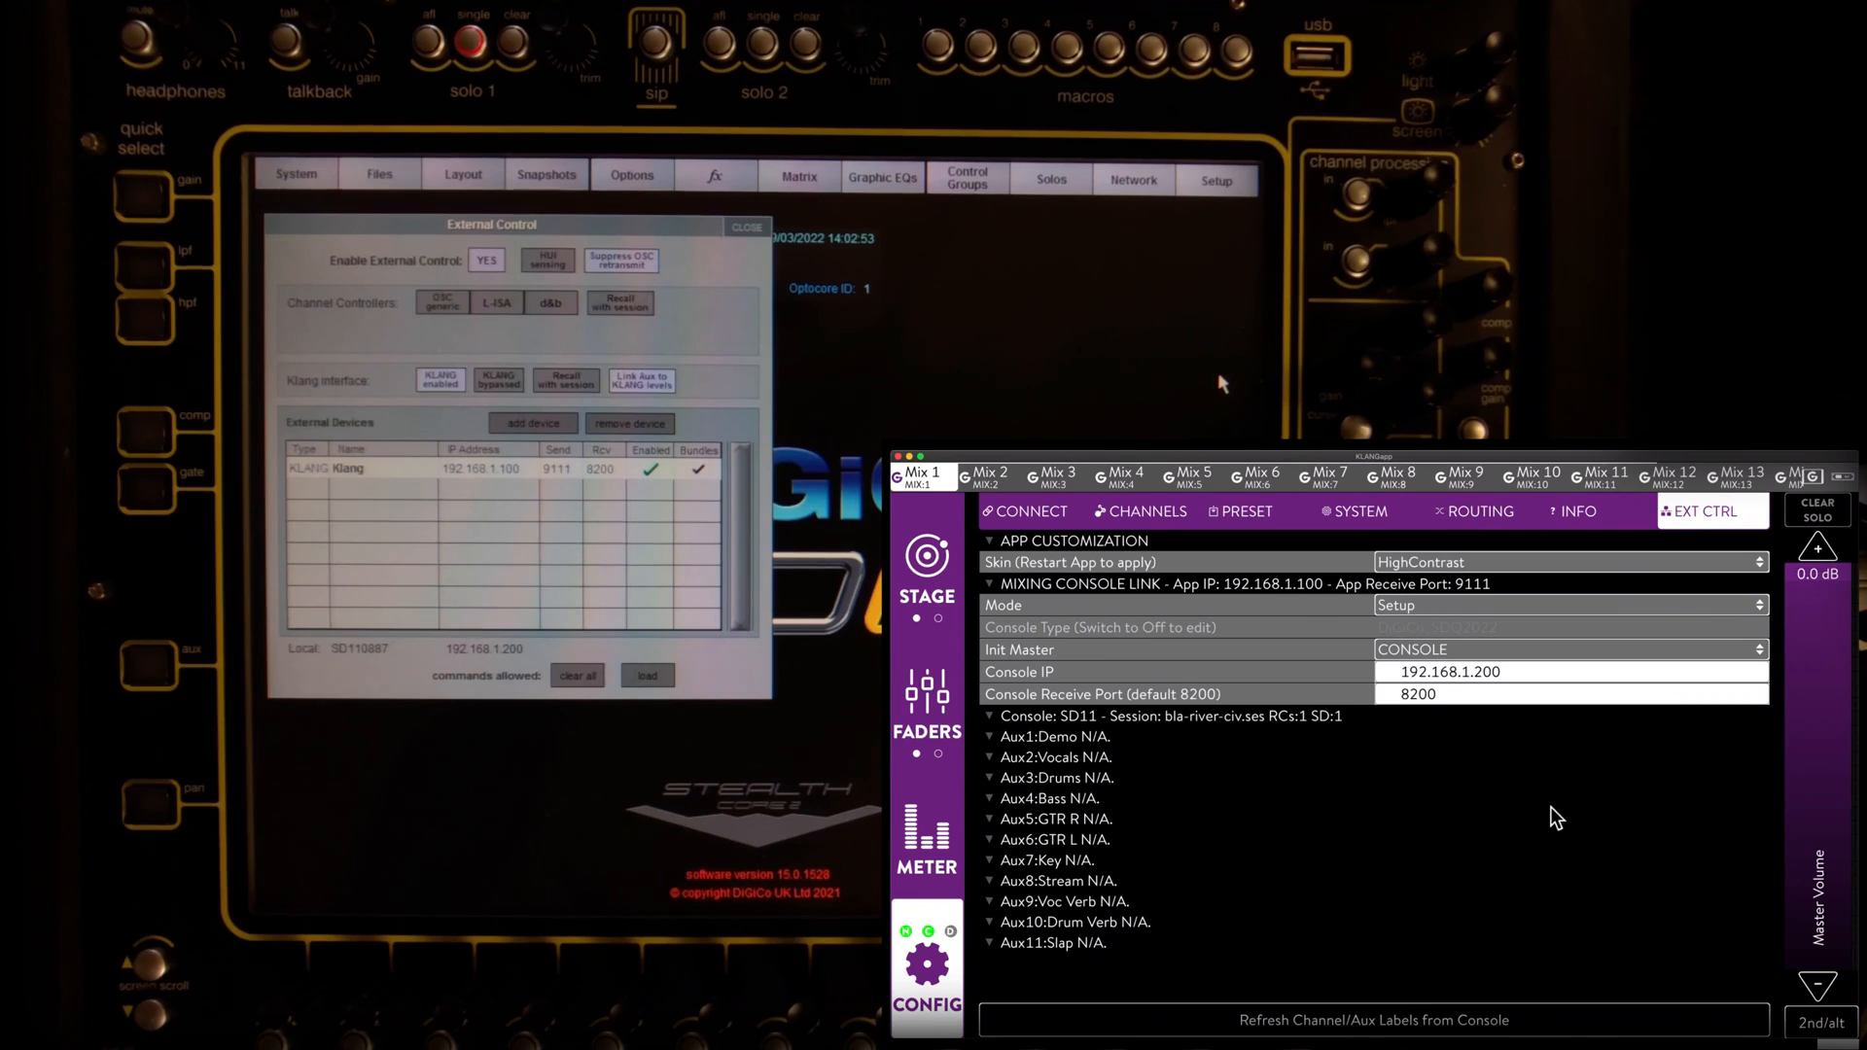
mouse_move(1133, 759)
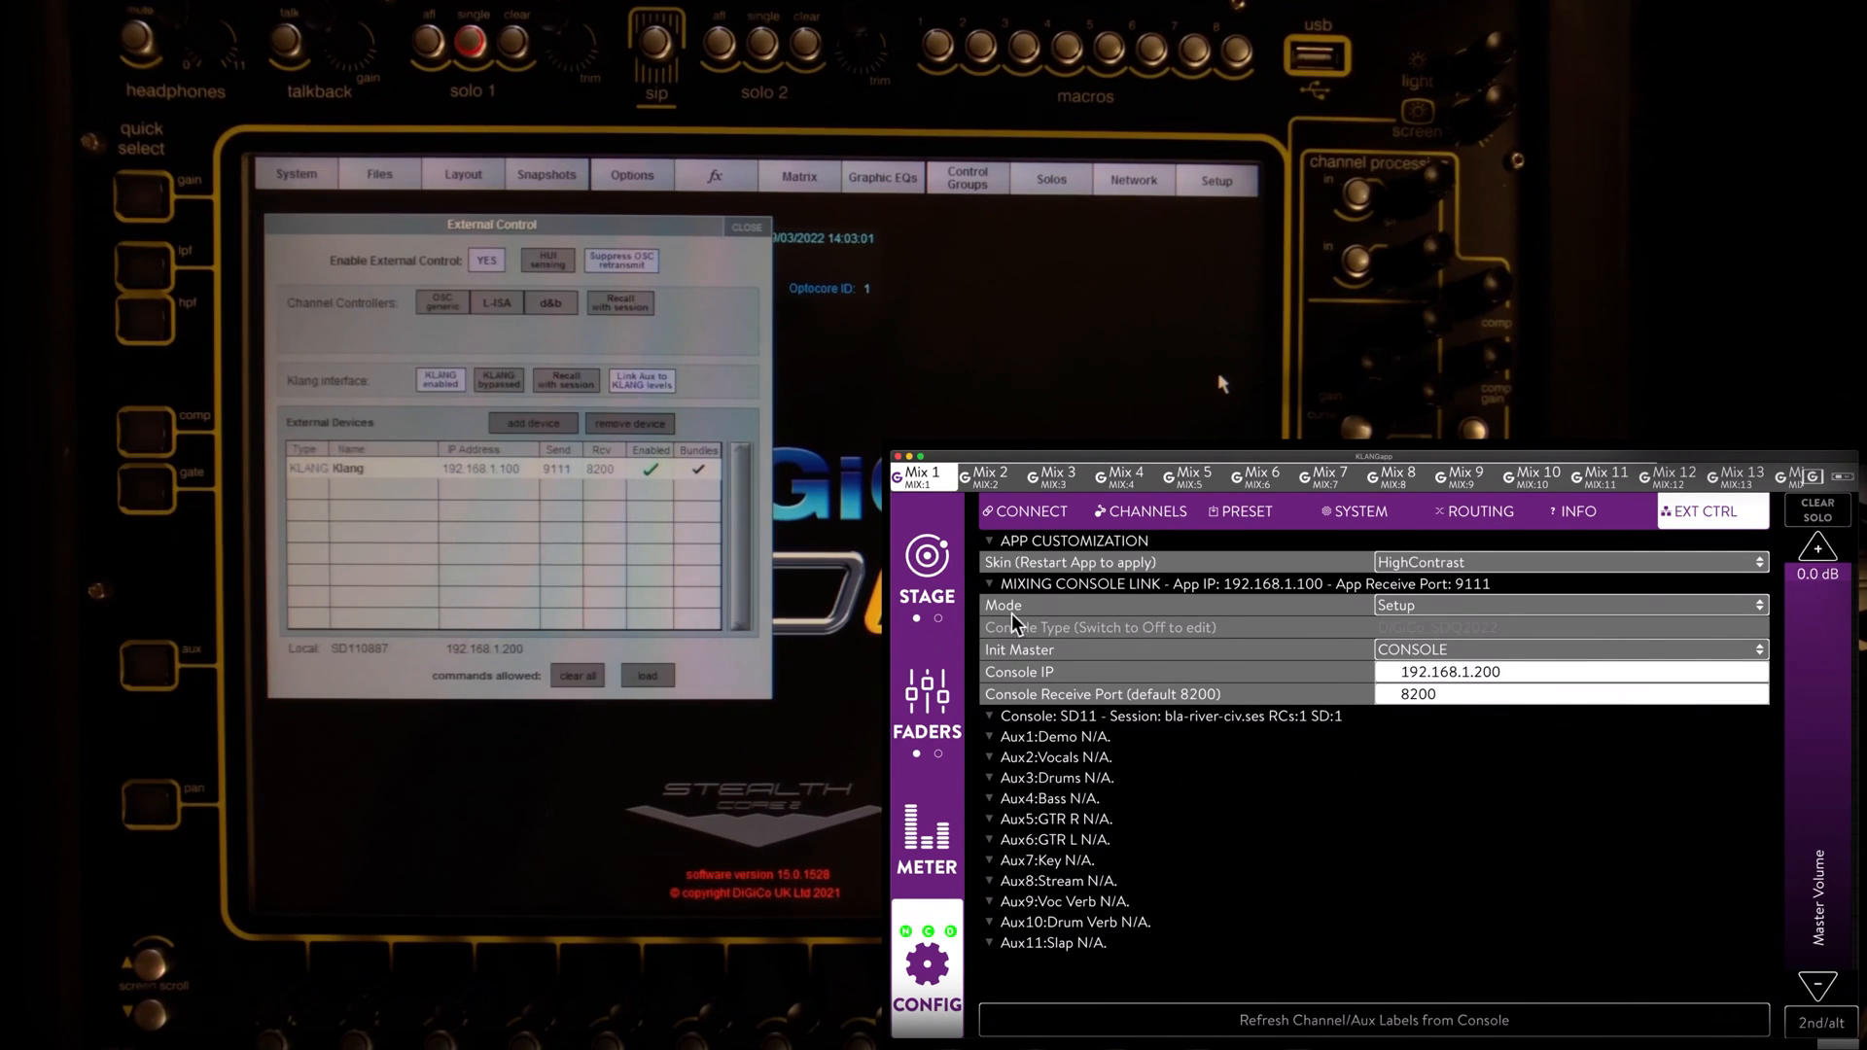
Step: Assign remote aux (1) Demo to Mix 1 under CONNECT
left_click(1021, 511)
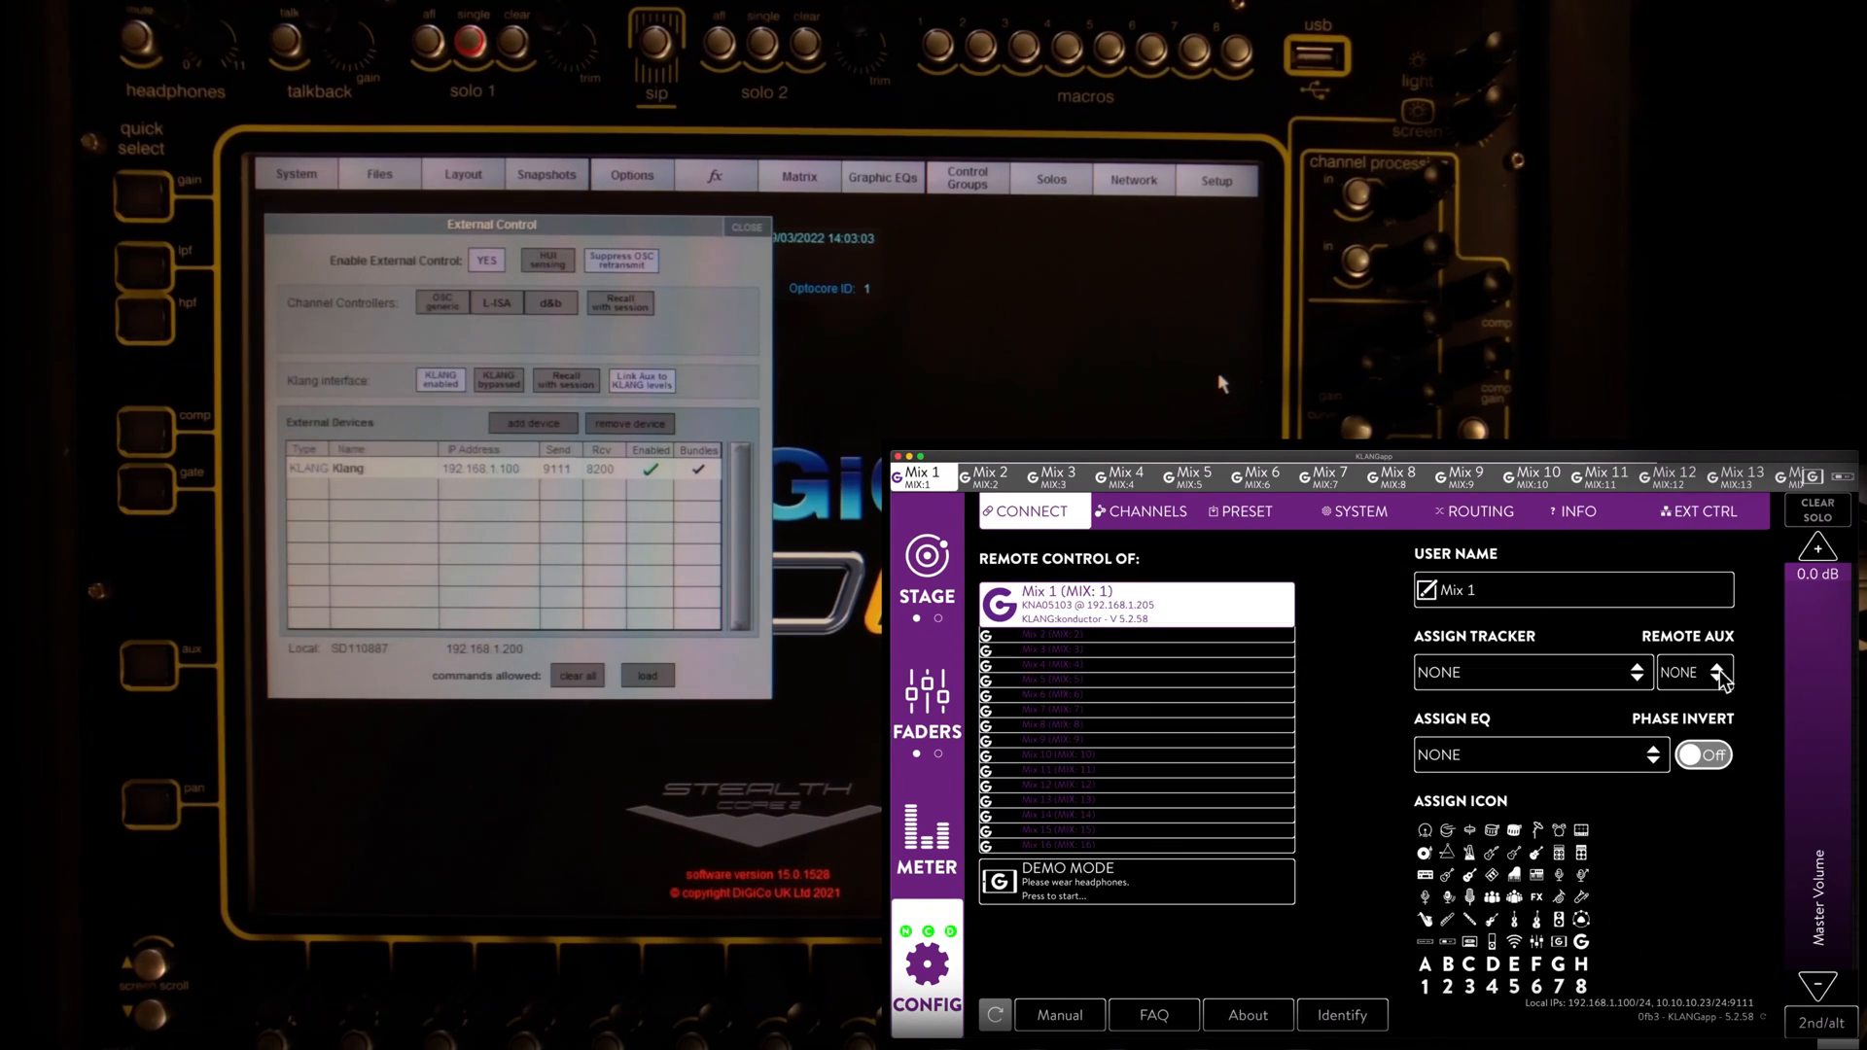
left_click(1688, 671)
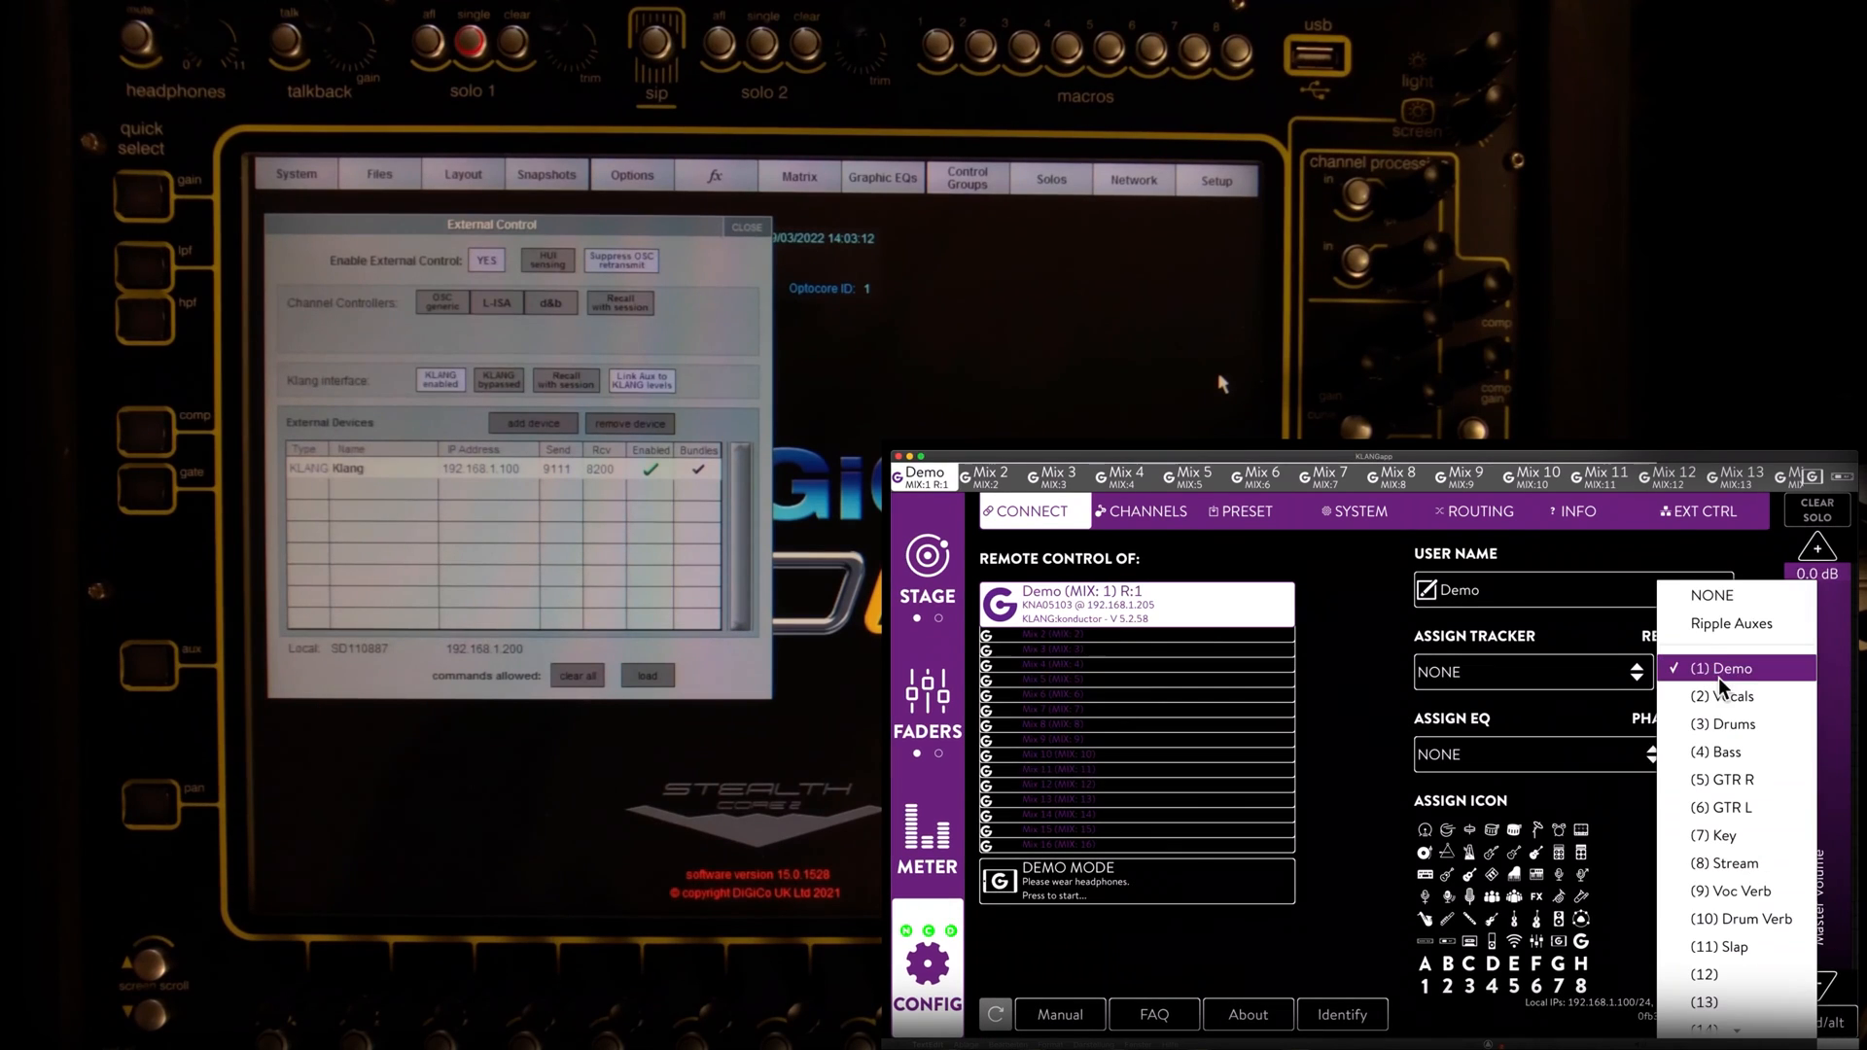
left_click(1721, 667)
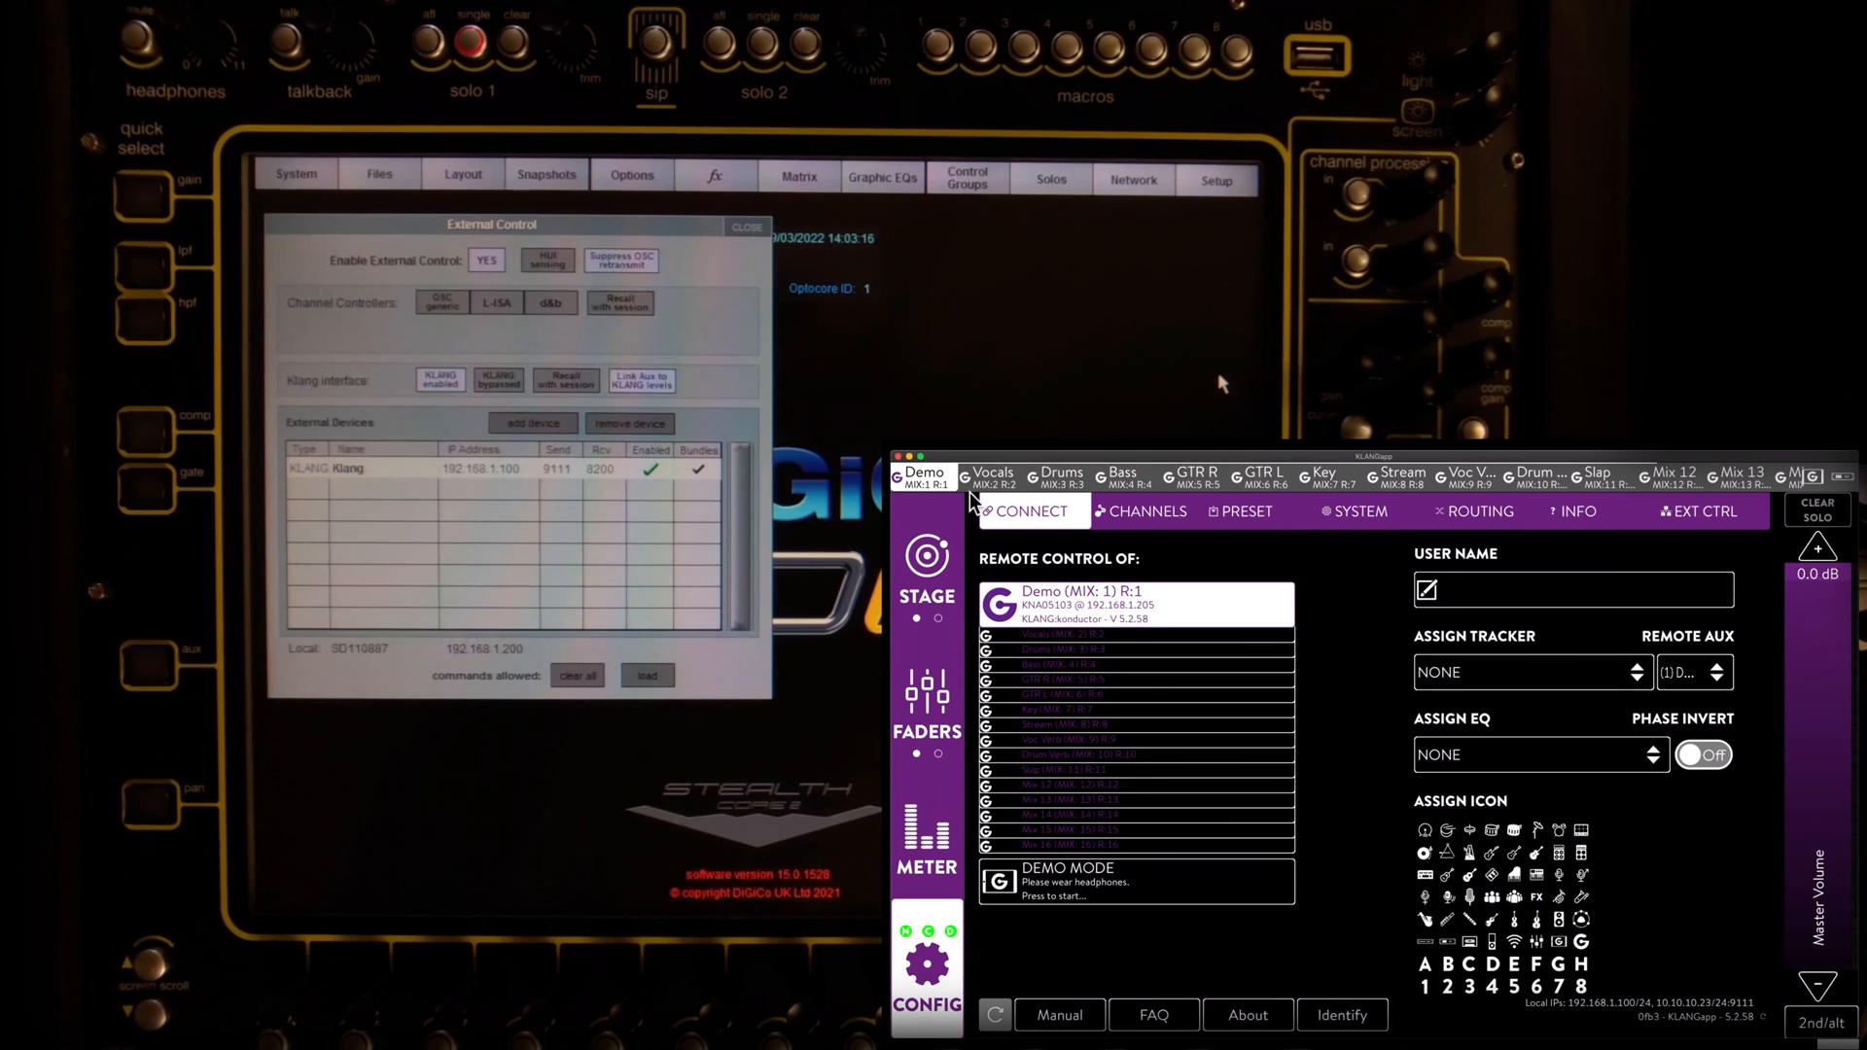
mouse_move(1369, 494)
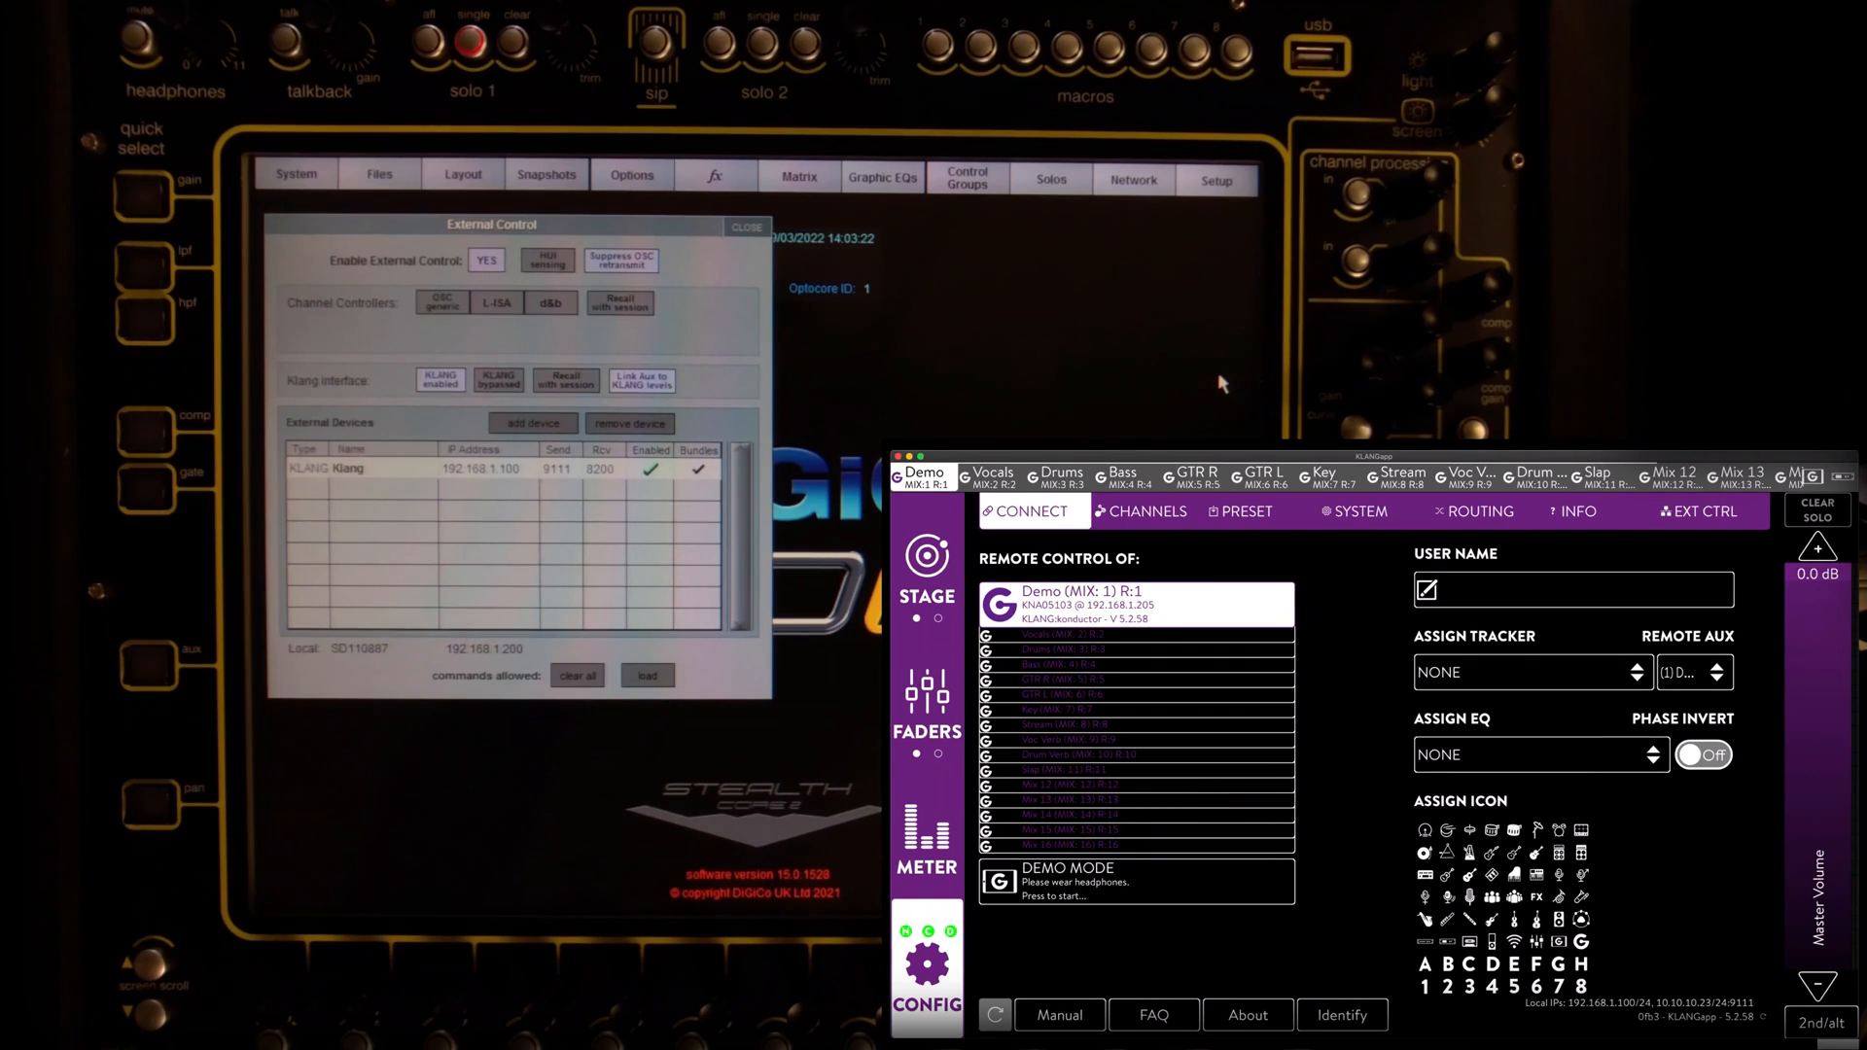
Step: Assign the Kick console channel to CH 1 in the Demo mix channel list
left_click(1148, 511)
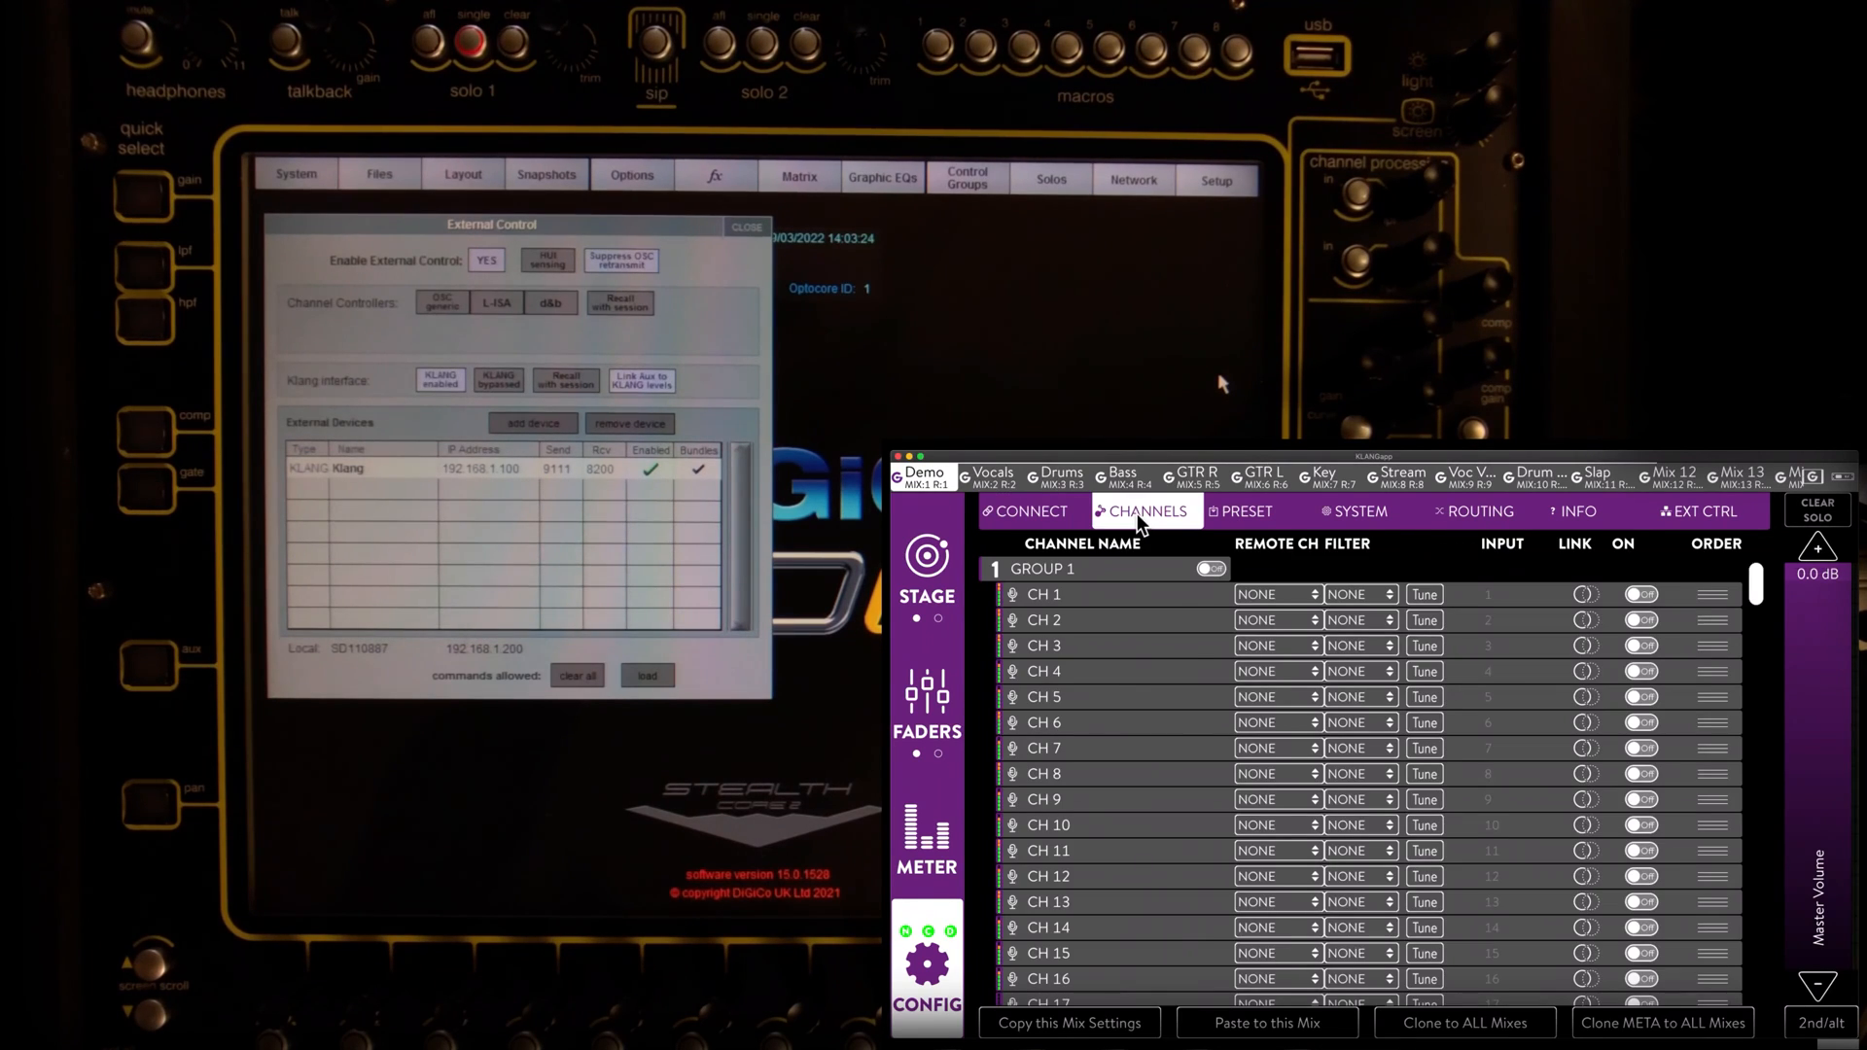
mouse_move(1252, 560)
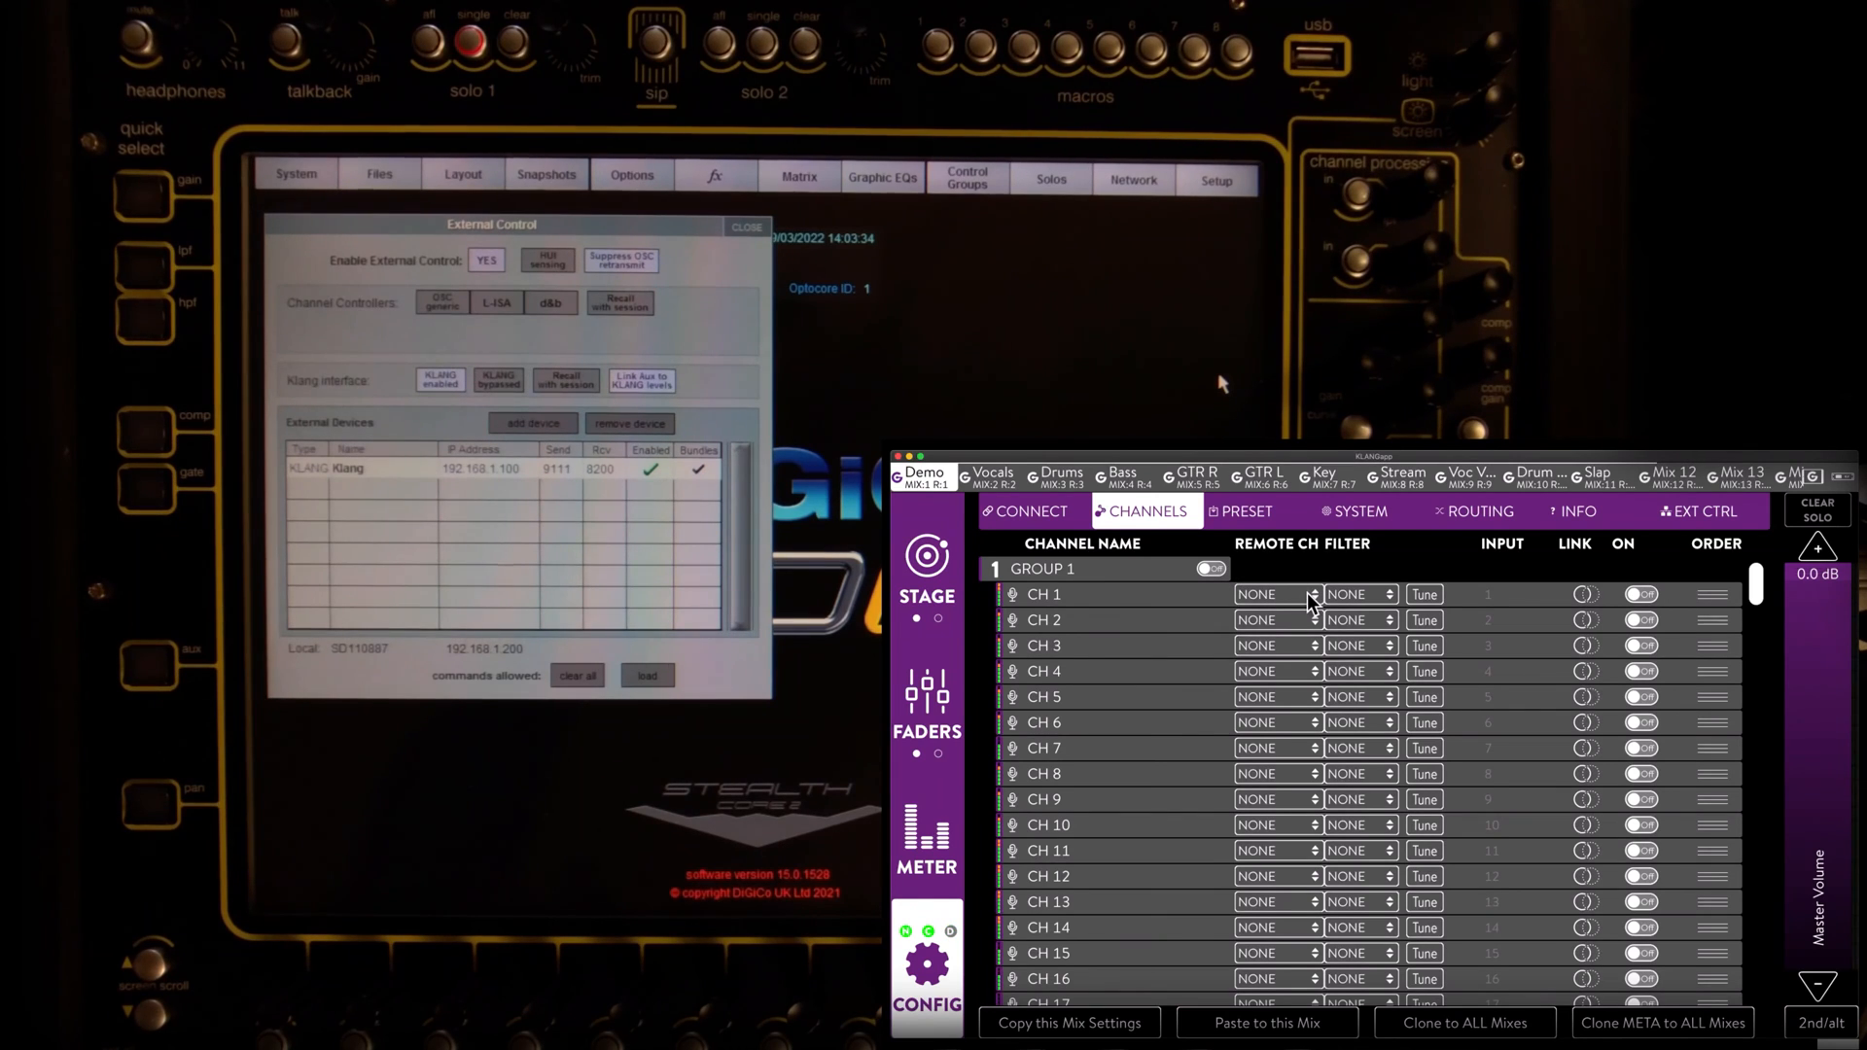
left_click(1274, 595)
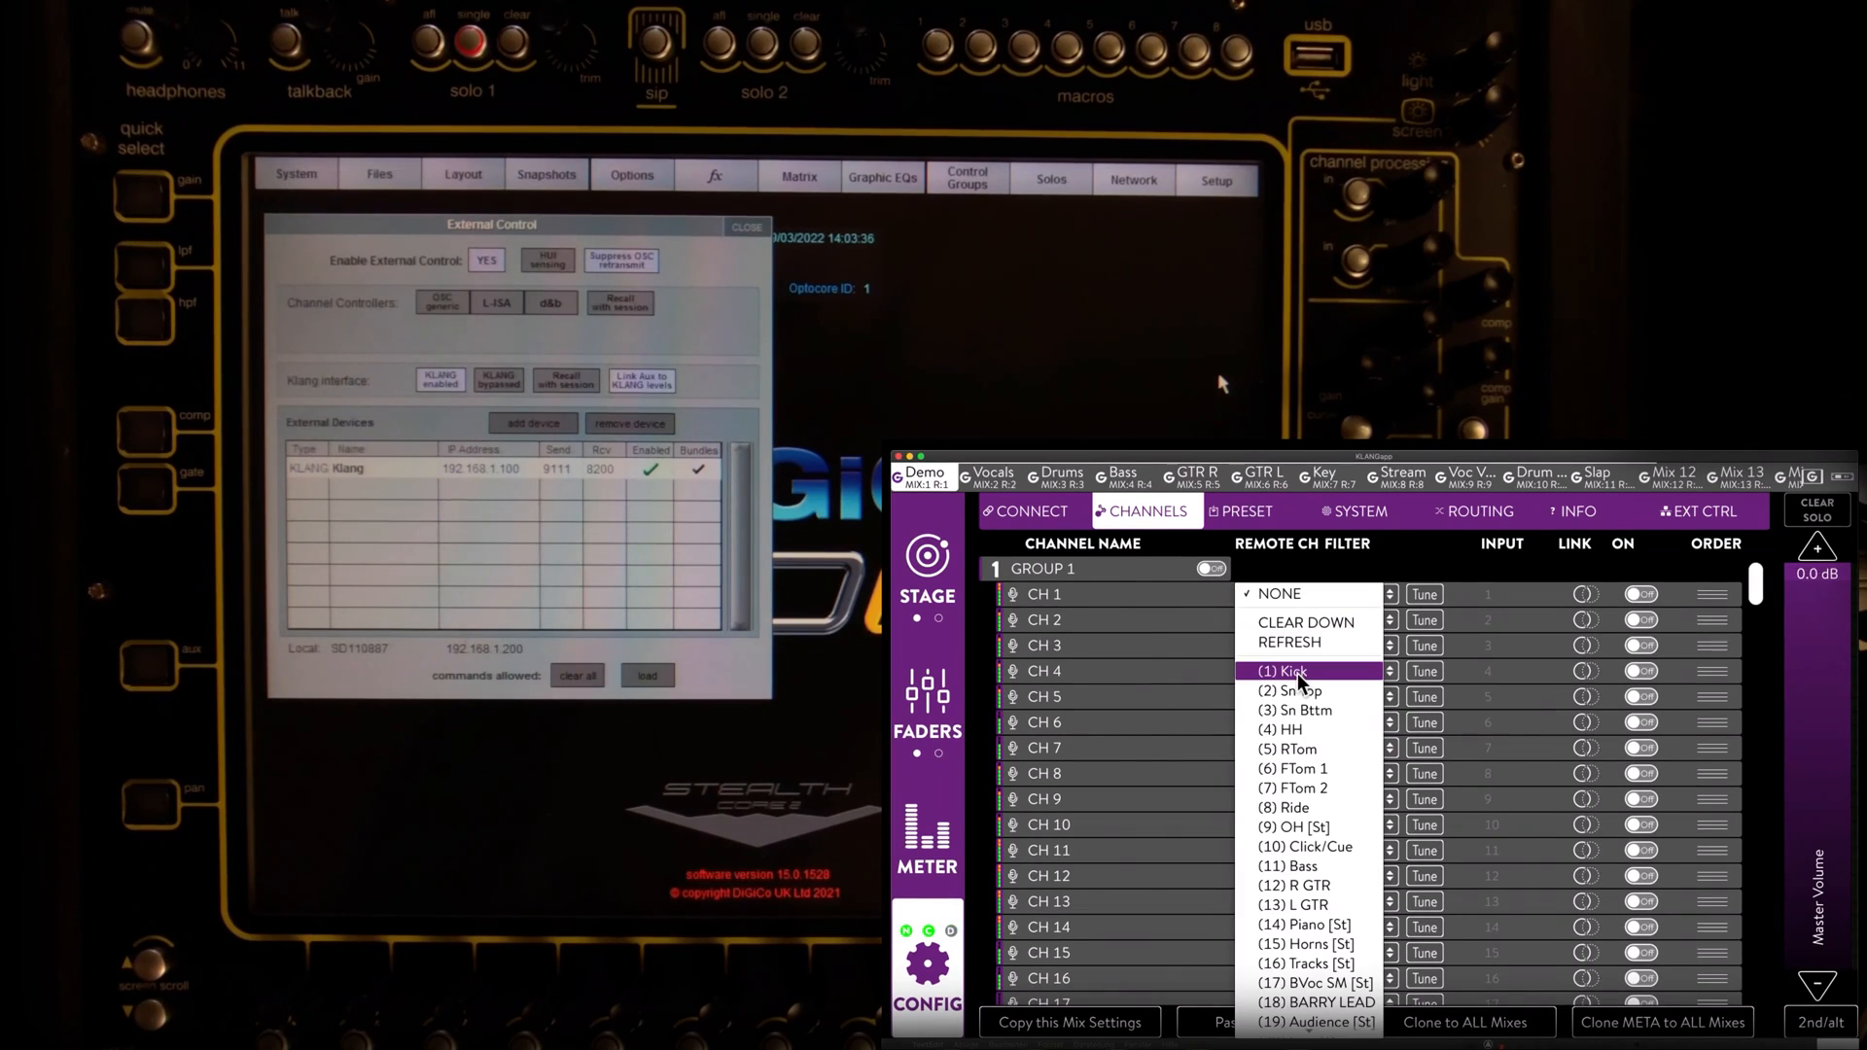
left_click(1285, 671)
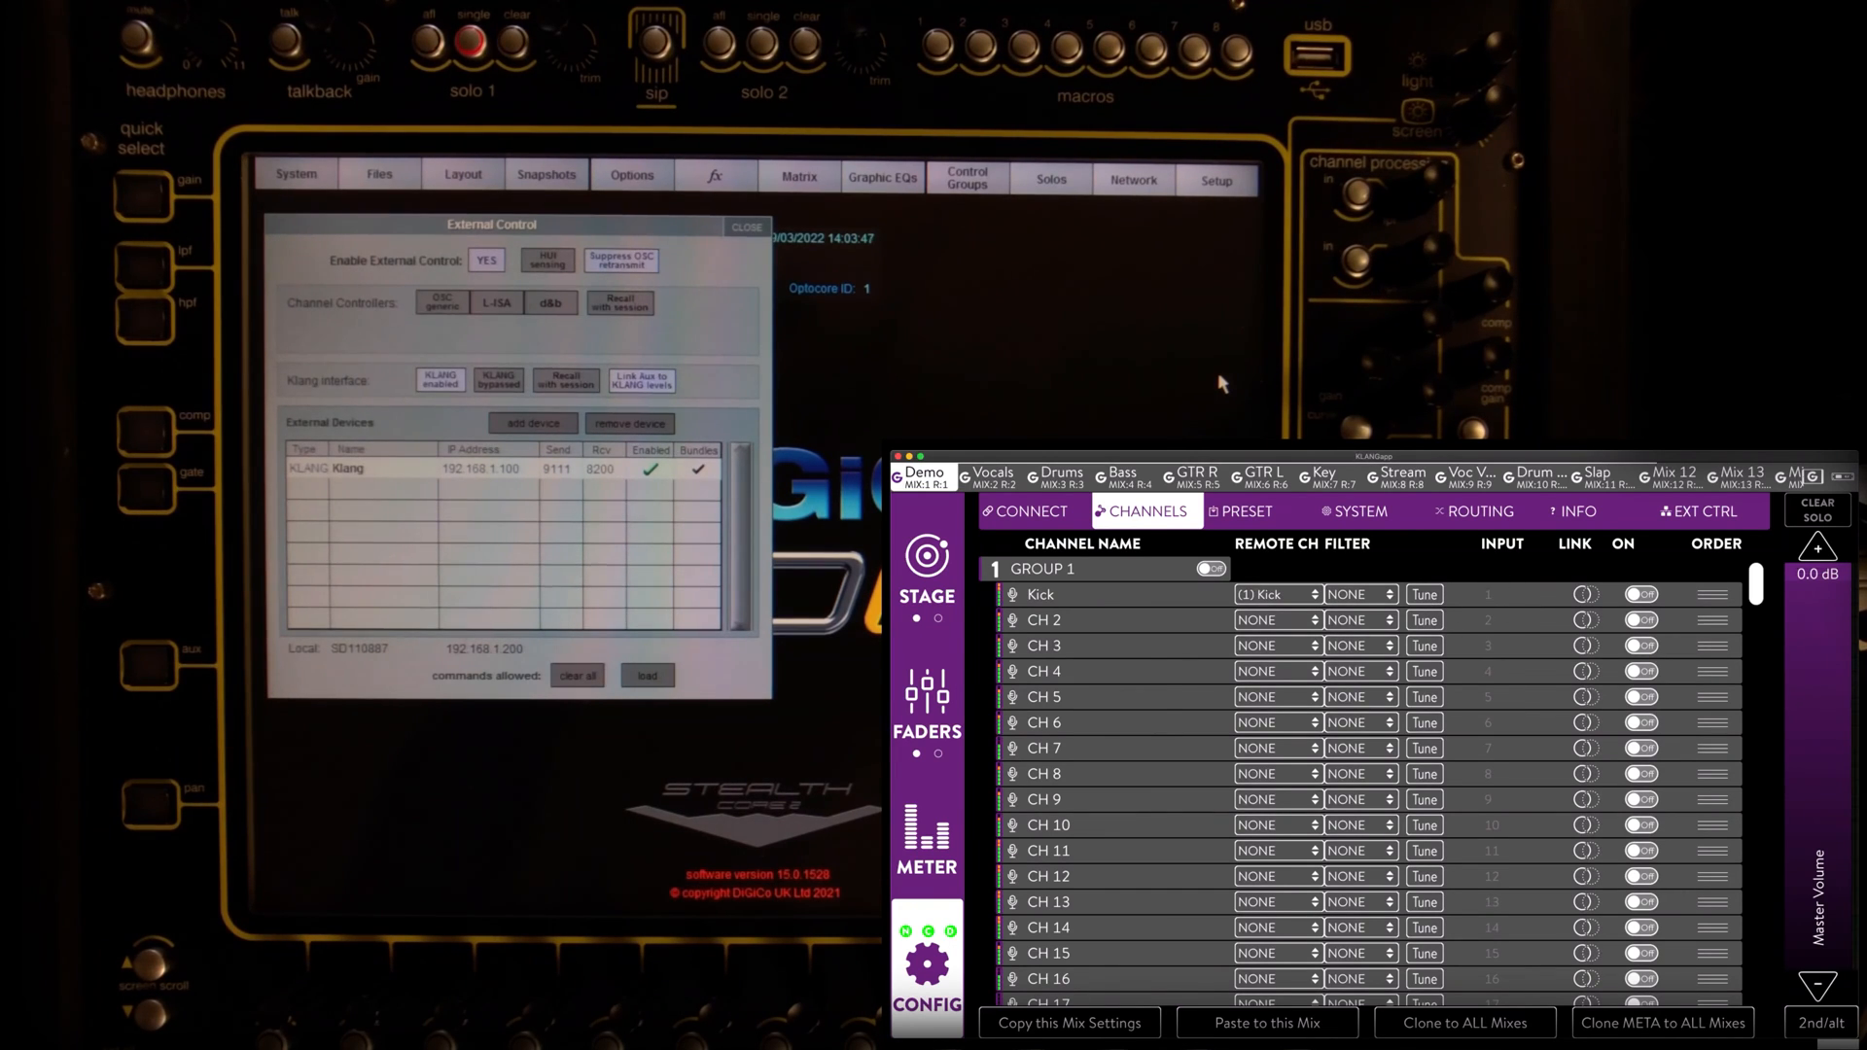
mouse_move(1285, 606)
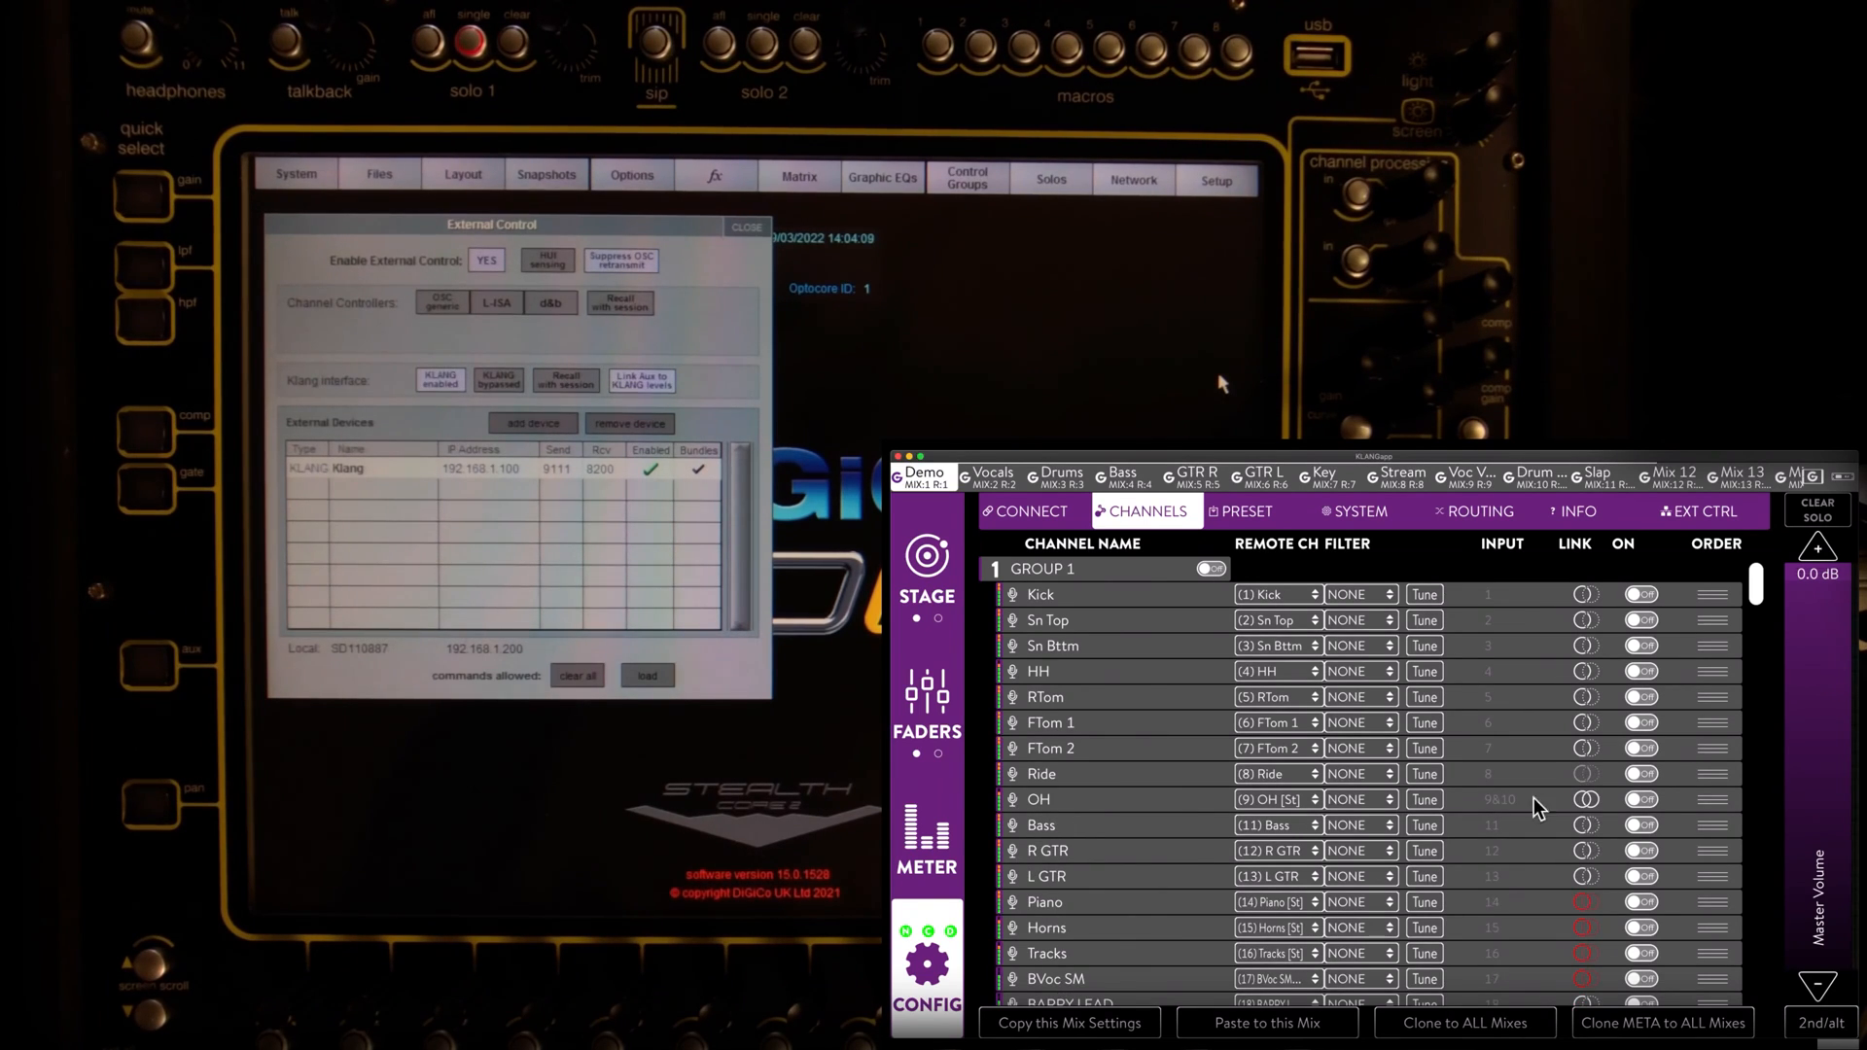
mouse_move(1262, 807)
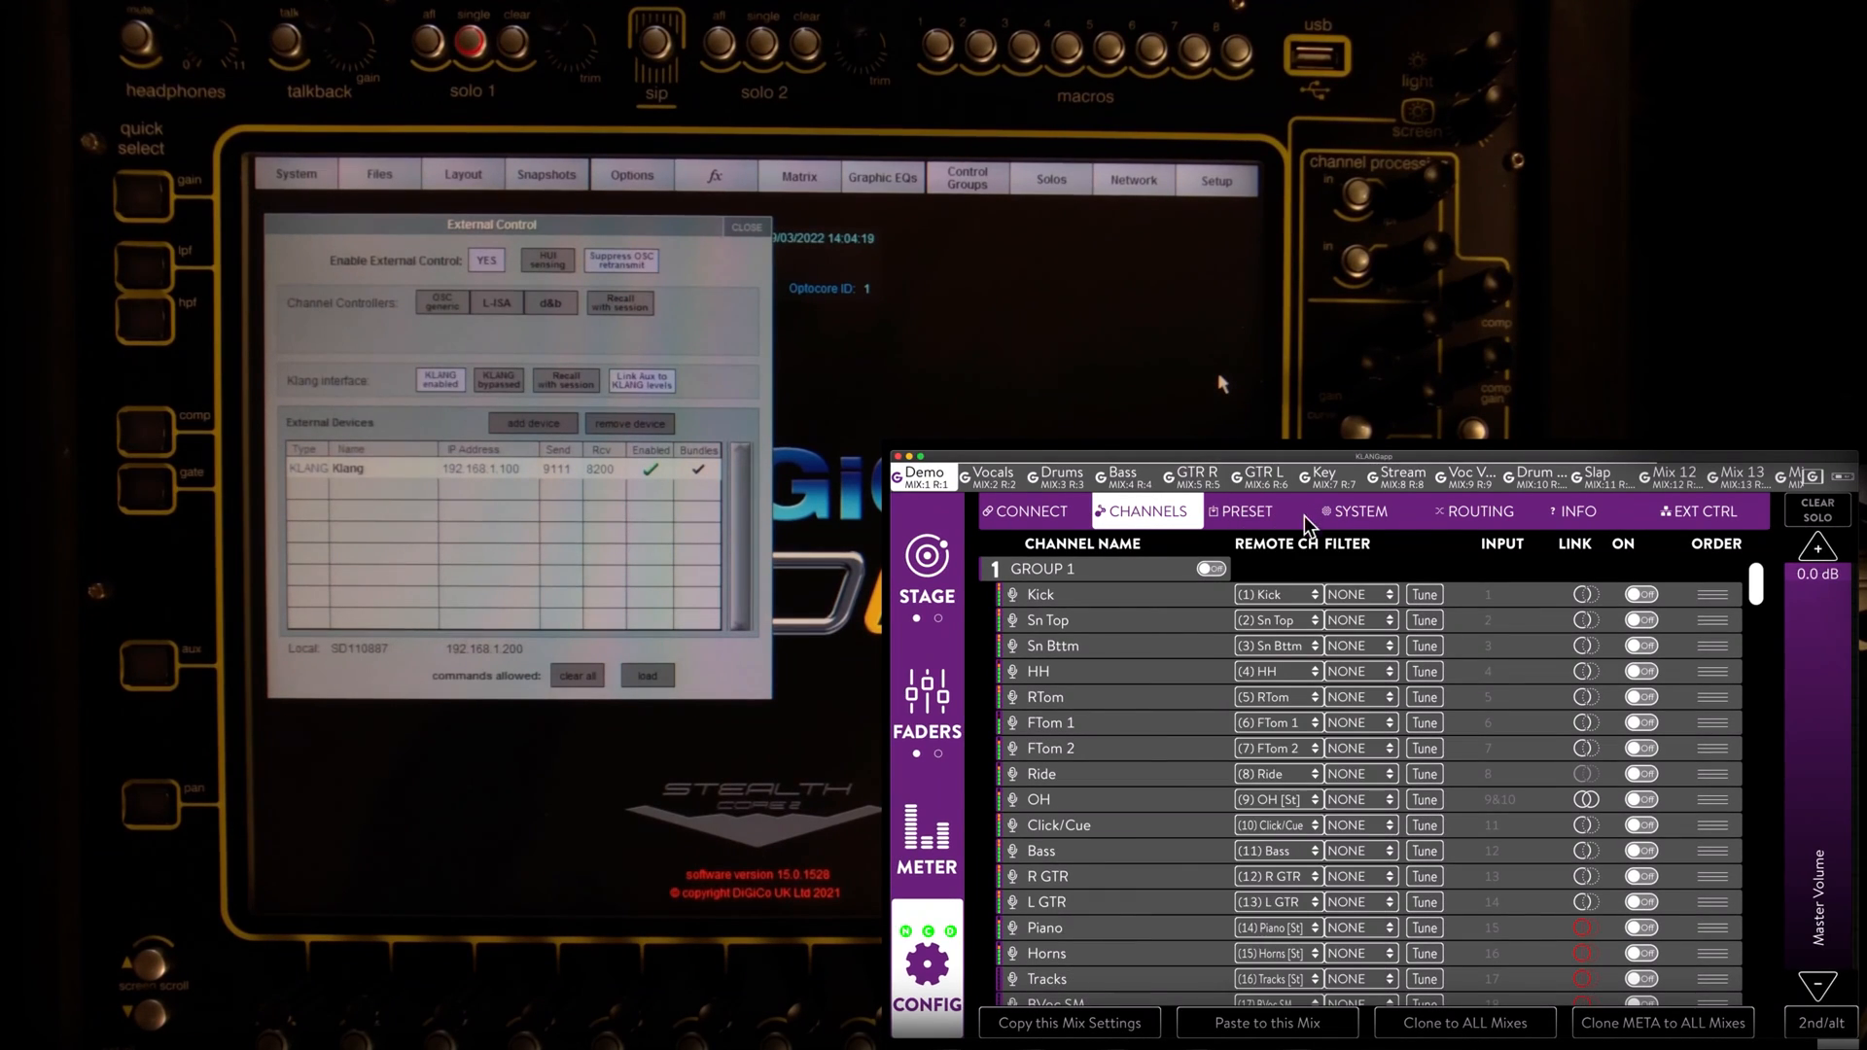
Step: Link the stereo channel pairs such as OH, Piano, Horns, Tracks, BVoc SM and Audience
scroll("down", 3)
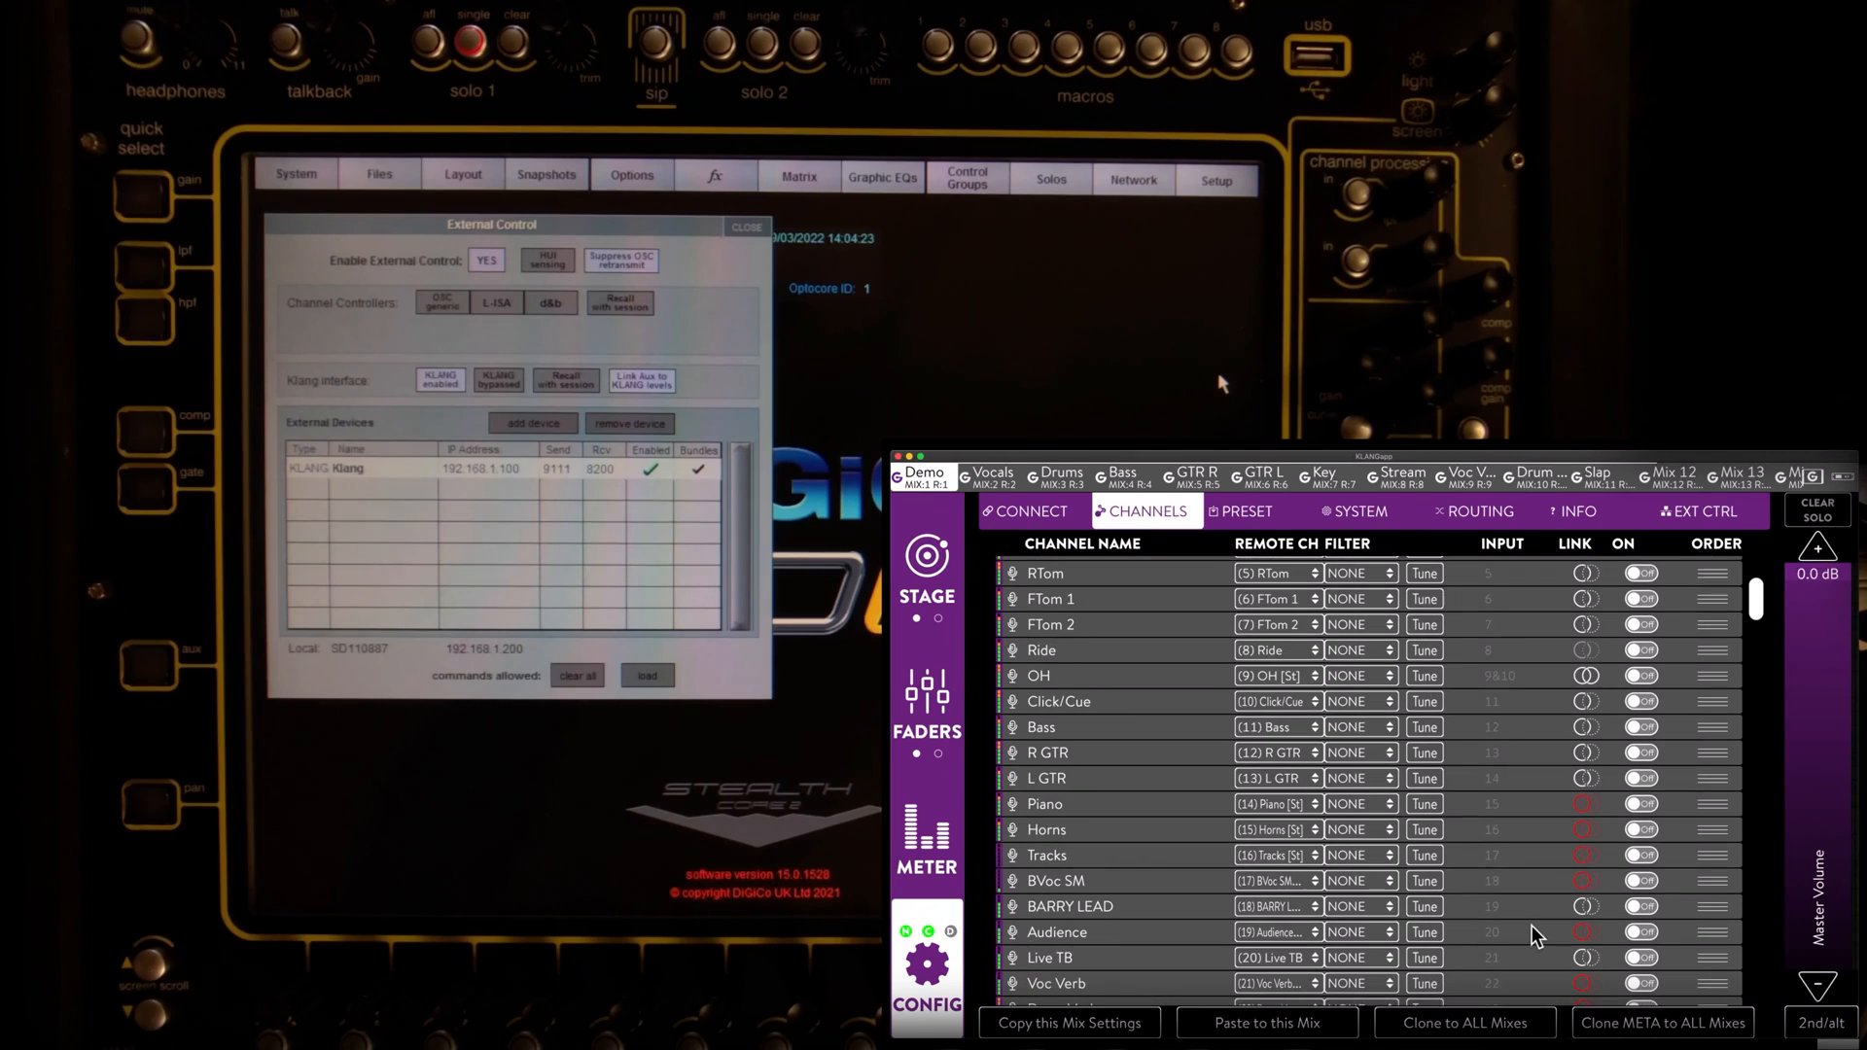
scroll("down", 3)
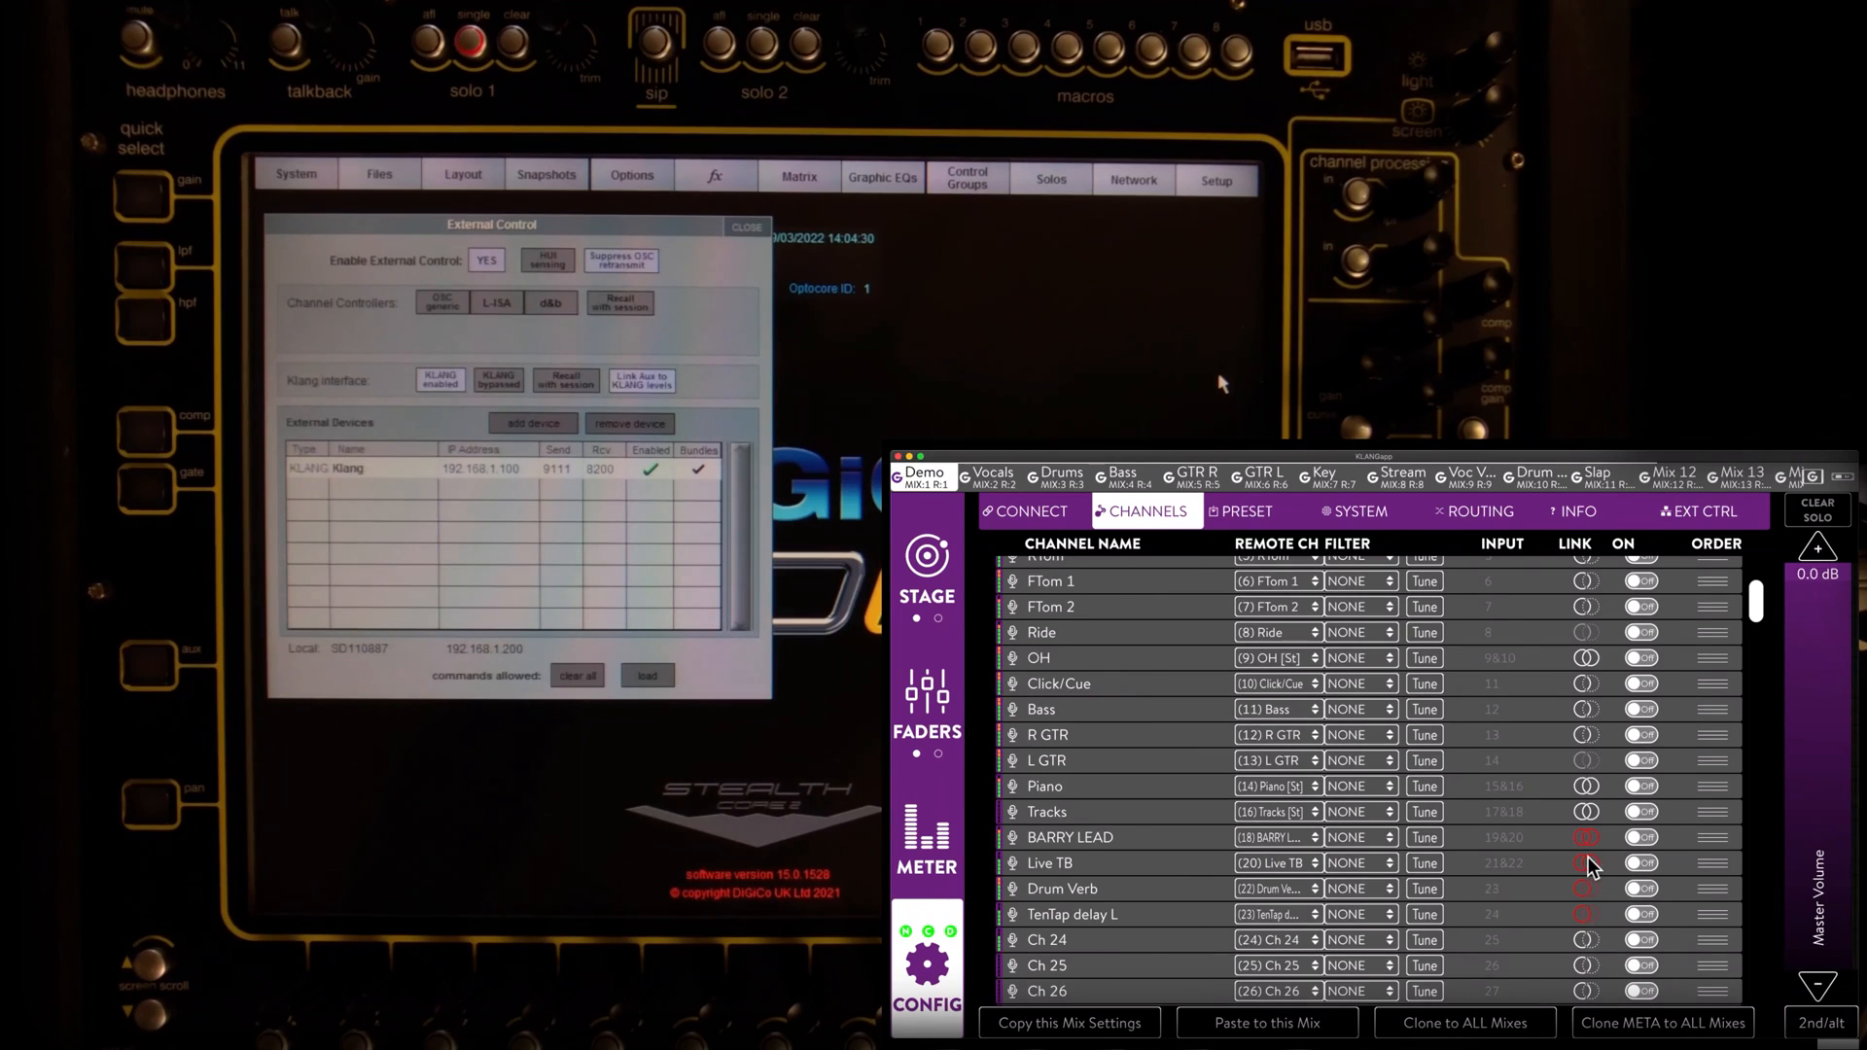
mouse_move(1274, 690)
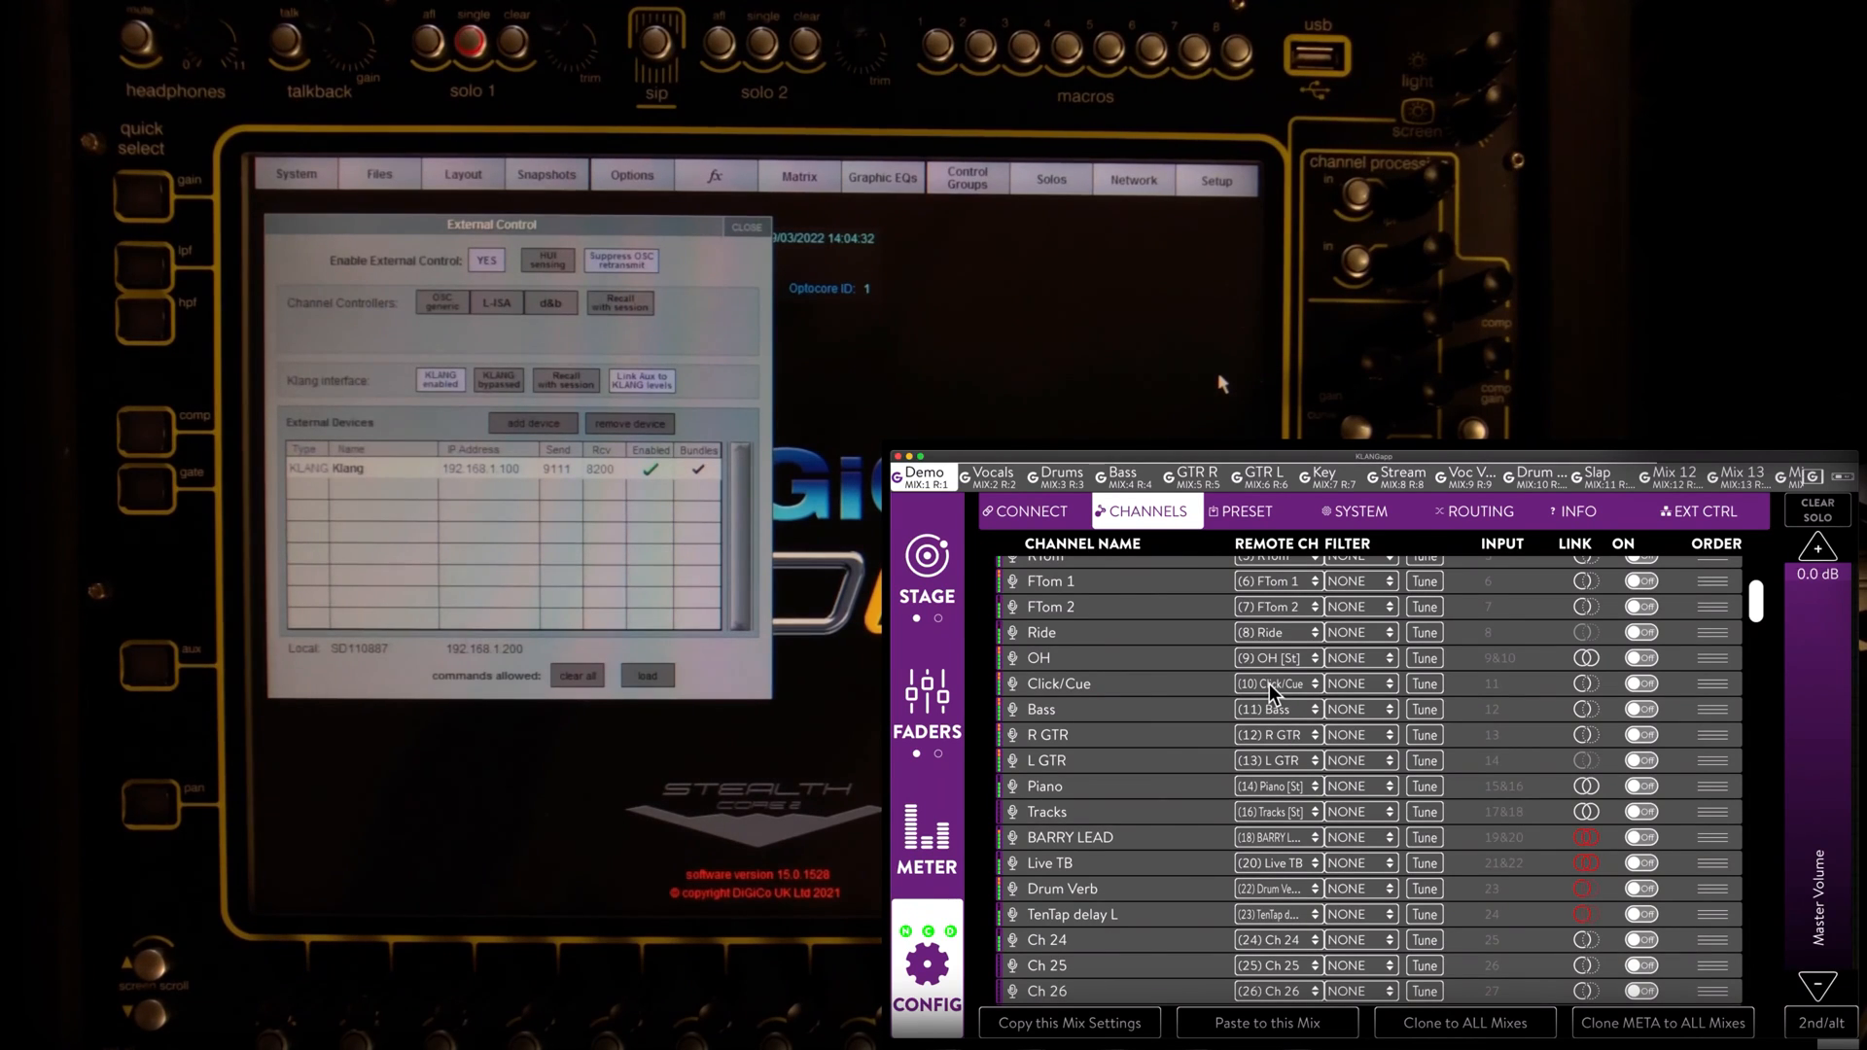
left_click(1278, 682)
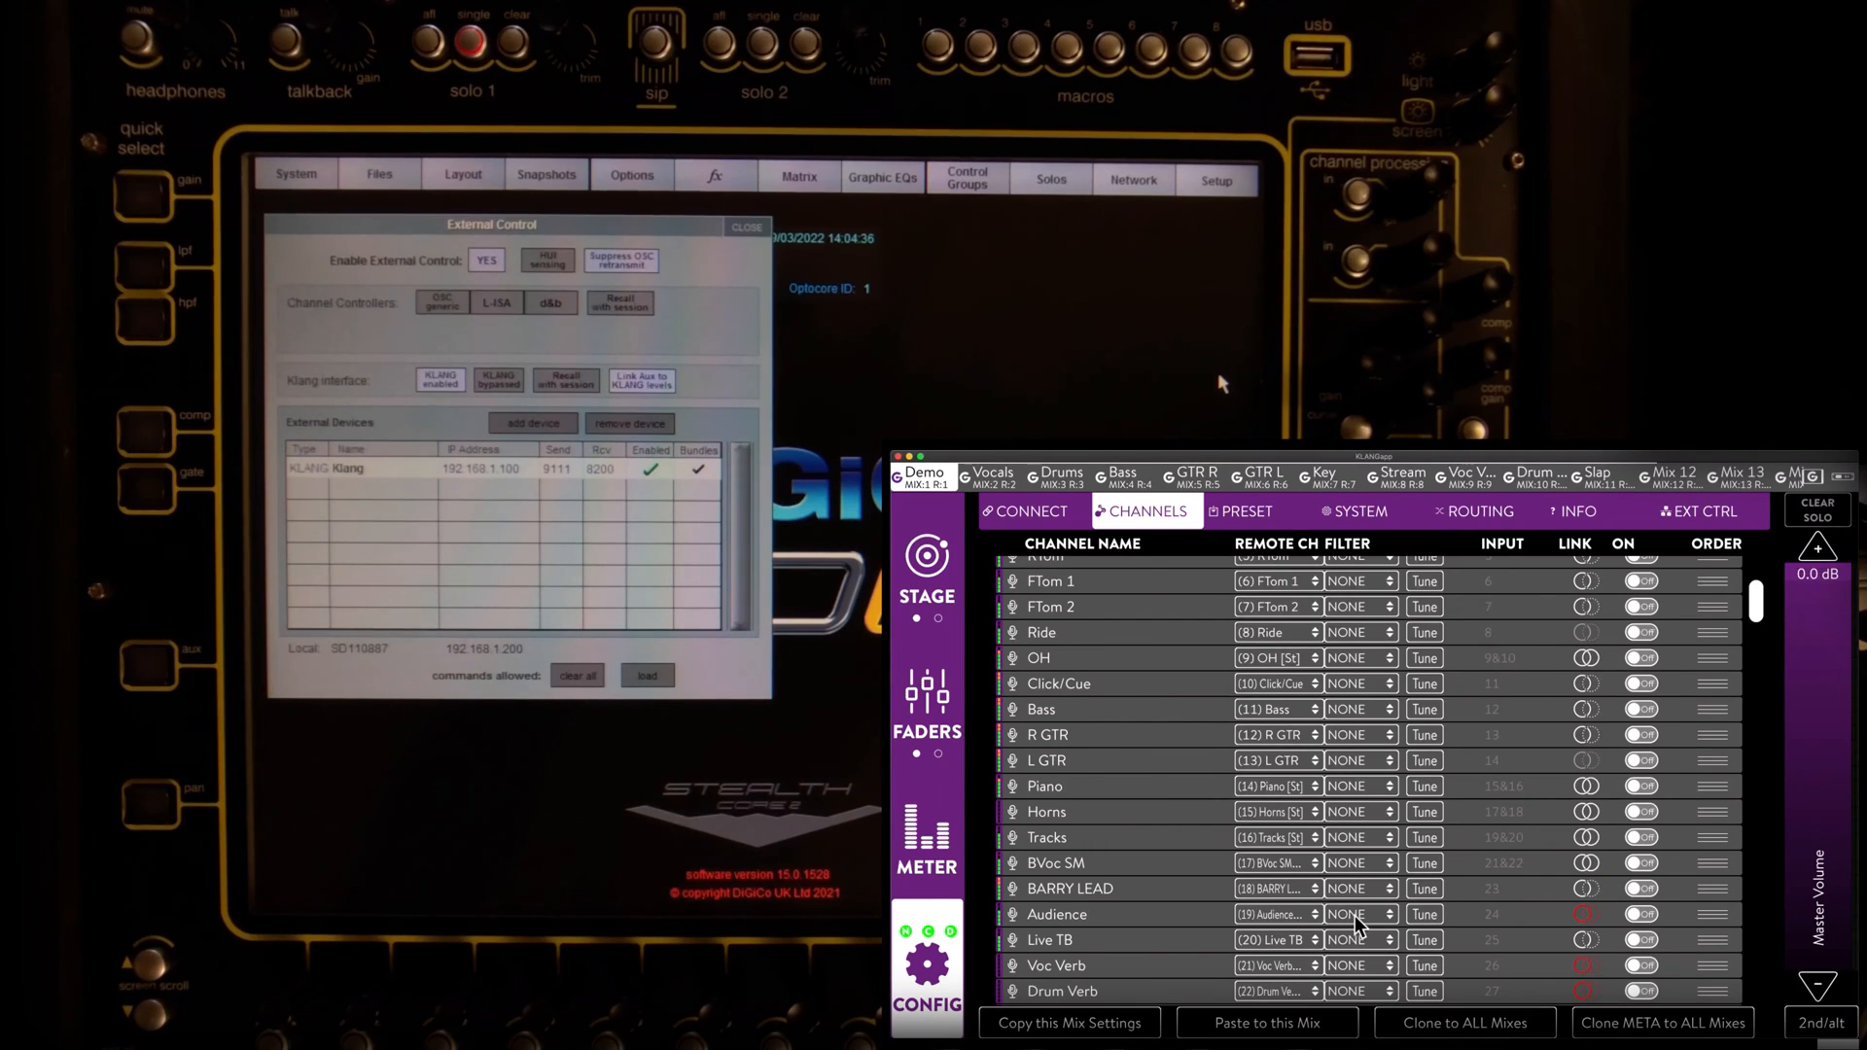
scroll("down", 3)
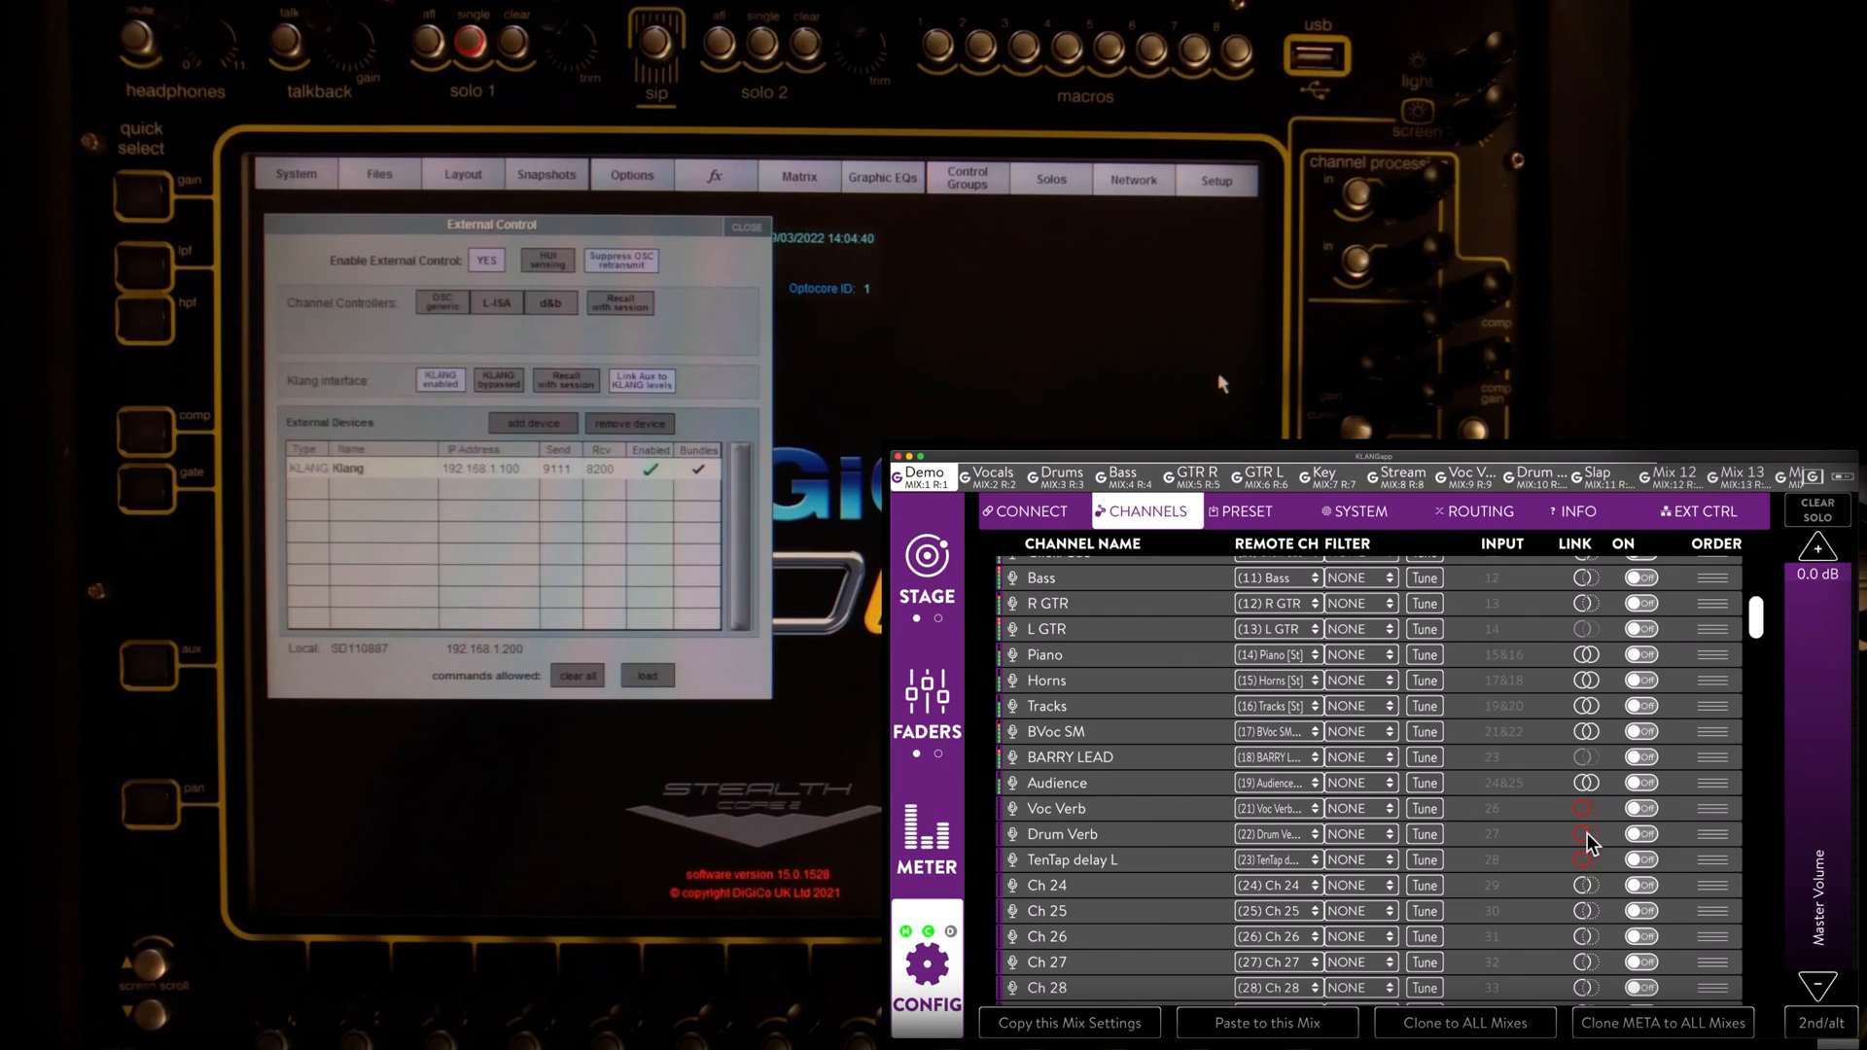
scroll("down", 3)
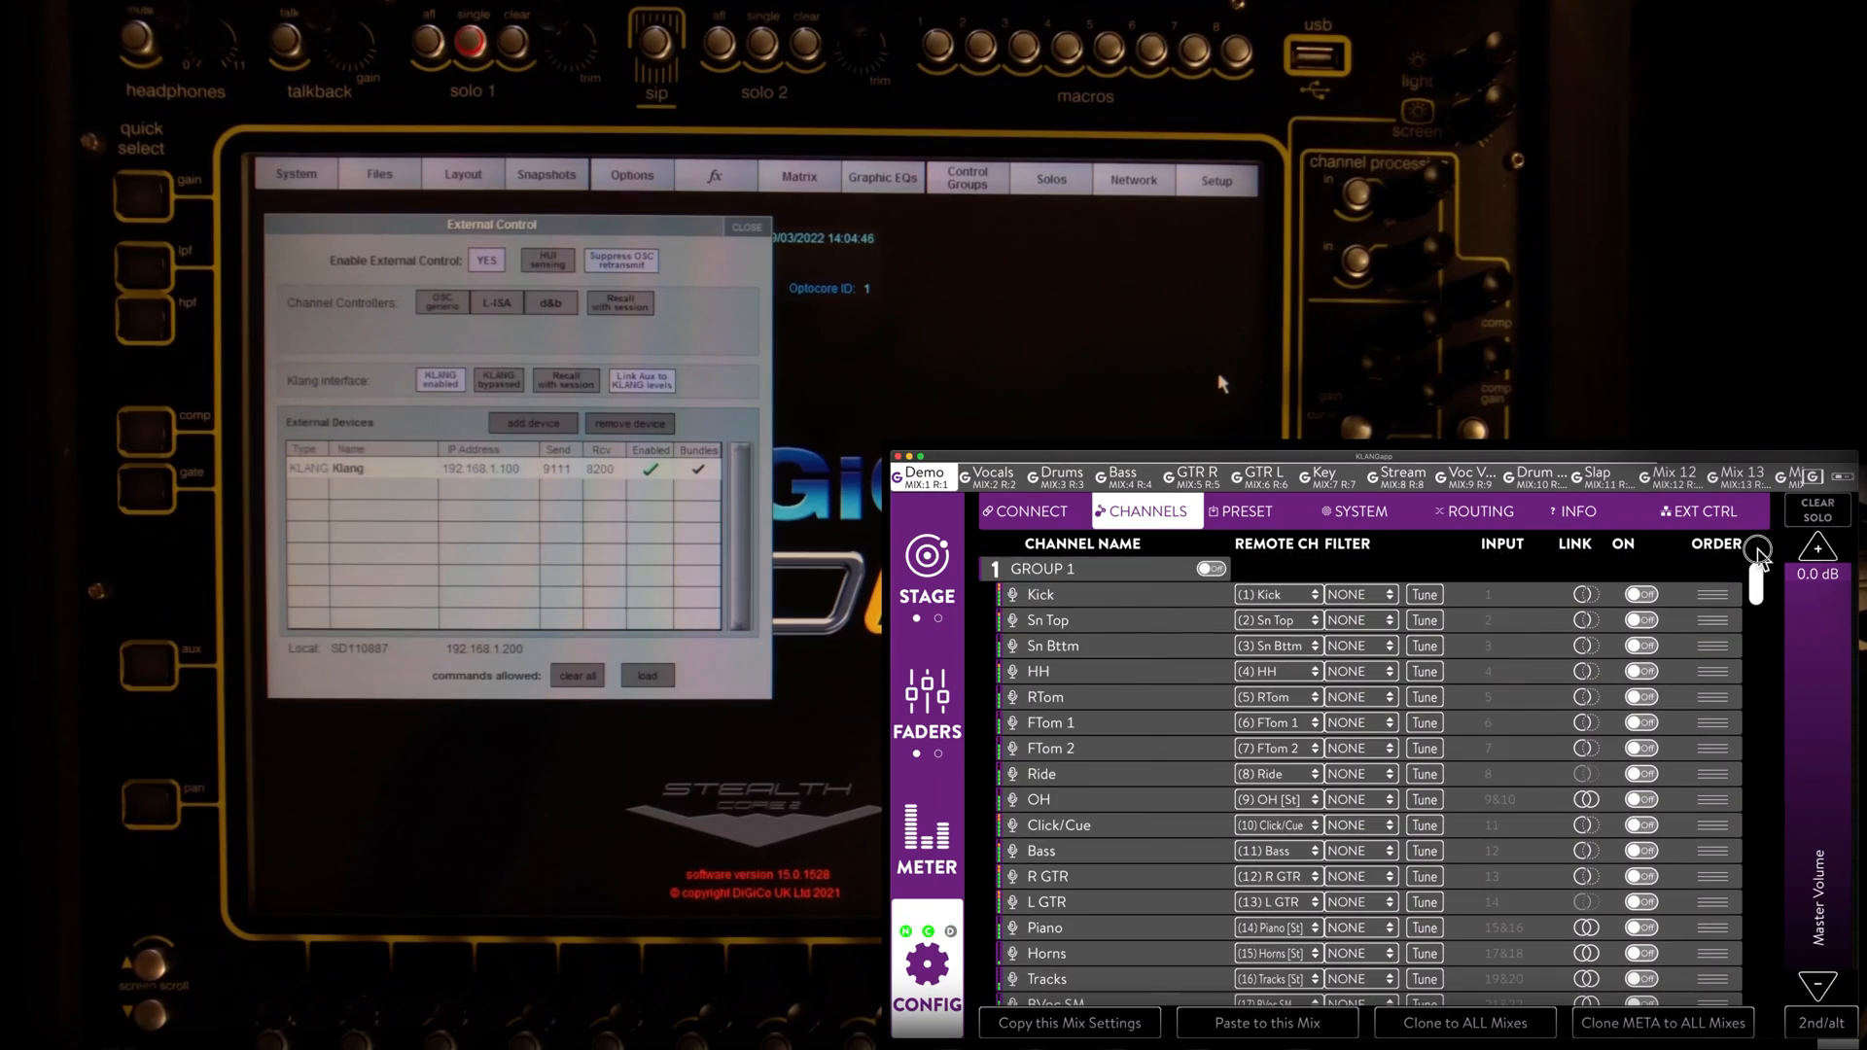
scroll("down", 3)
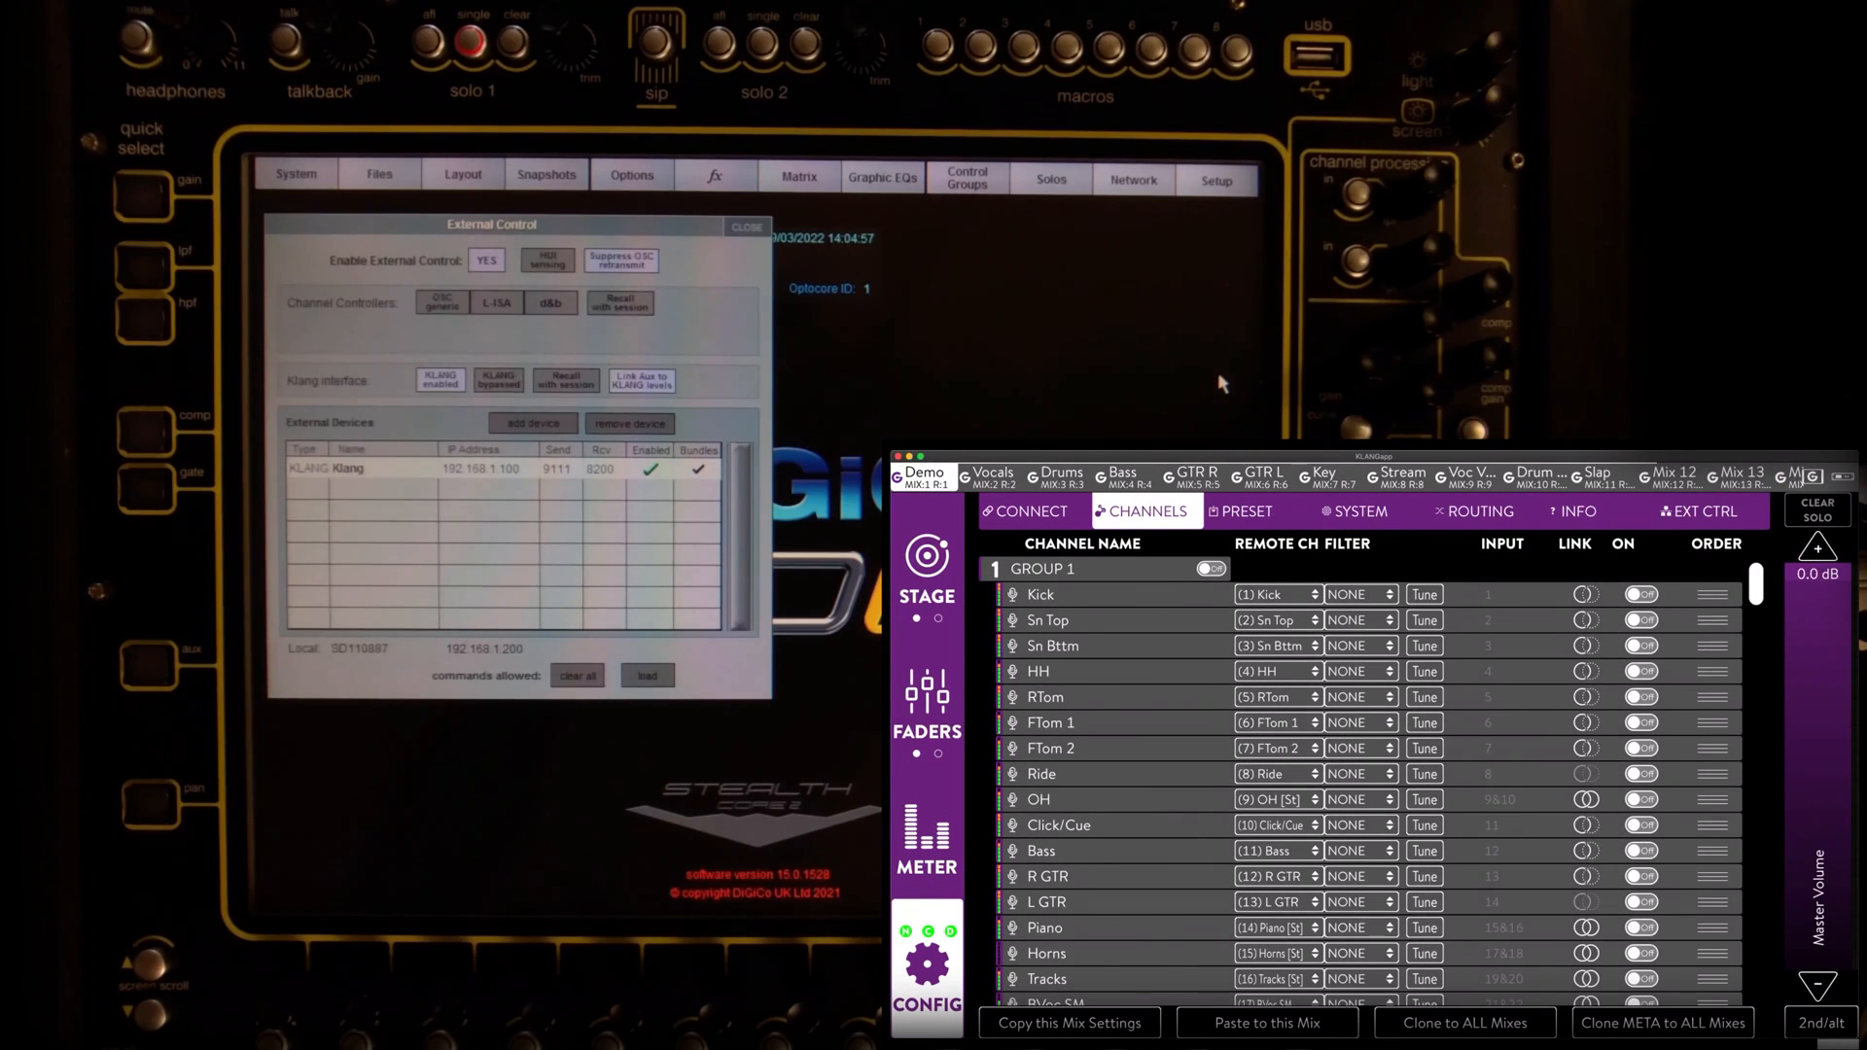
Step: Set the Mixing Console Link Mode from Setup to Active and move to FADERS
left_click(1705, 512)
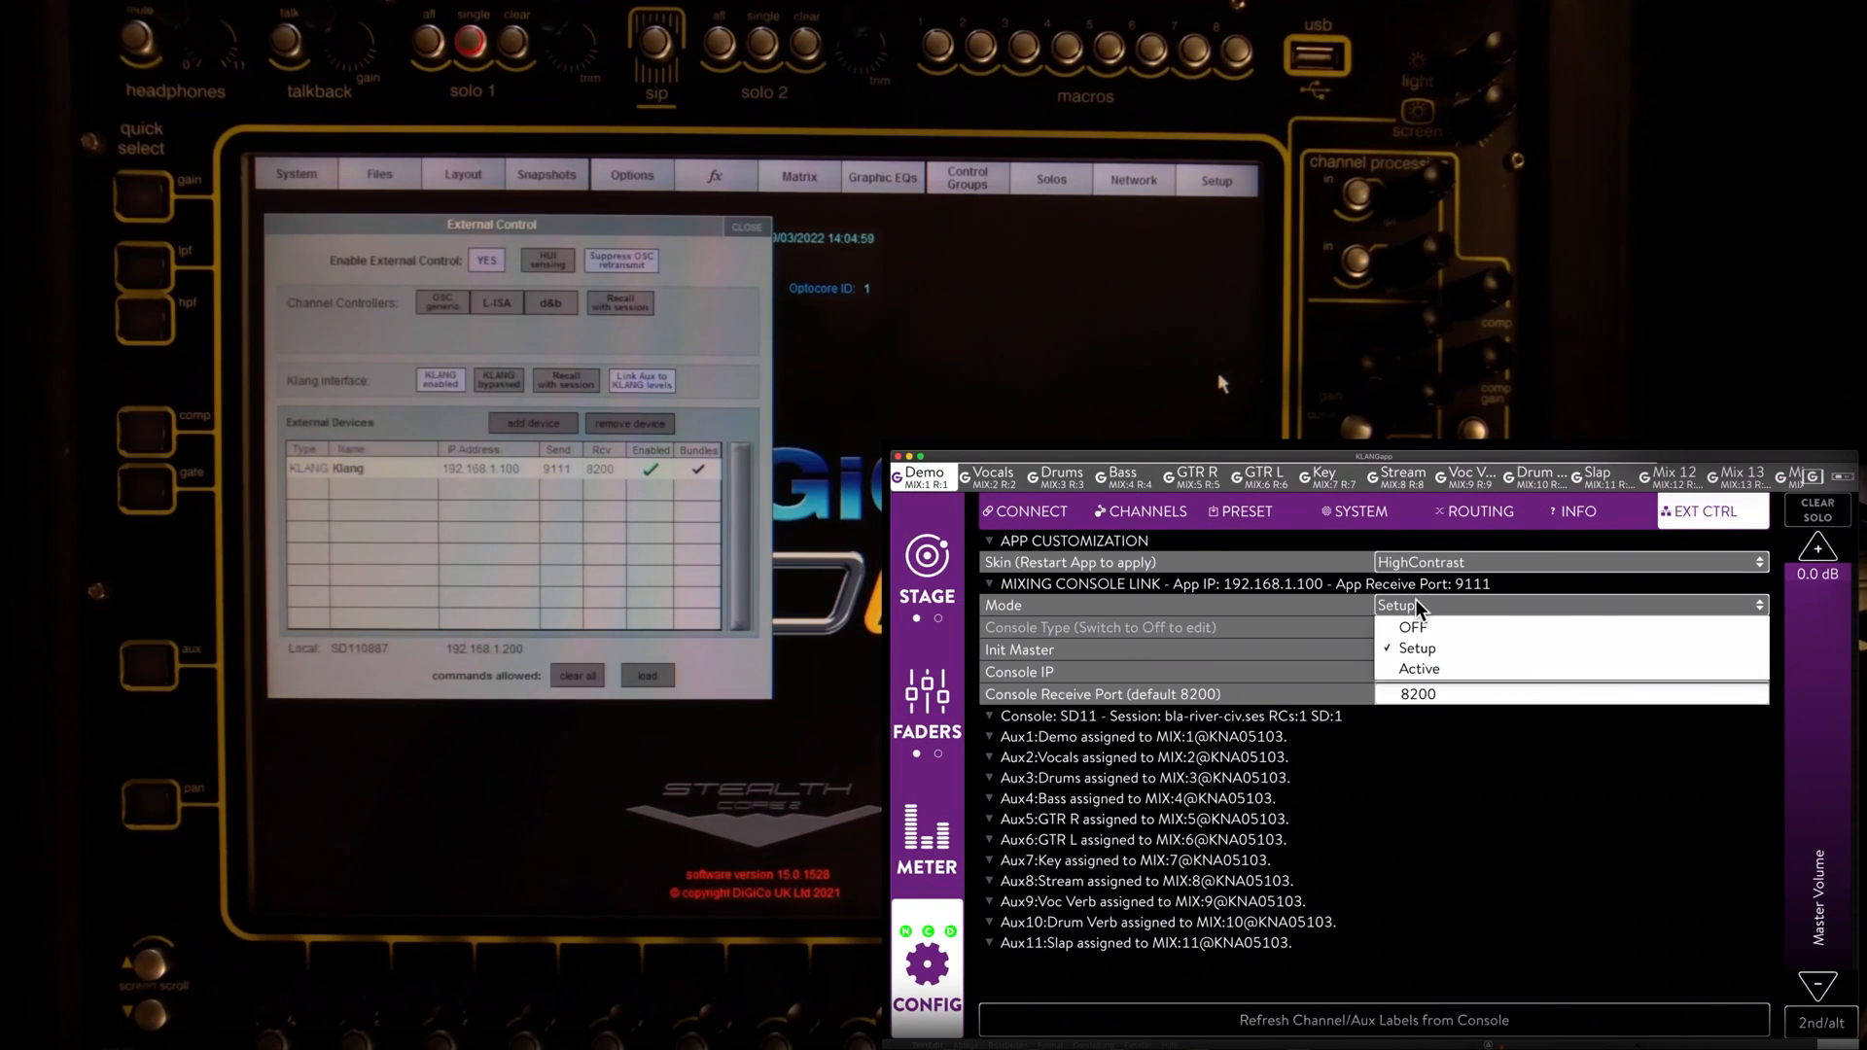
left_click(1420, 667)
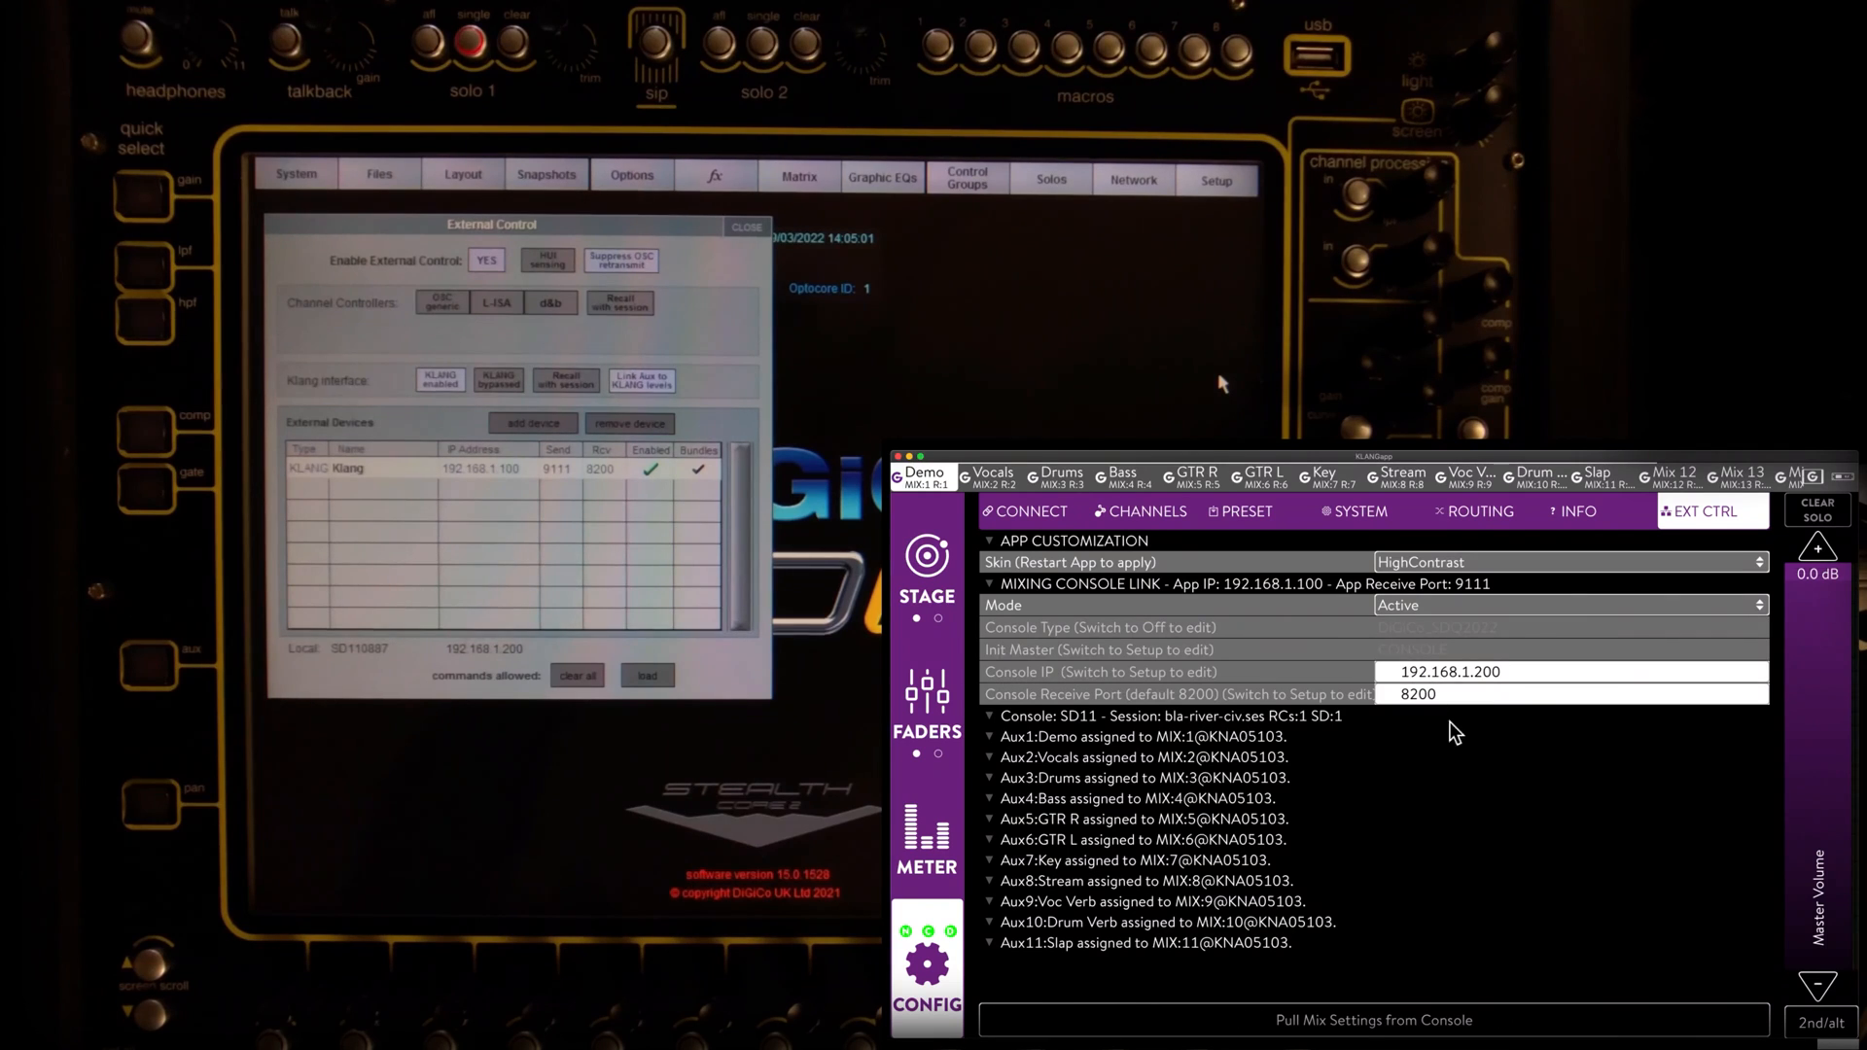
mouse_move(1569, 986)
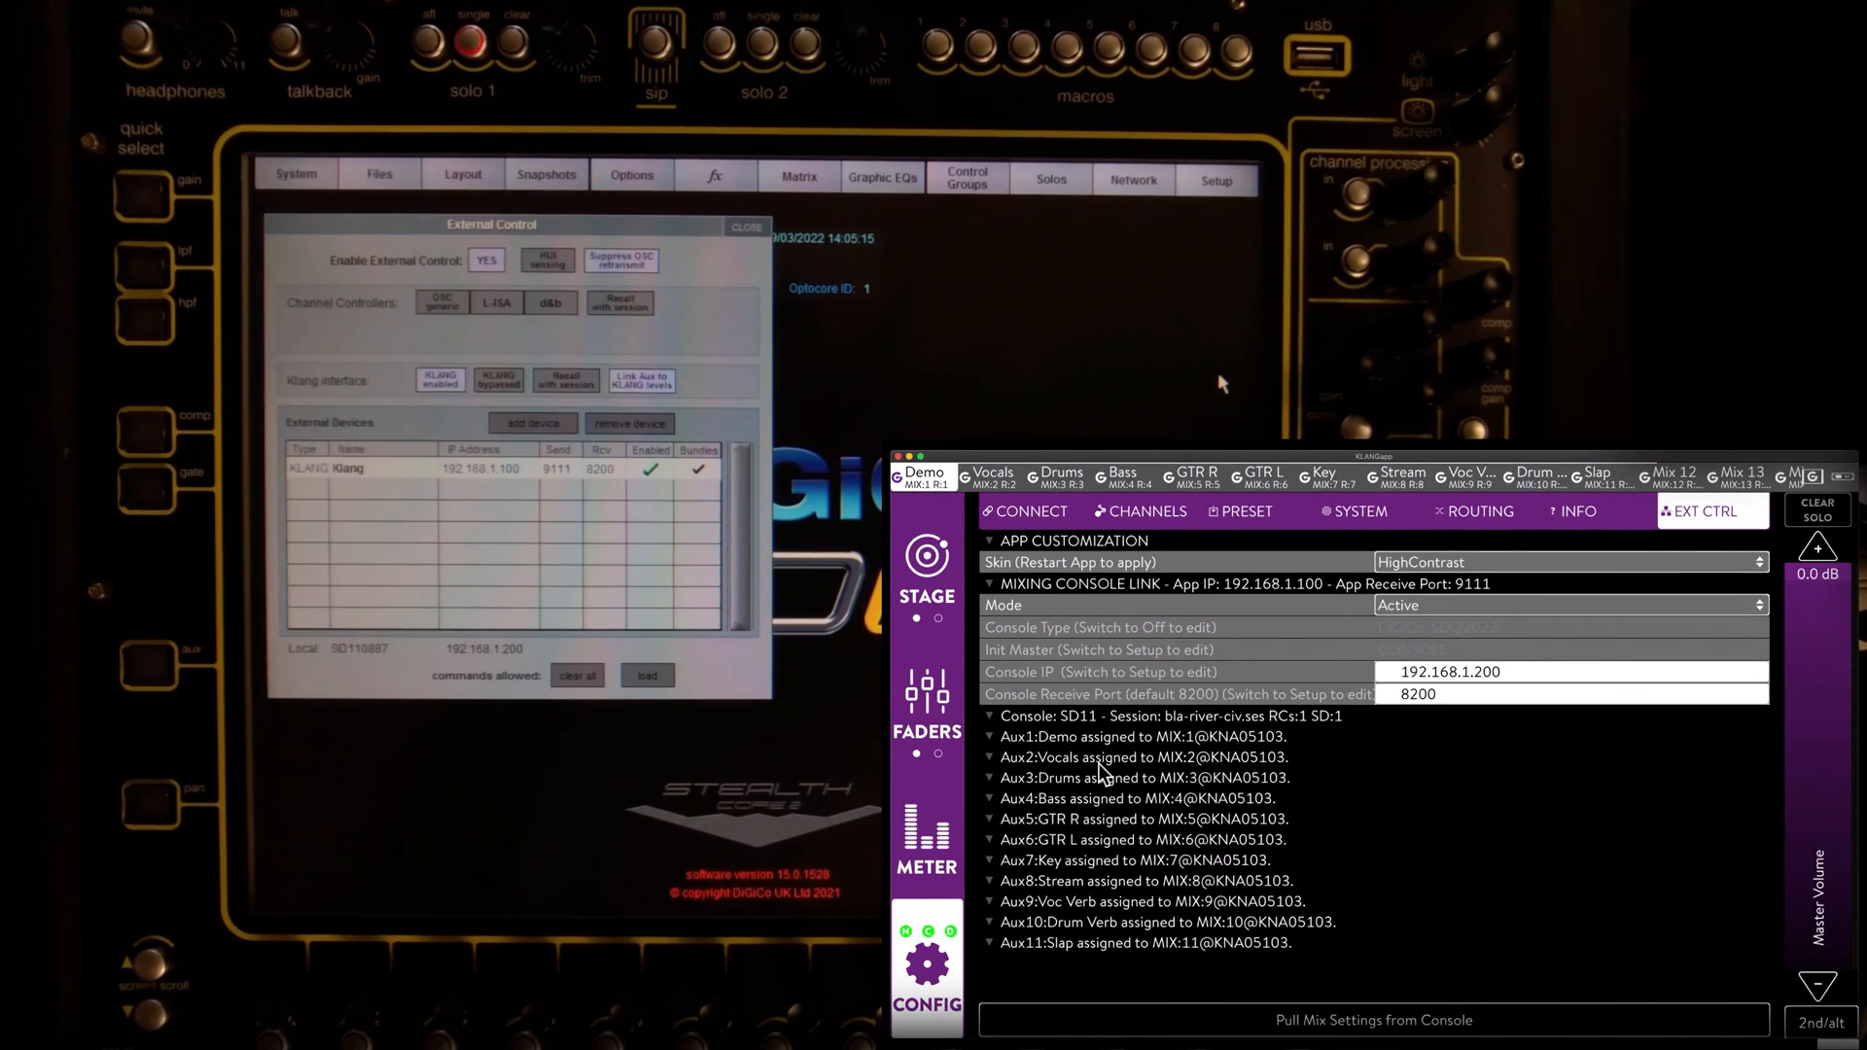
left_click(926, 702)
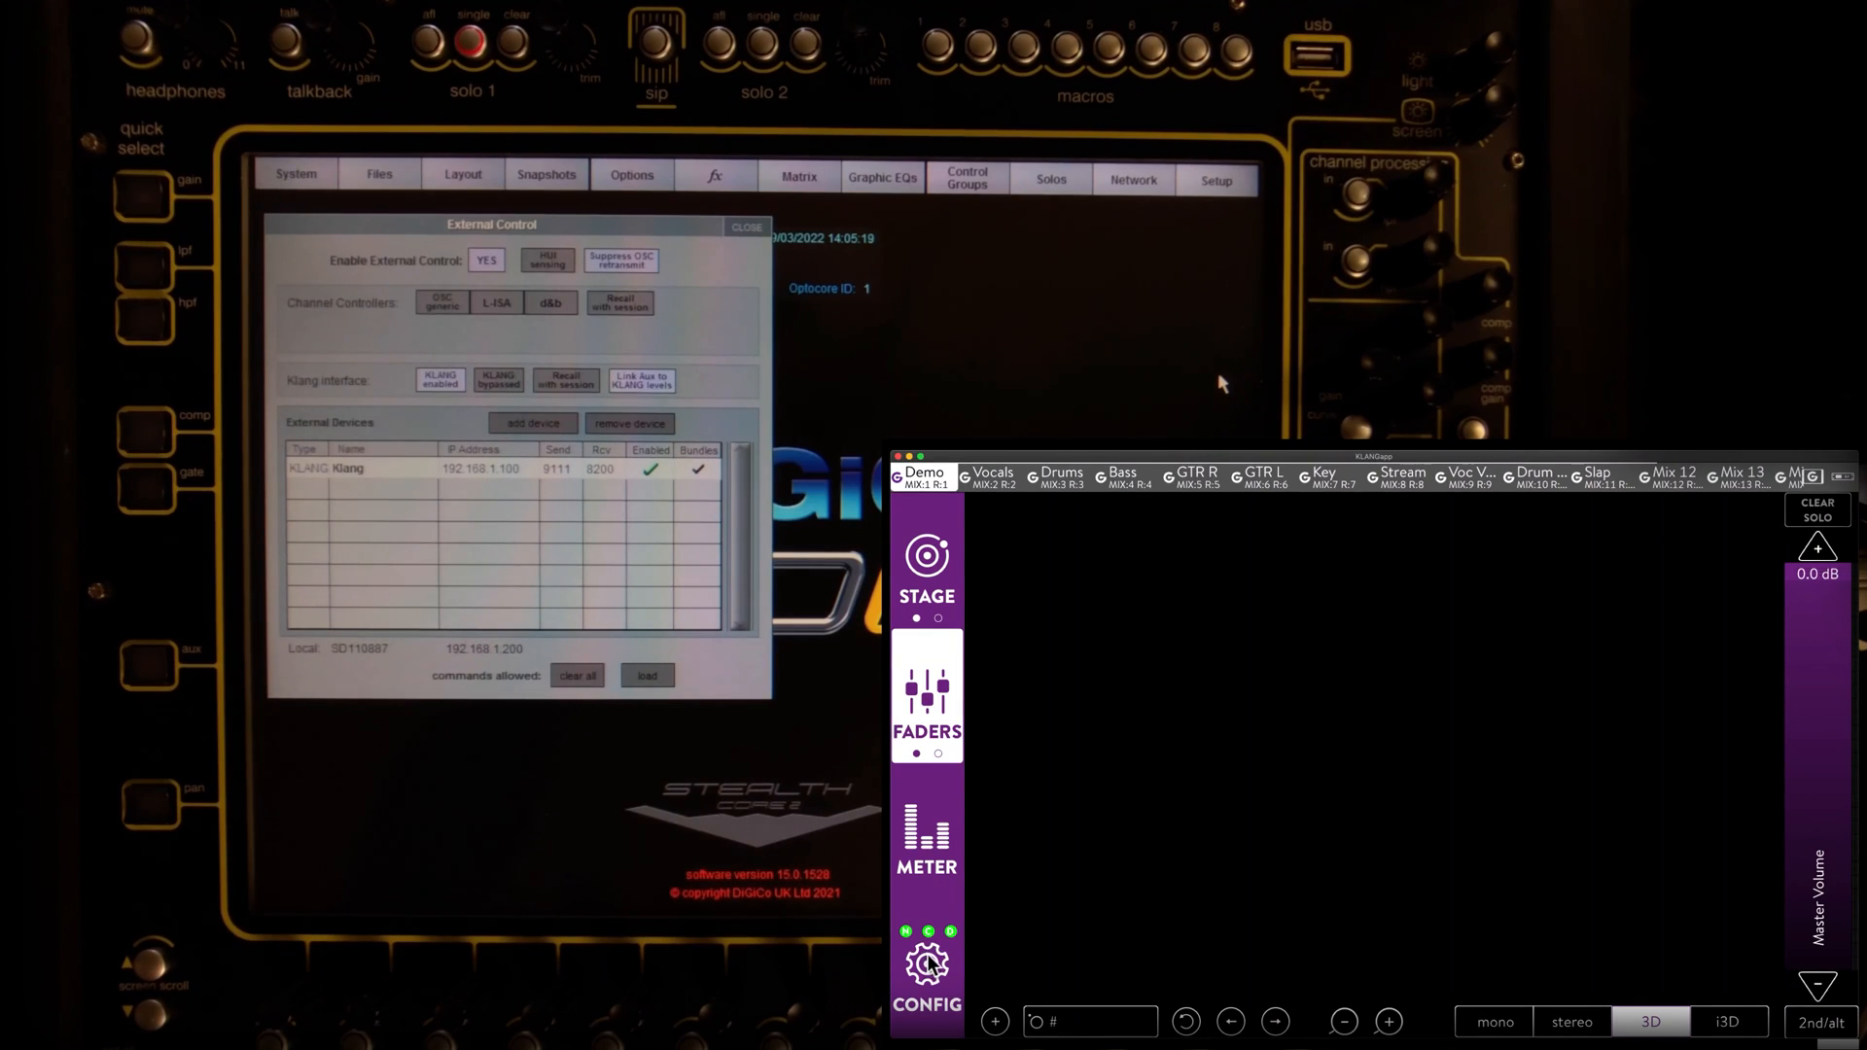
Step: Hide the KLANG:app window so Kick's aux sends page on the SD11 is visible
left_click(926, 965)
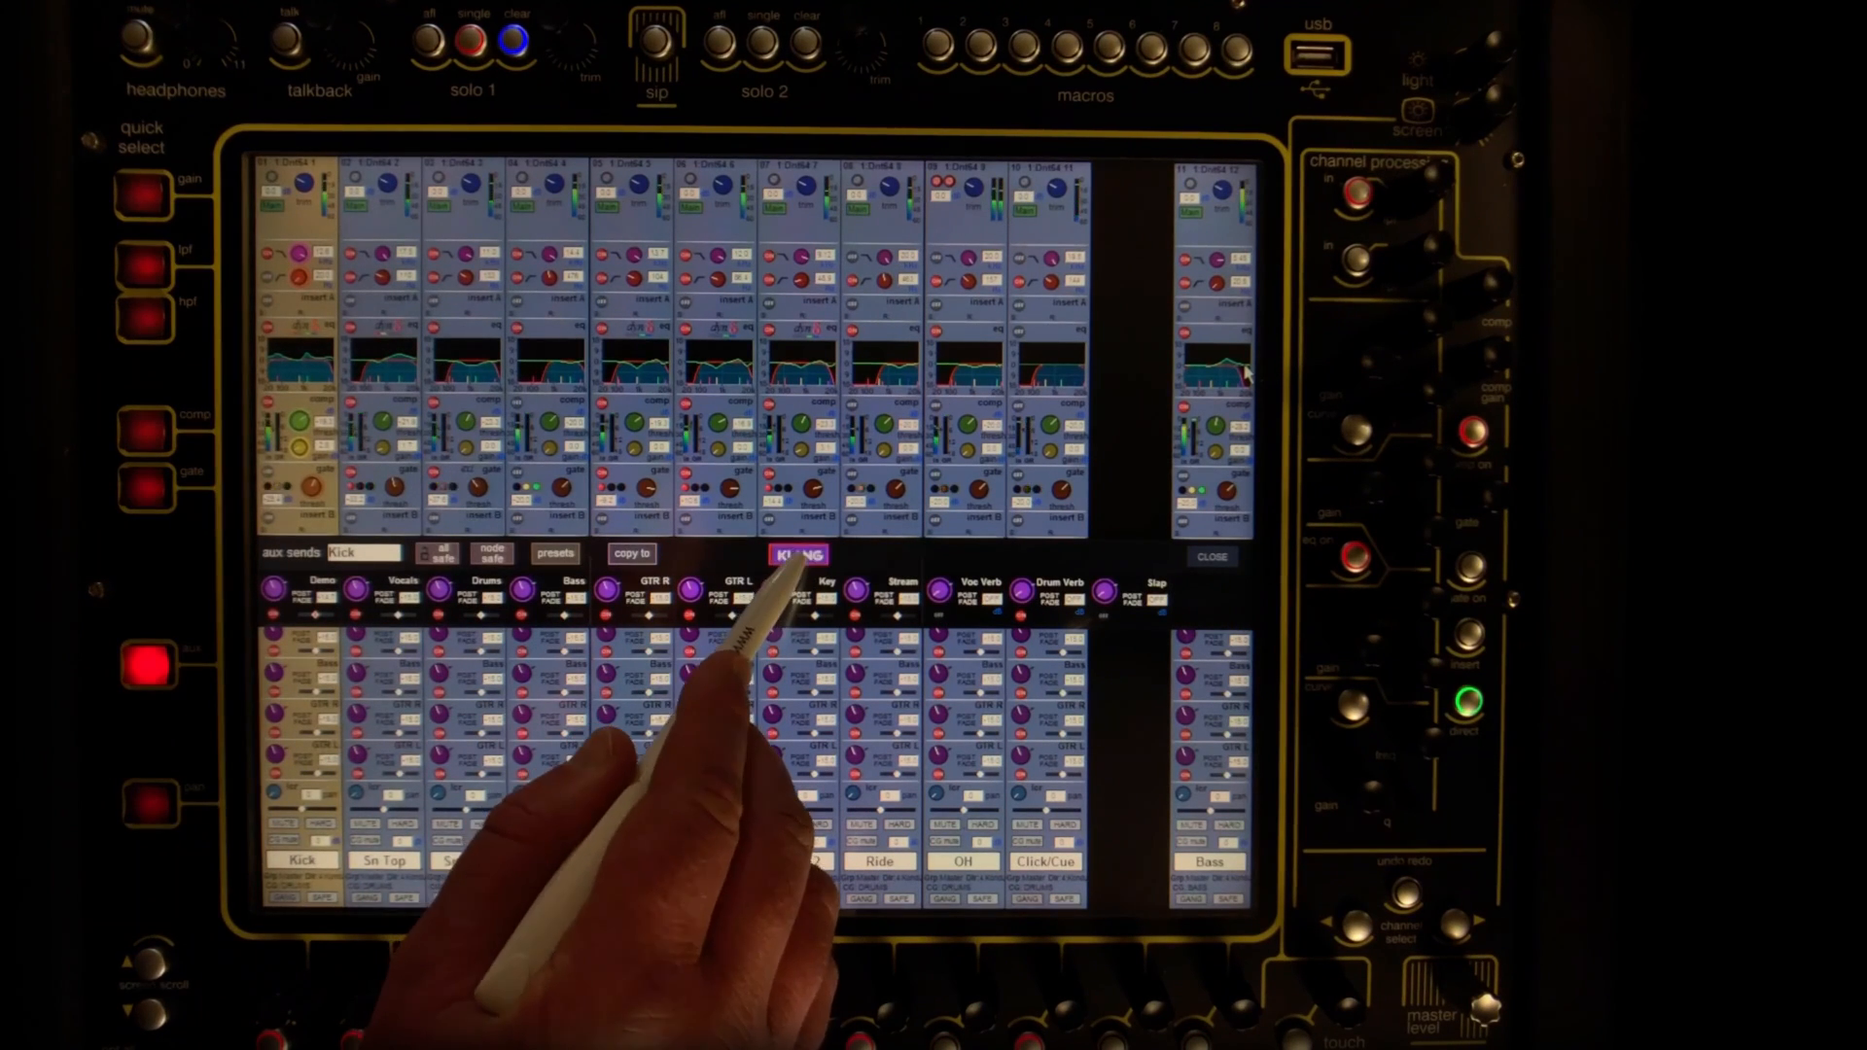
Step: Activate KLANG nodes on Kick's aux sends, showing its azimuth/elevation panel
left_click(798, 554)
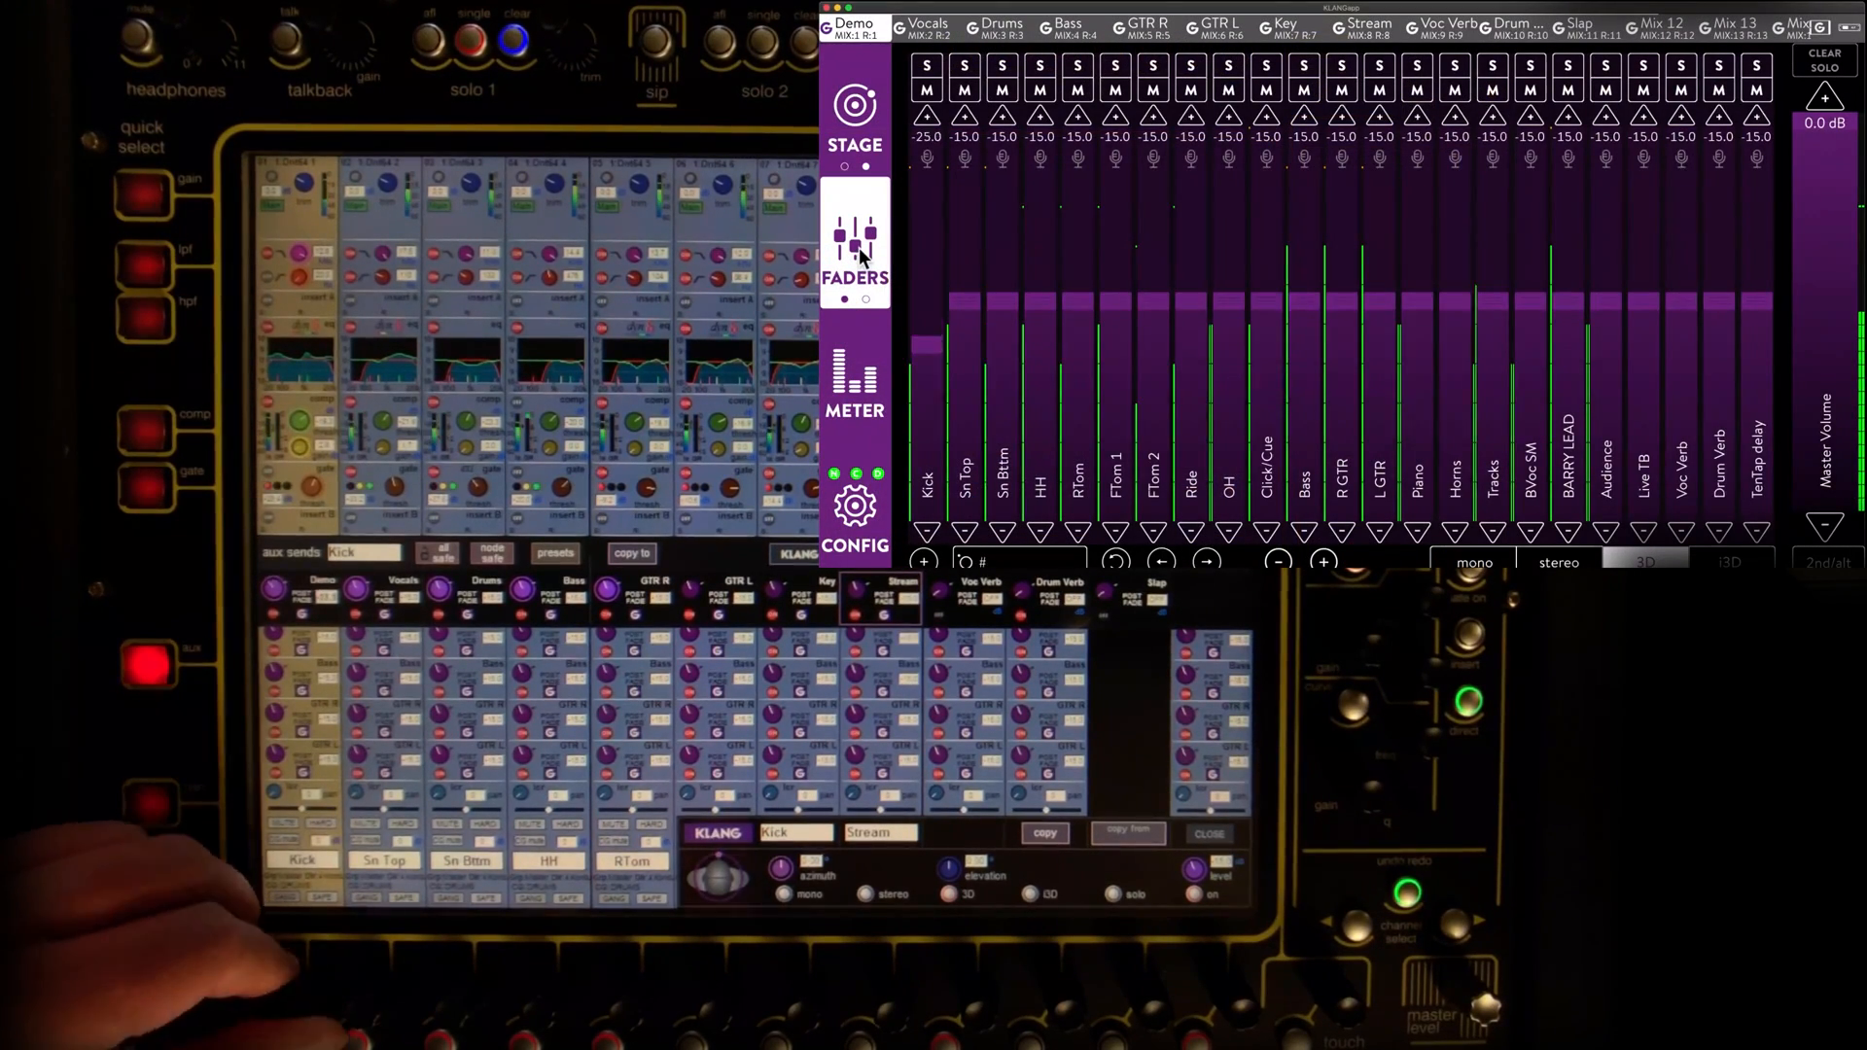
left_click(853, 112)
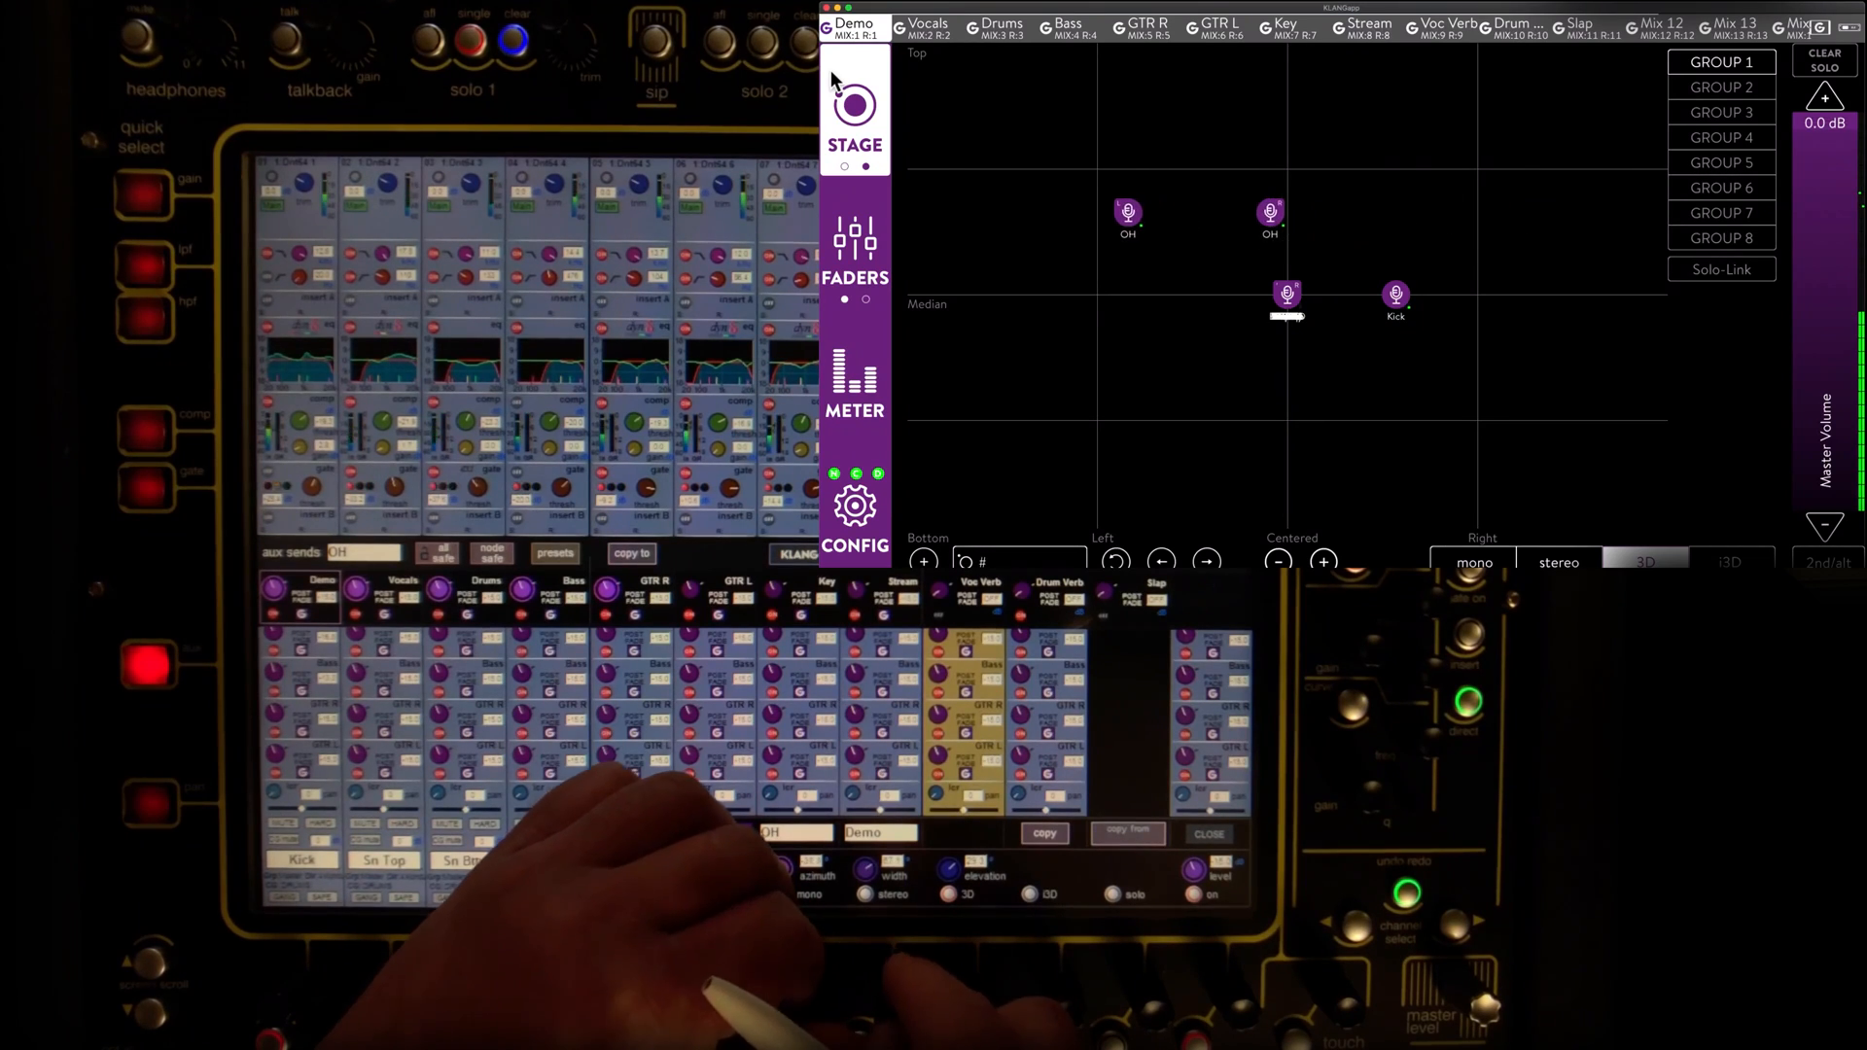
left_click(1394, 294)
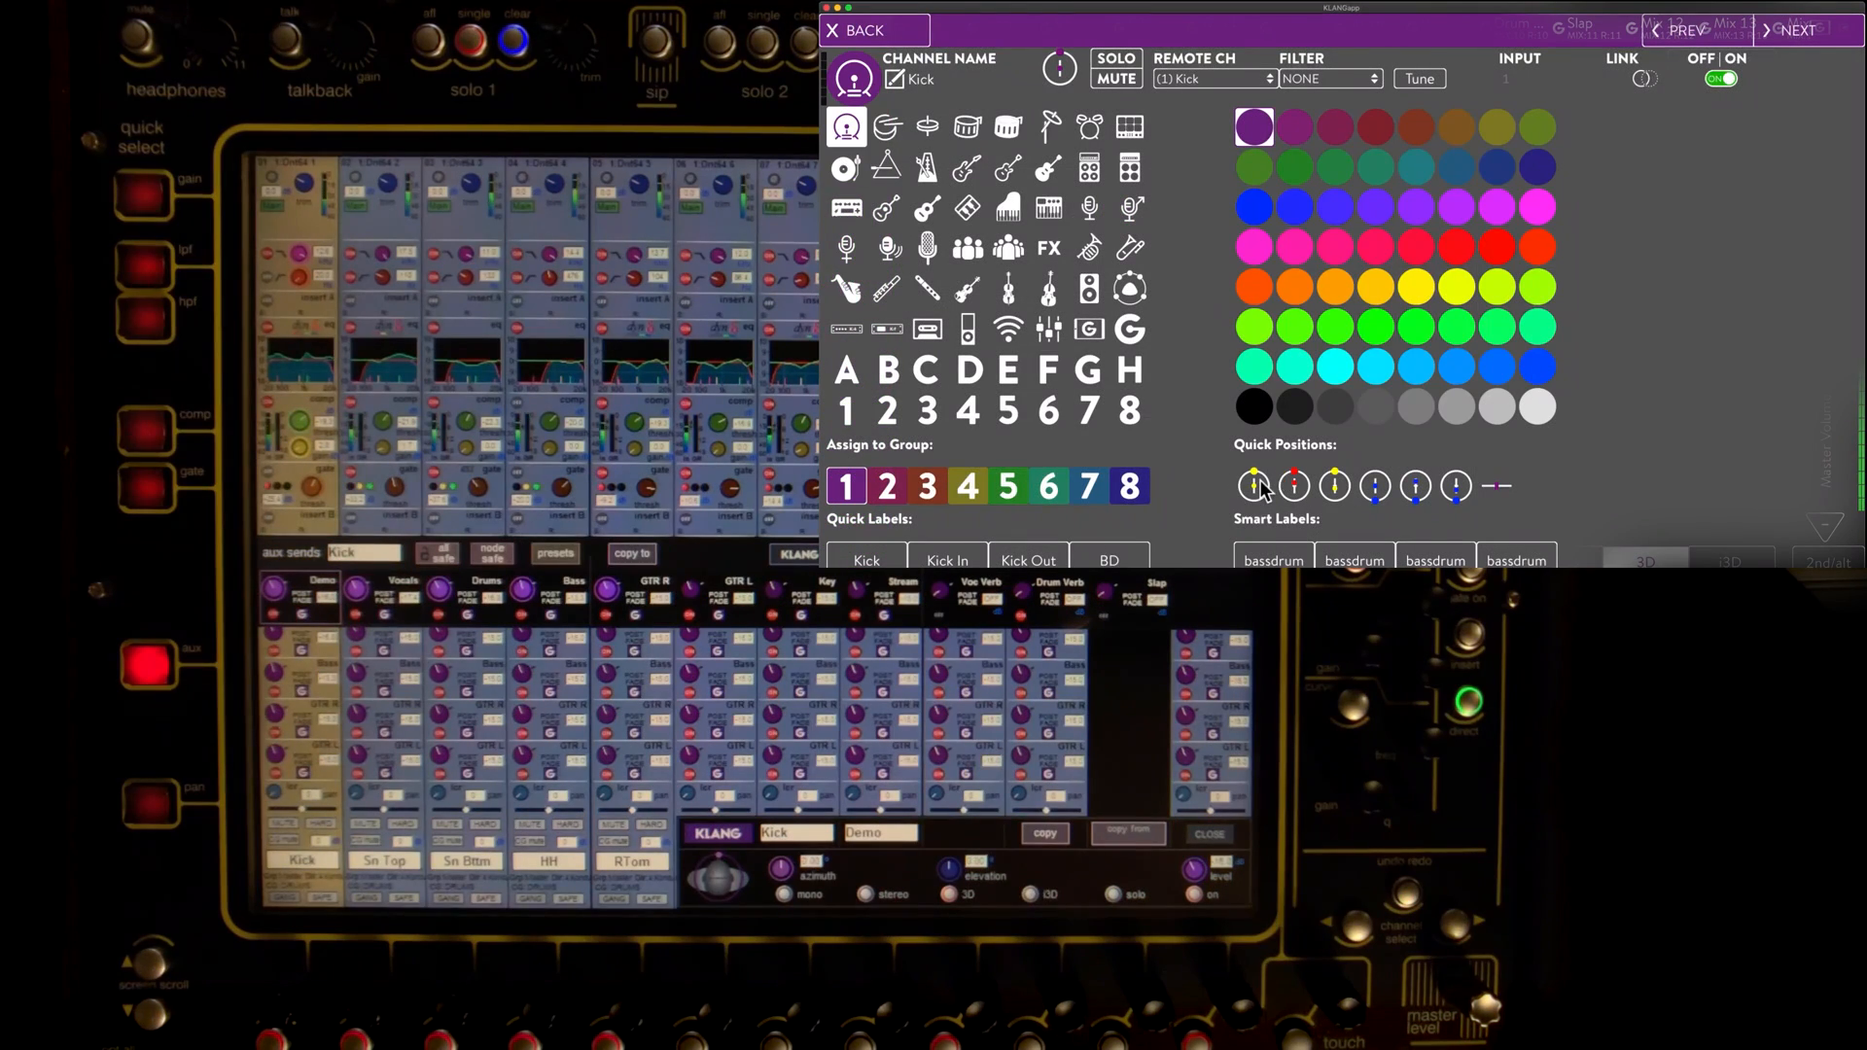
Step: Give the OH channel a Quick Position so the Demo channels sit around the listener in 3D
left_click(1796, 29)
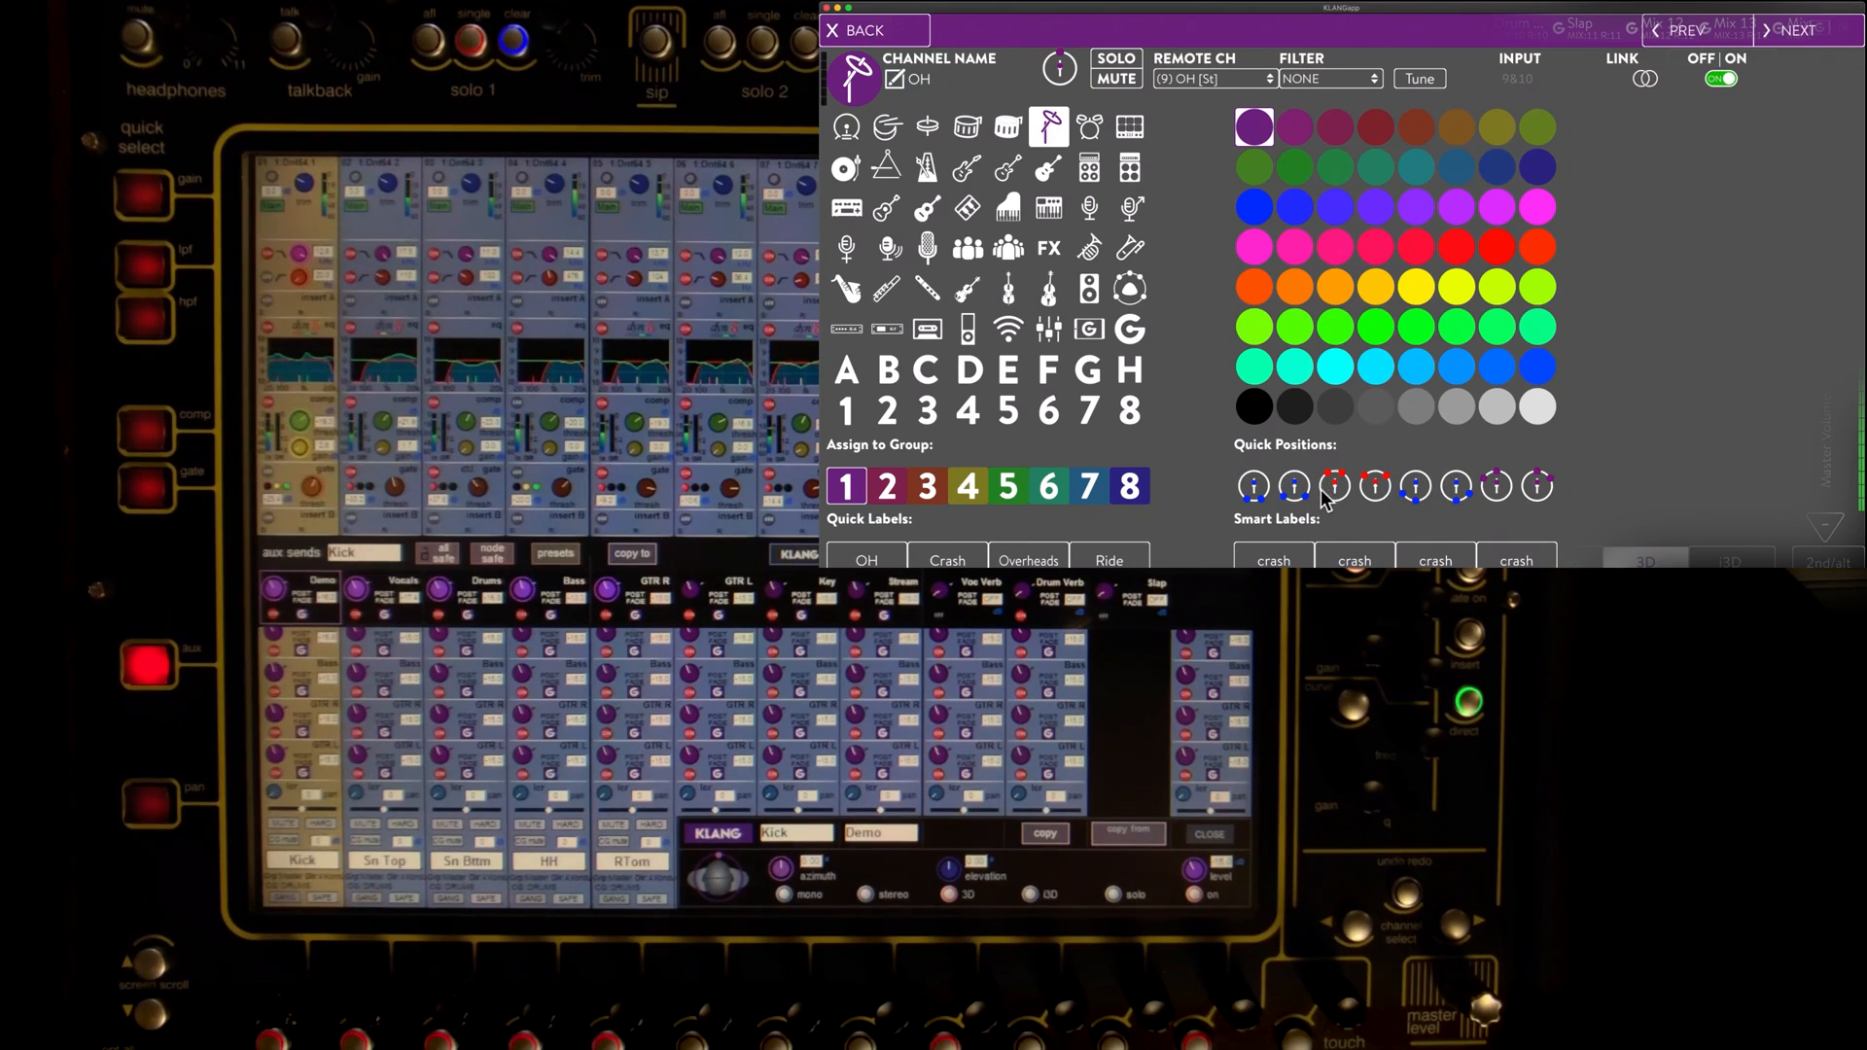
left_click(848, 29)
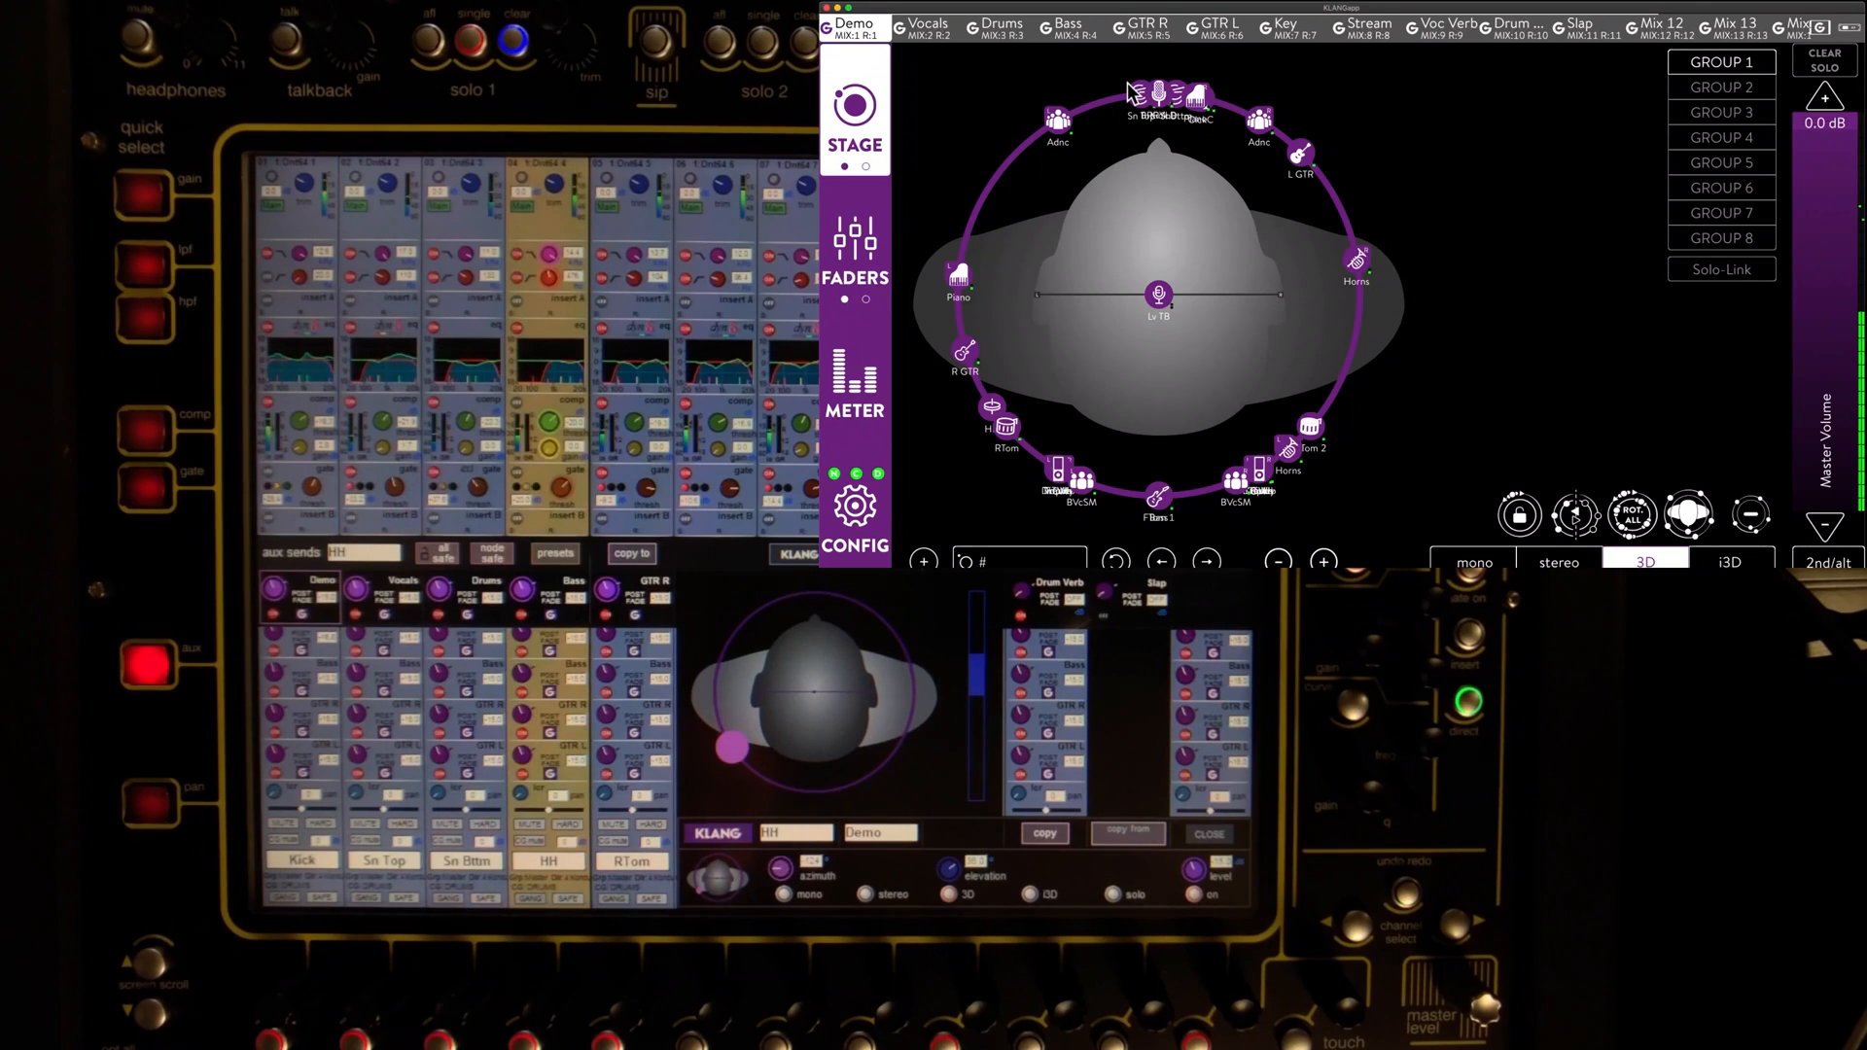